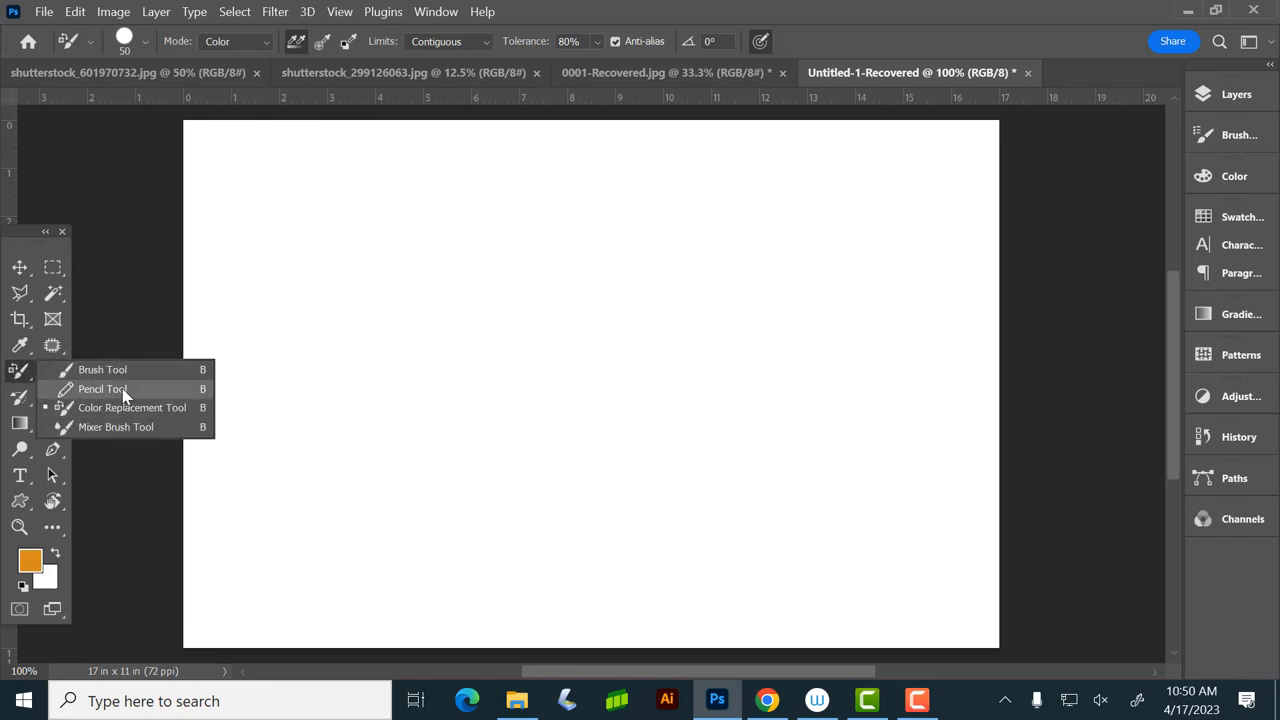
{"action": "mouse_move", "coordinate": [134, 408]}
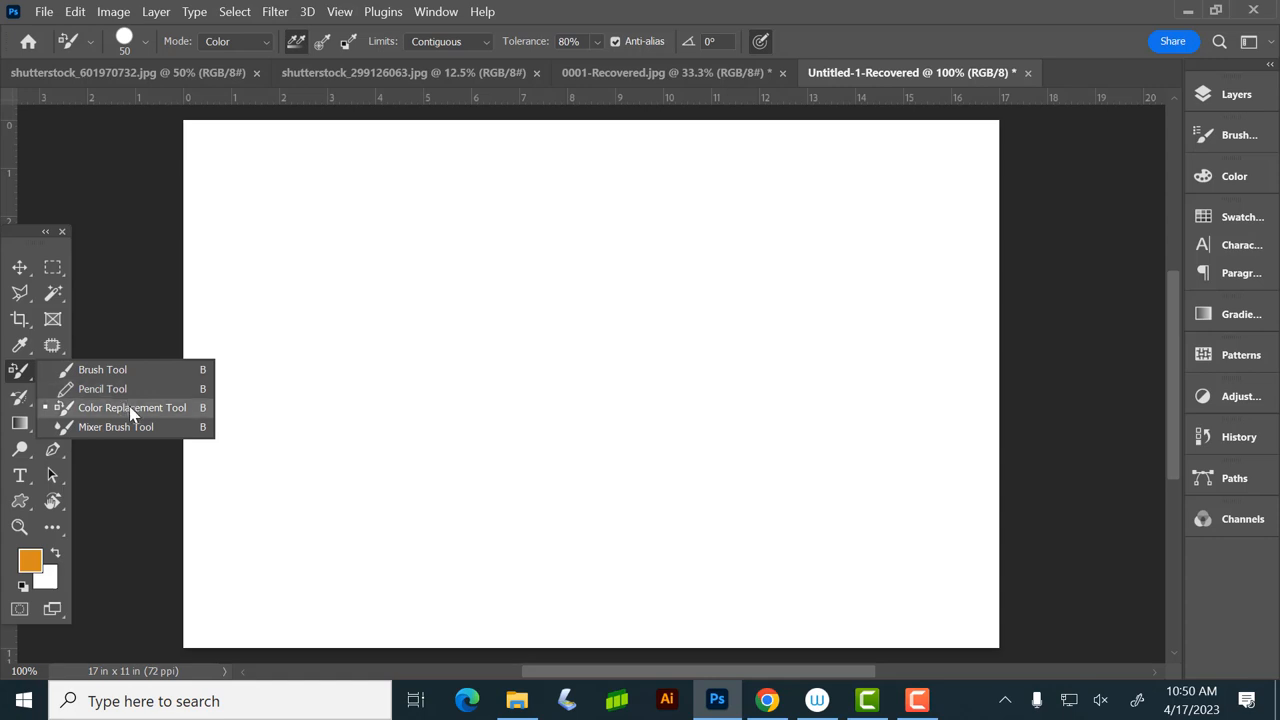
{"action": "mouse_move", "coordinate": [144, 428]}
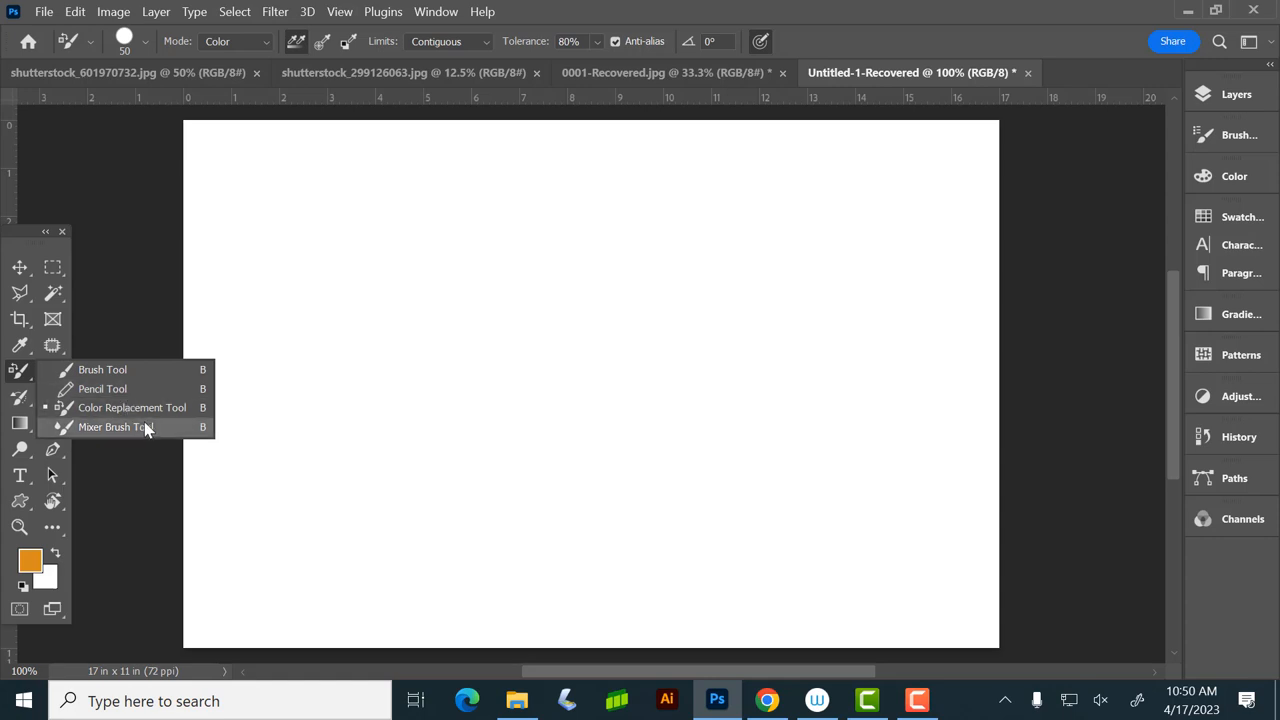
Step: Make the Mixer Brush the active tool from the Brush Tool flyout
{"action": "left_click", "coordinate": [110, 428]}
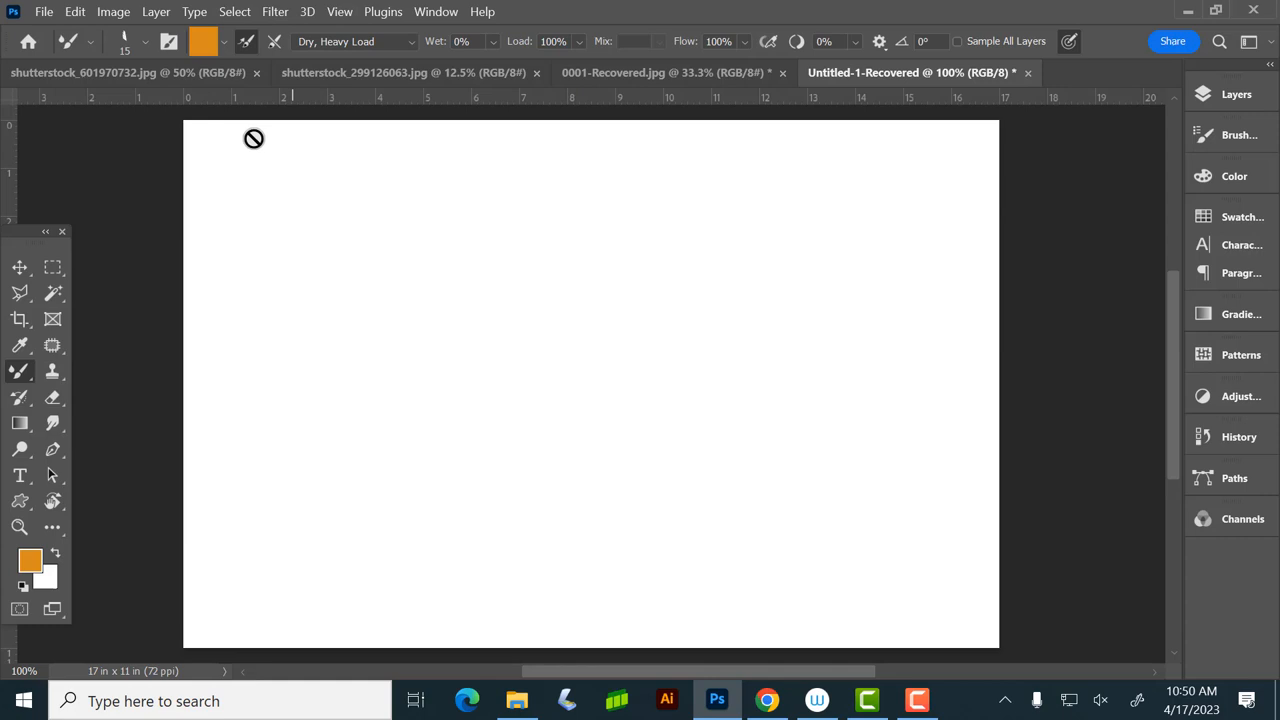
{"action": "mouse_move", "coordinate": [144, 50]}
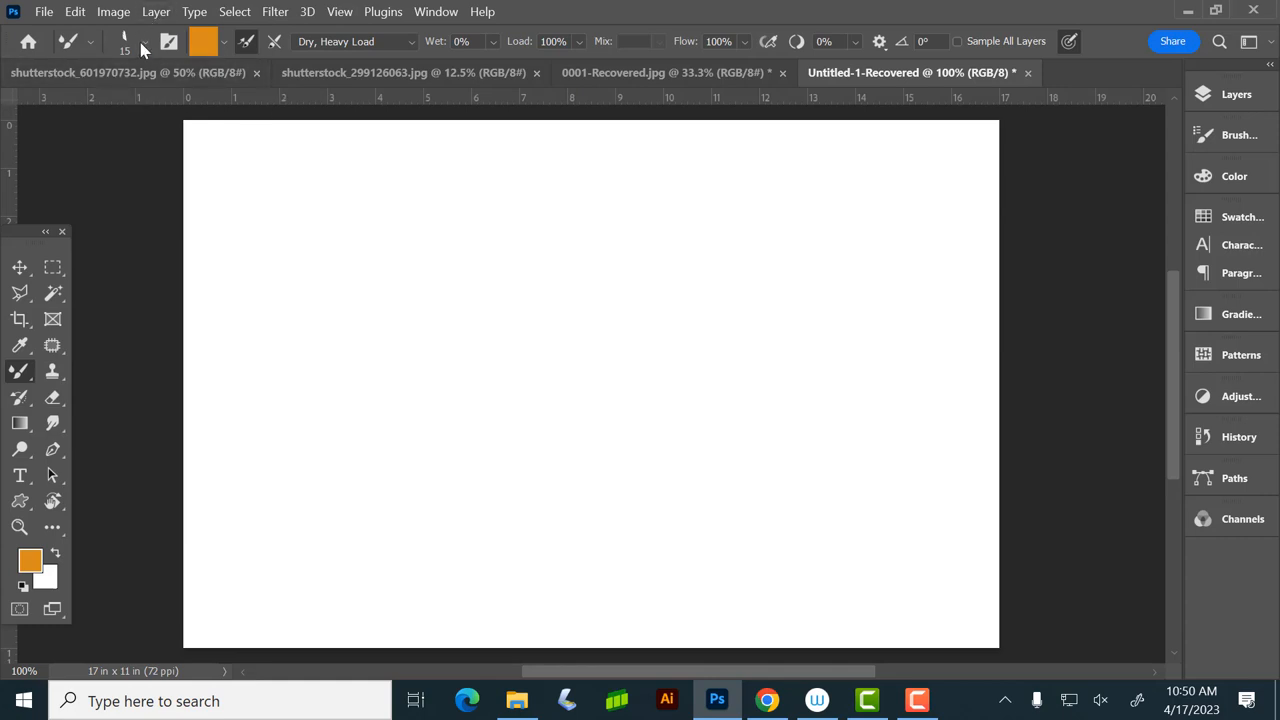
Step: Browse down through the Brush Preset picker looking over the available brush tips
{"action": "left_click", "coordinate": [144, 46]}
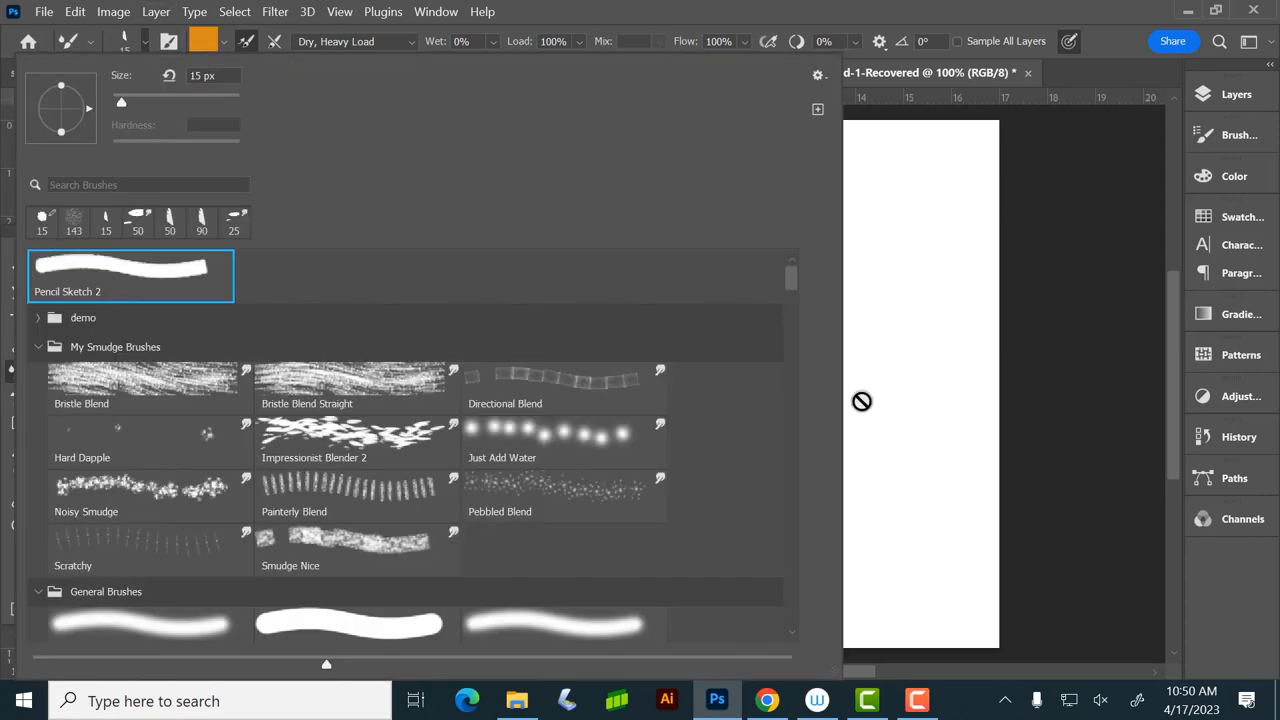
{"action": "scroll", "scroll_direction": "down", "scroll_amount": 3}
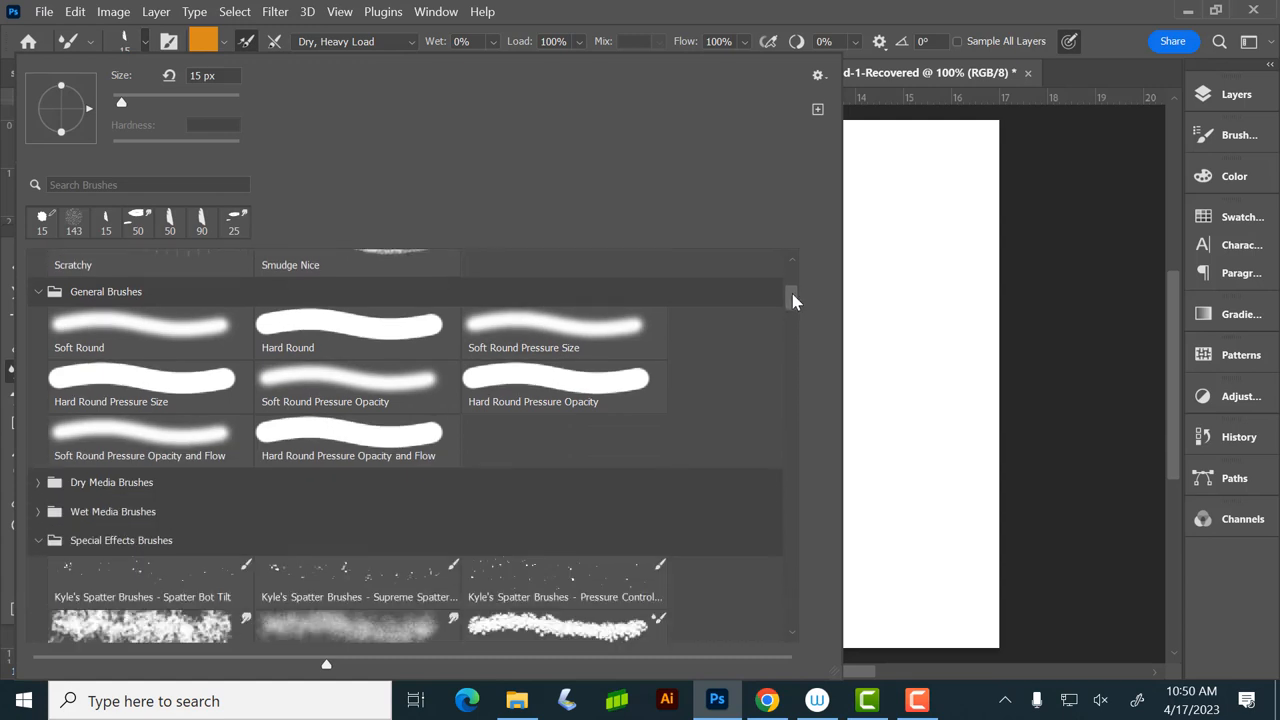
{"action": "scroll", "scroll_direction": "down", "scroll_amount": 3}
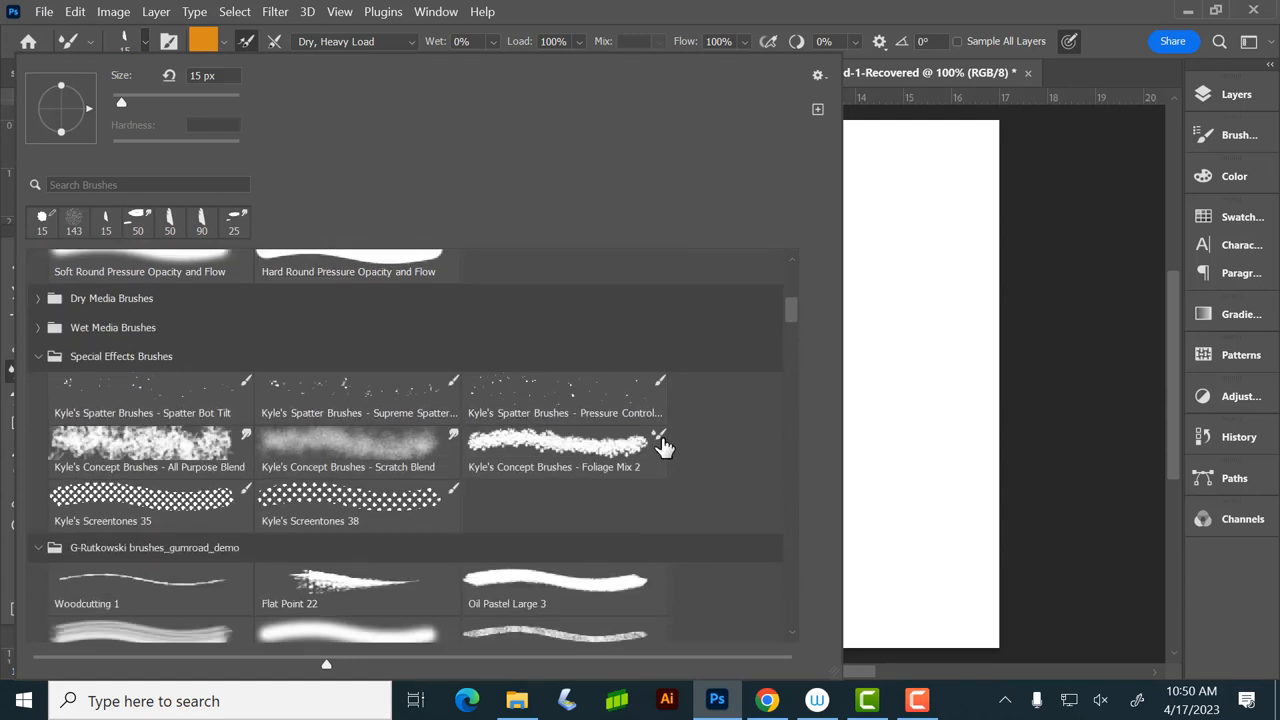
{"action": "mouse_move", "coordinate": [656, 440]}
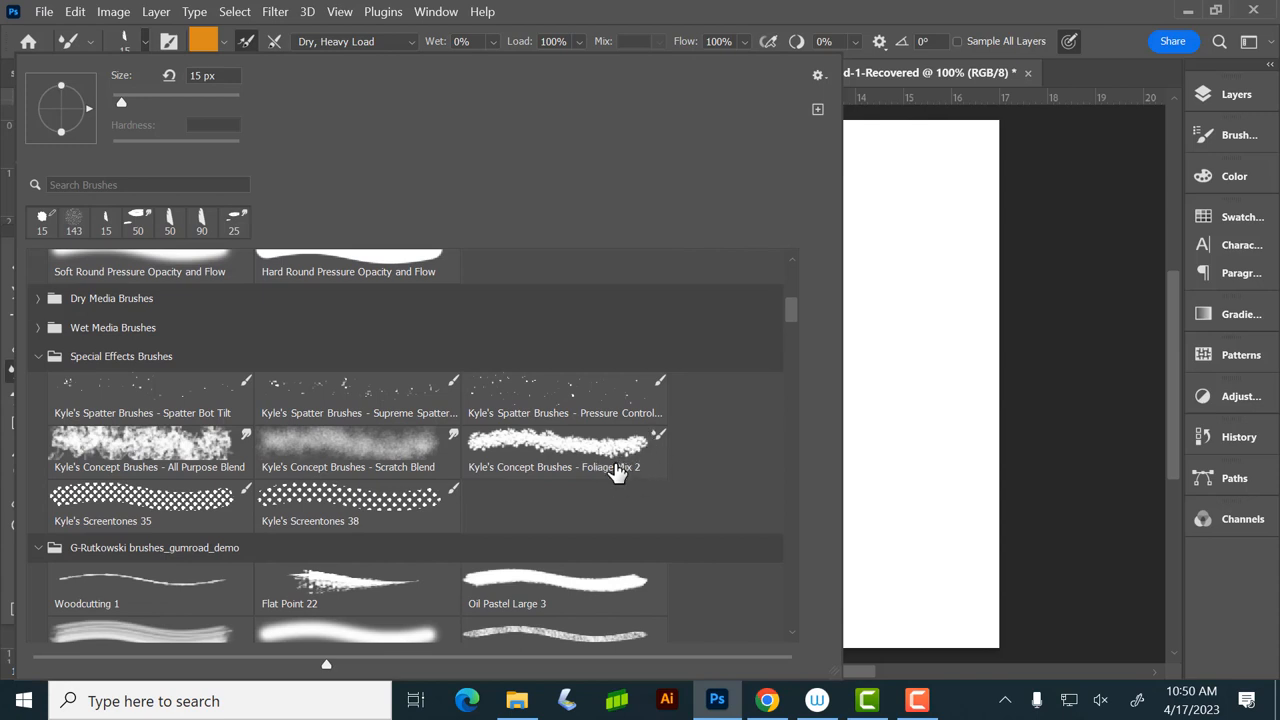
{"action": "mouse_move", "coordinate": [630, 452]}
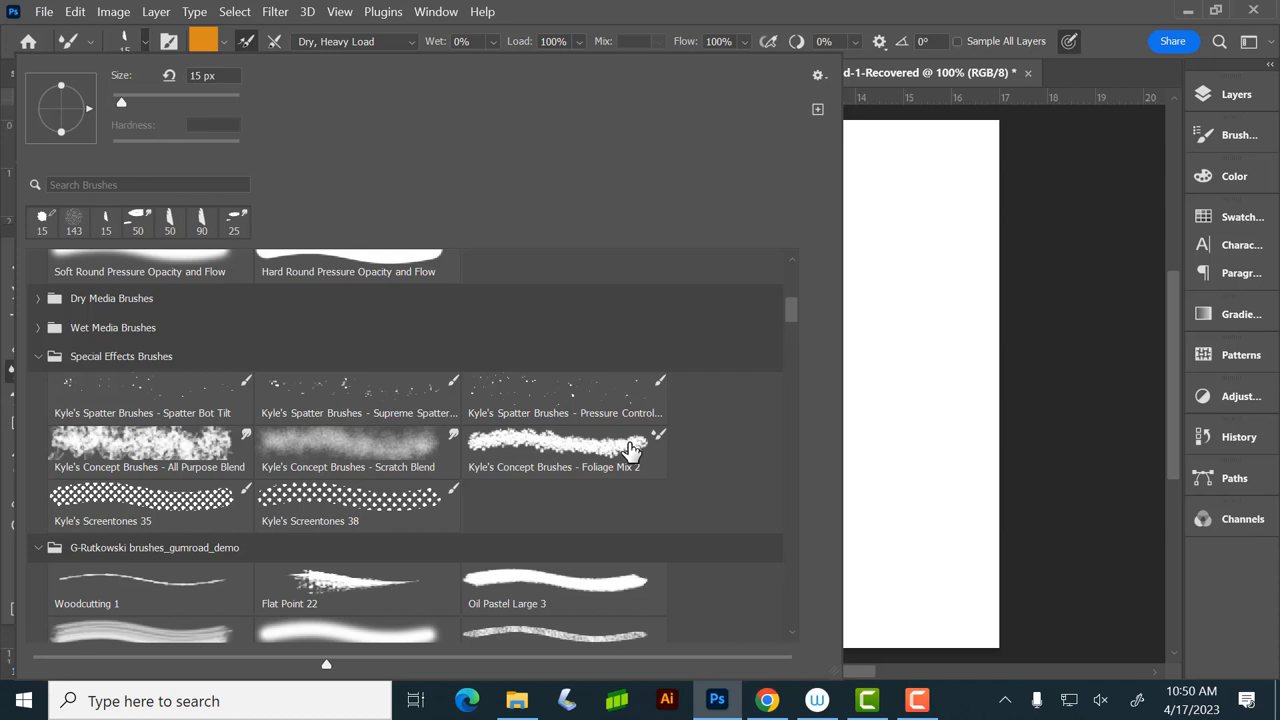
{"action": "scroll", "scroll_direction": "down", "scroll_amount": 3}
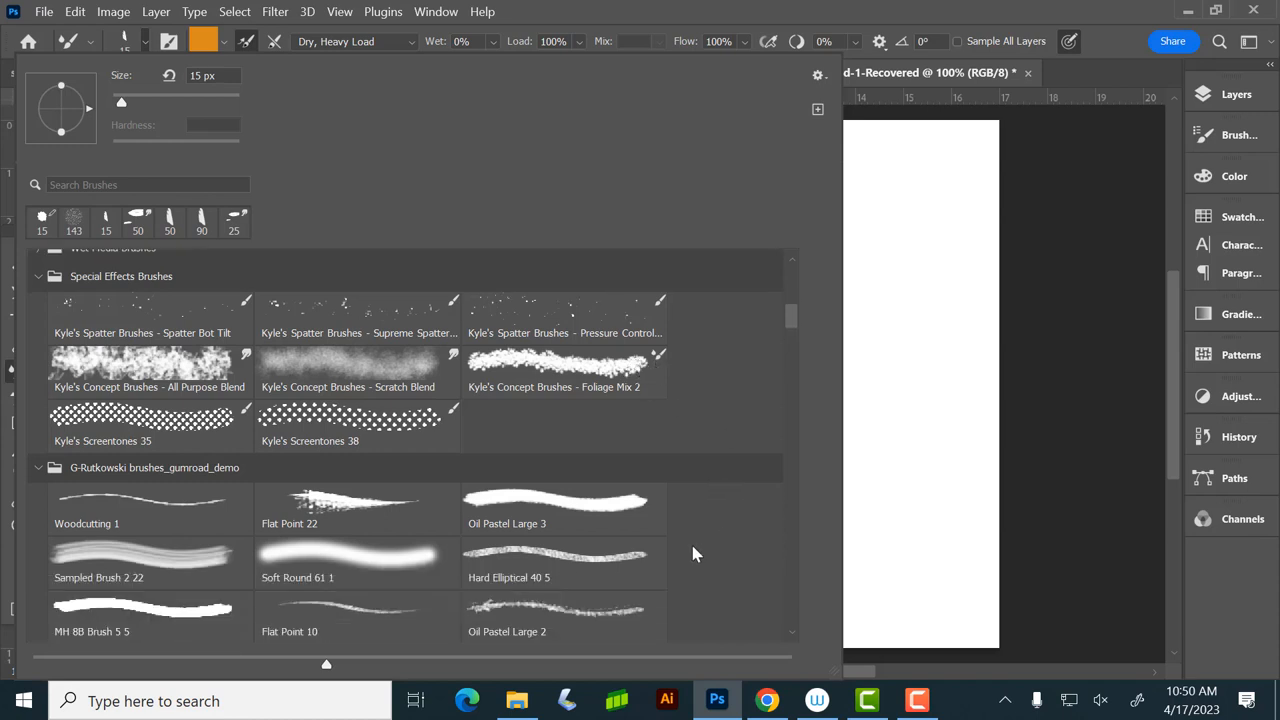
{"action": "scroll", "scroll_direction": "down", "scroll_amount": 3}
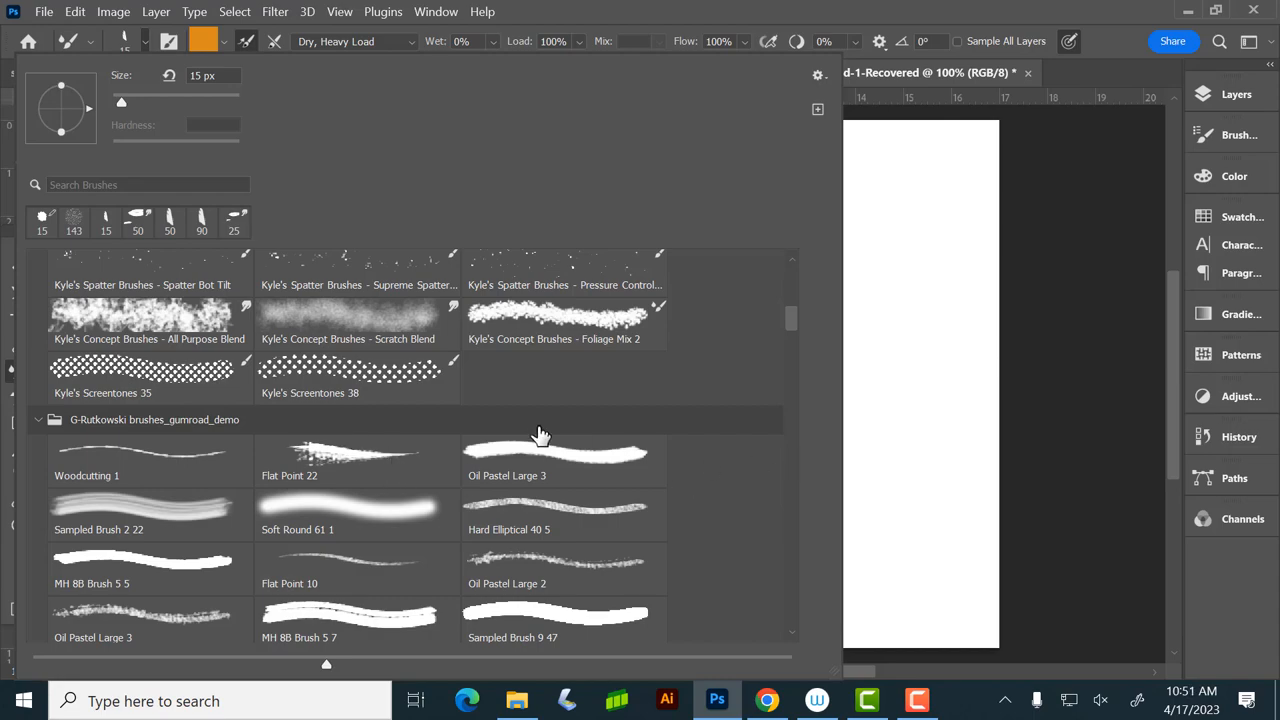
{"action": "scroll", "scroll_direction": "down", "scroll_amount": 3}
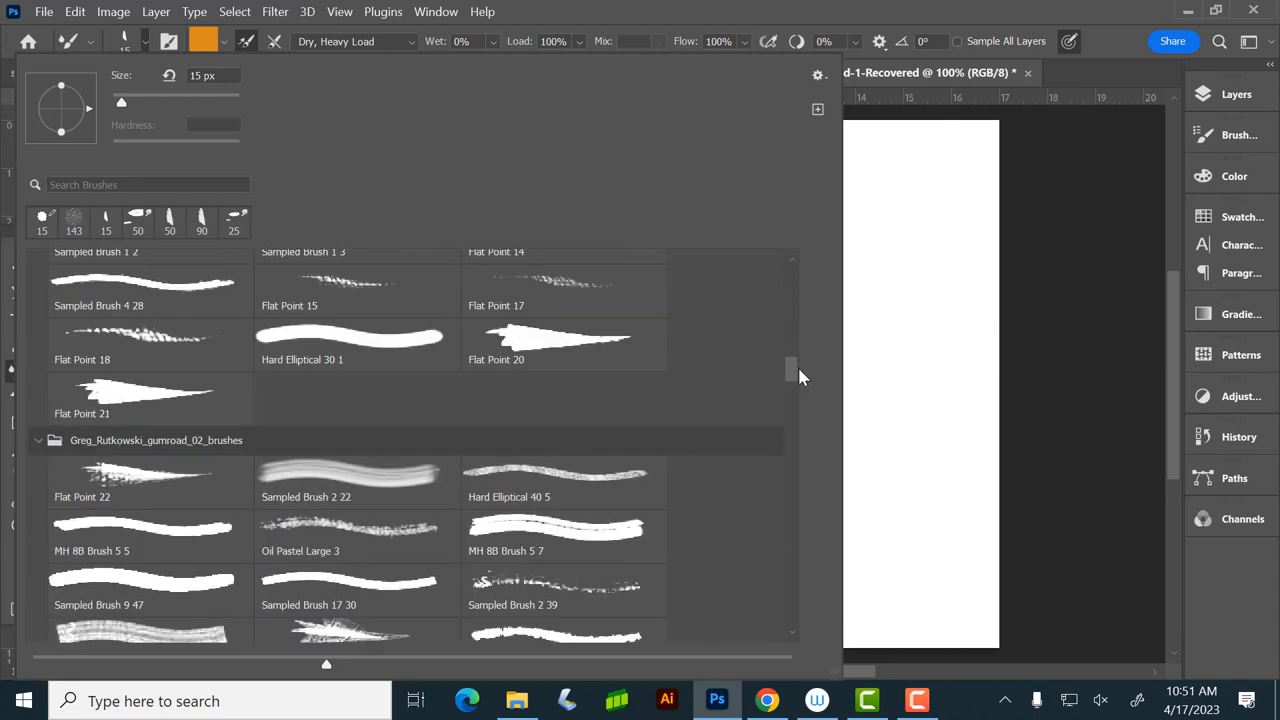
{"action": "scroll", "scroll_direction": "down", "scroll_amount": 3}
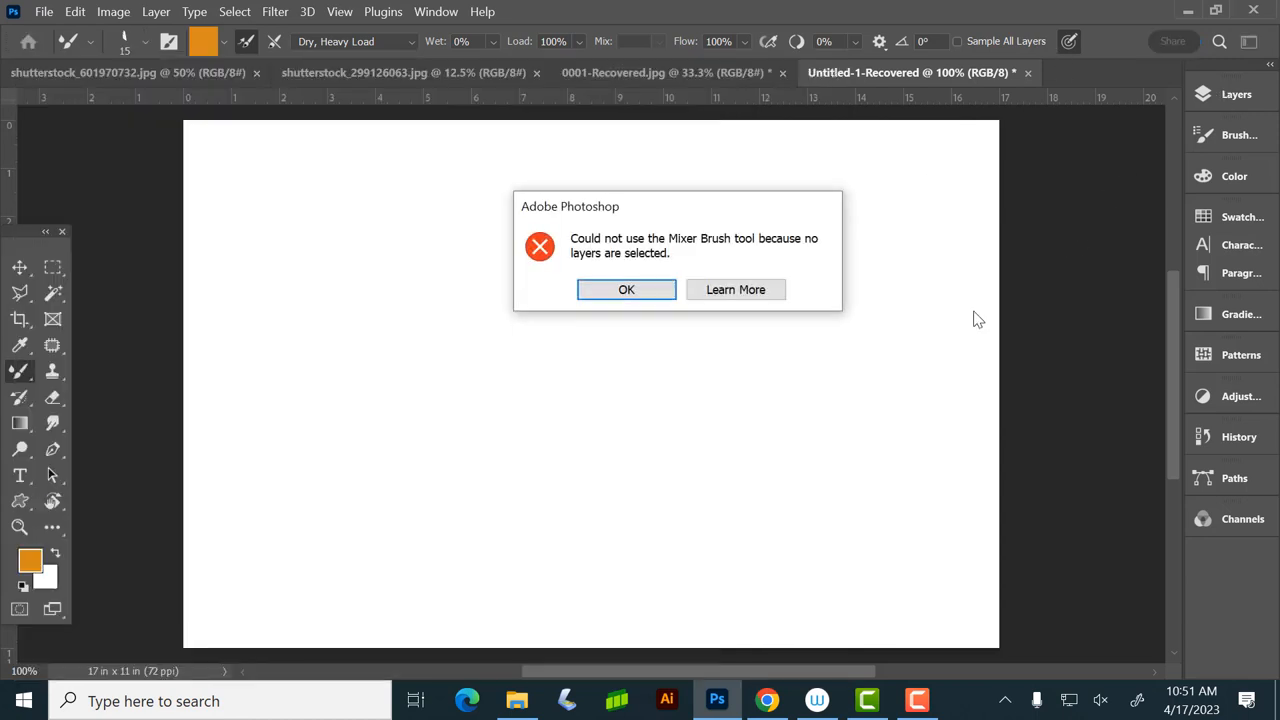
Step: Dismiss the no-layer error, review the Load/Clean Brush options and add an empty Layer 1
{"action": "left_click", "coordinate": [626, 288]}
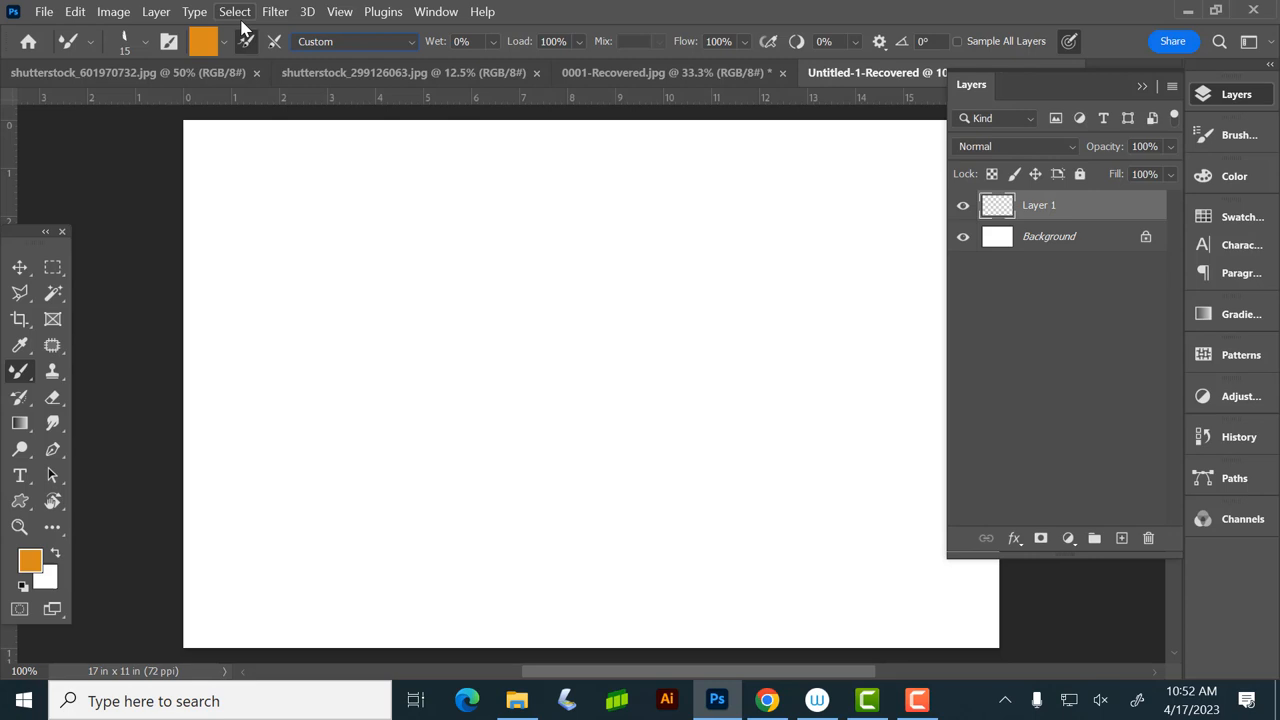
{"action": "mouse_move", "coordinate": [262, 30]}
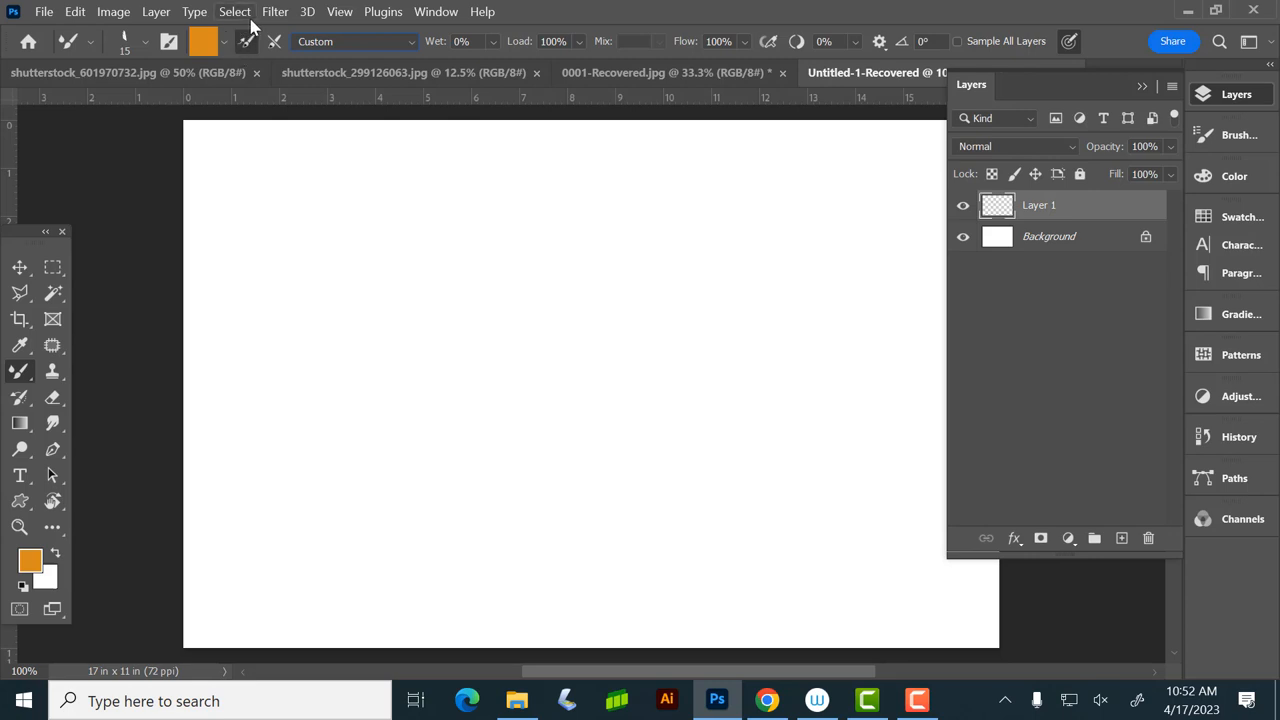
{"action": "mouse_move", "coordinate": [288, 48]}
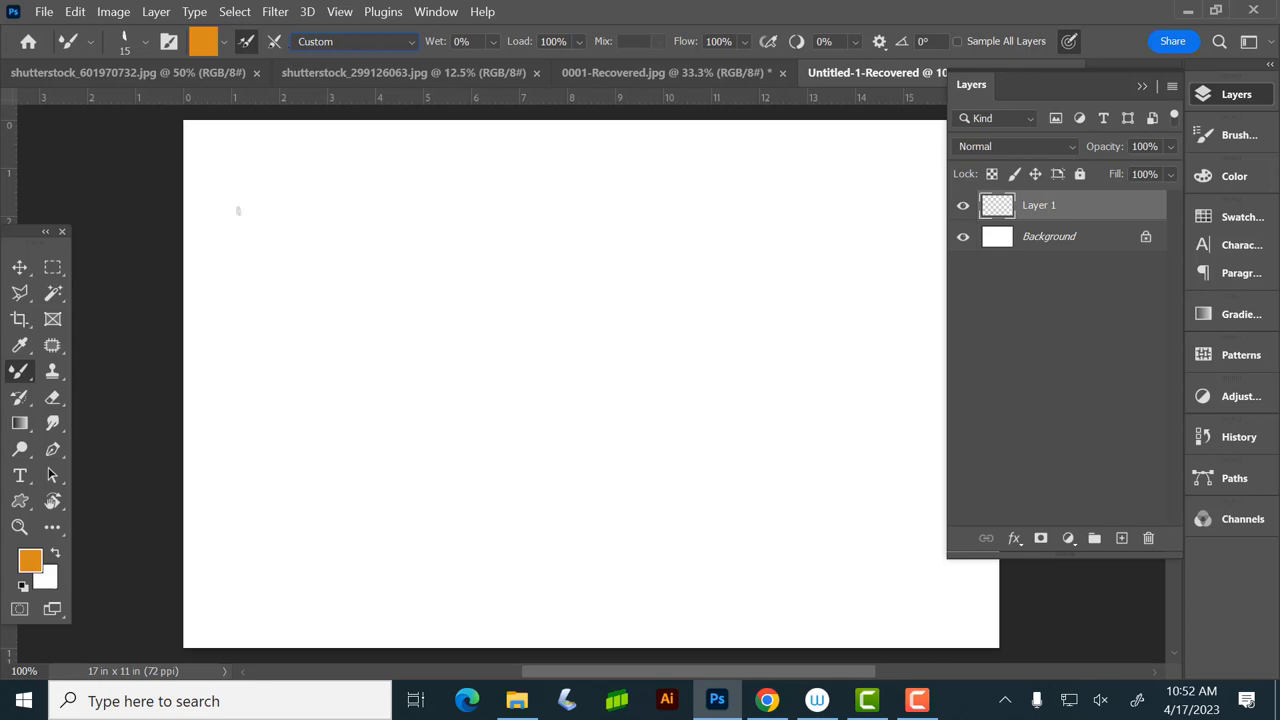
{"action": "left_click", "coordinate": [224, 42]}
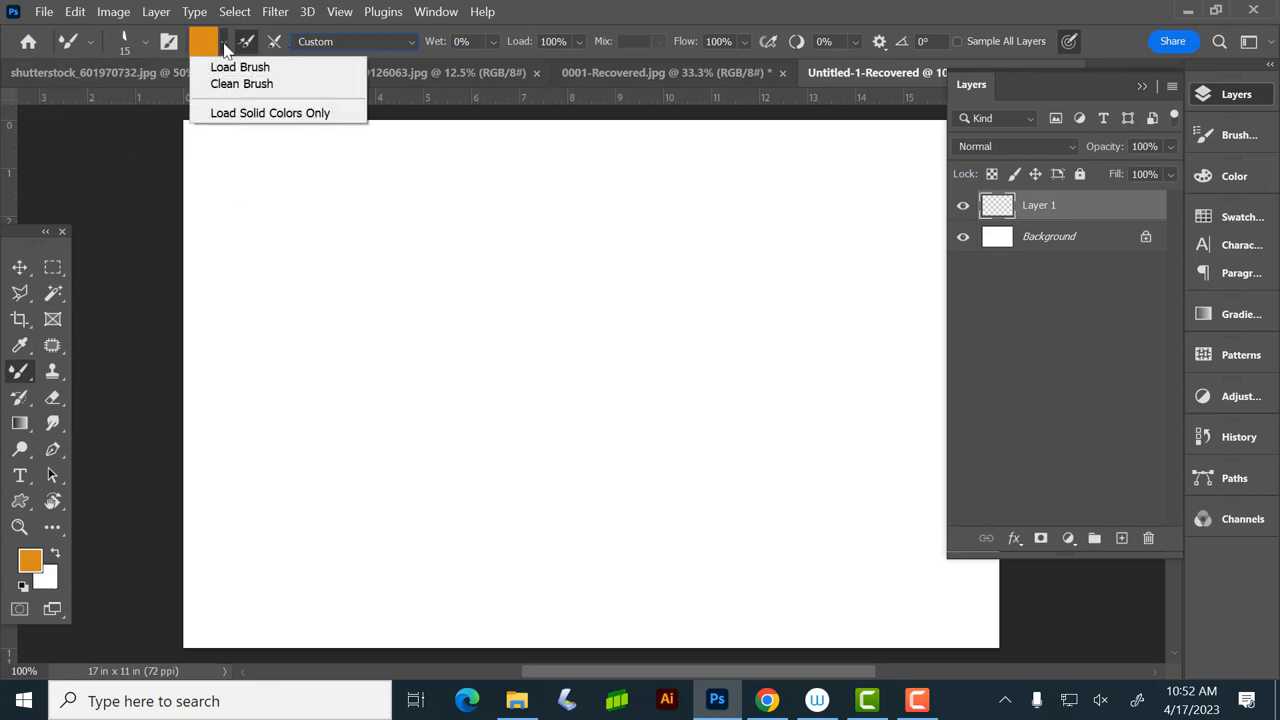
{"action": "mouse_move", "coordinate": [248, 118]}
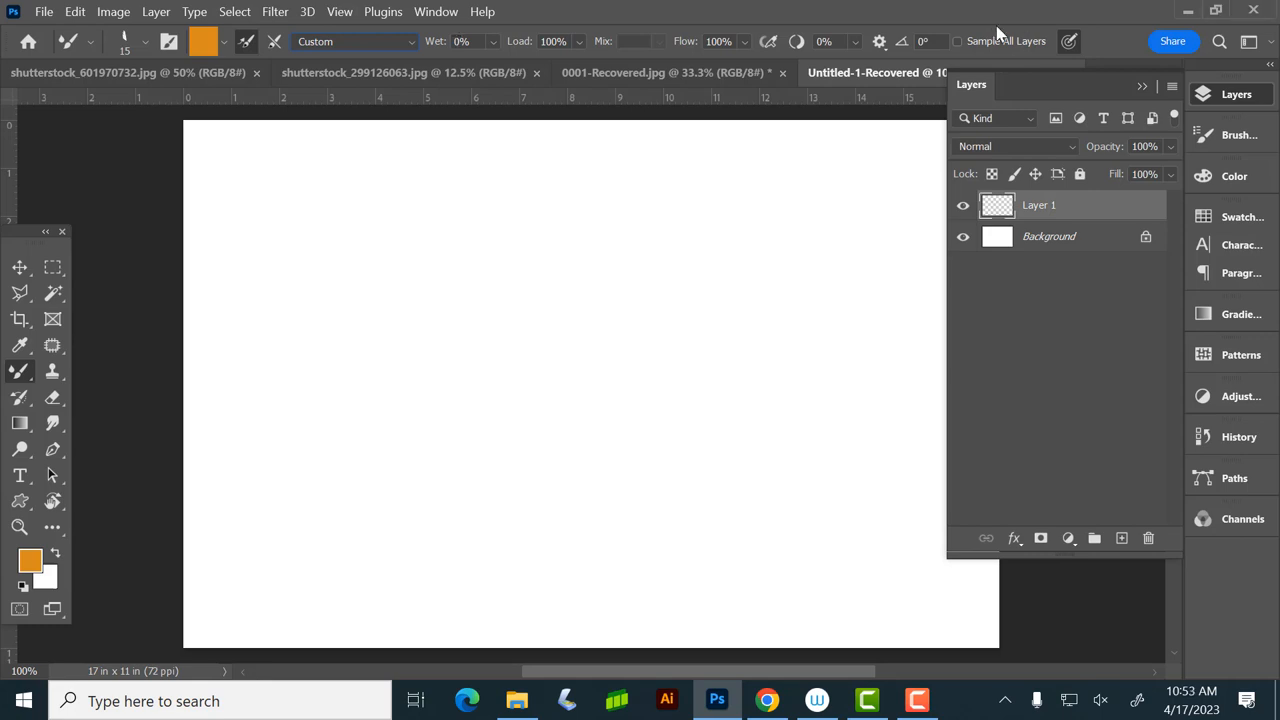
{"action": "left_click", "coordinate": [956, 42]}
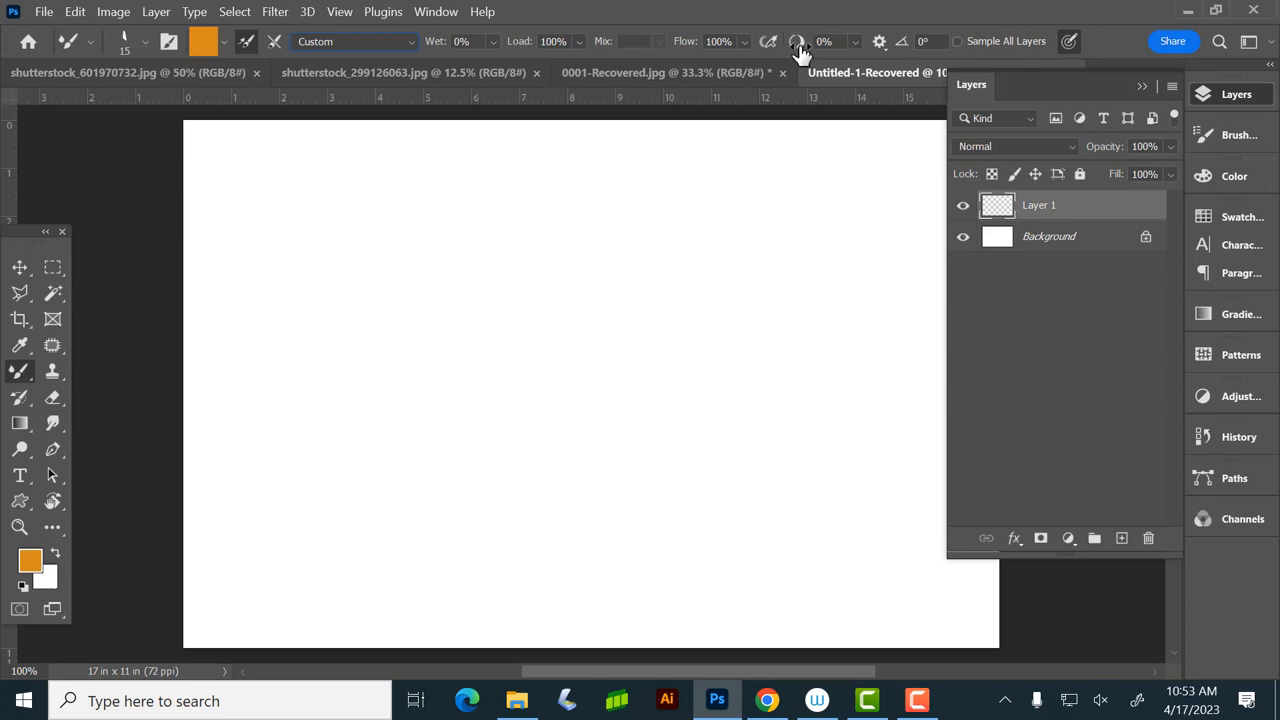
{"action": "mouse_move", "coordinate": [750, 48]}
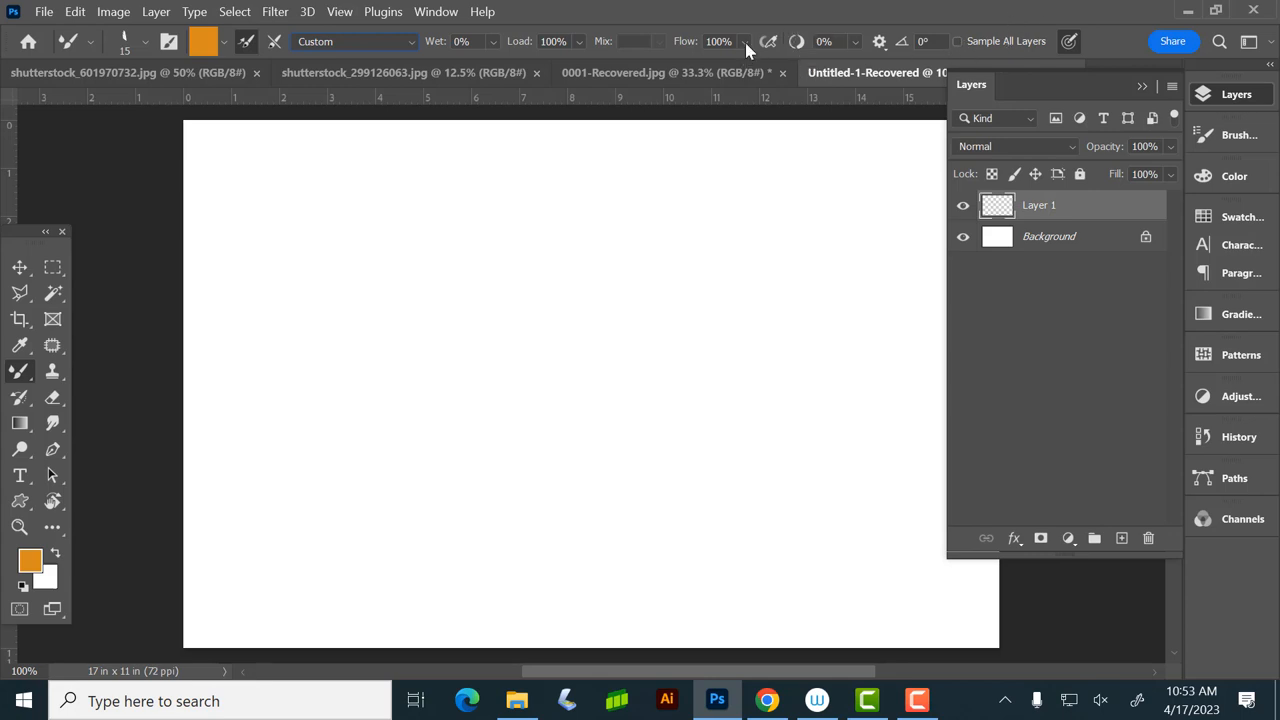
{"action": "mouse_move", "coordinate": [620, 8]}
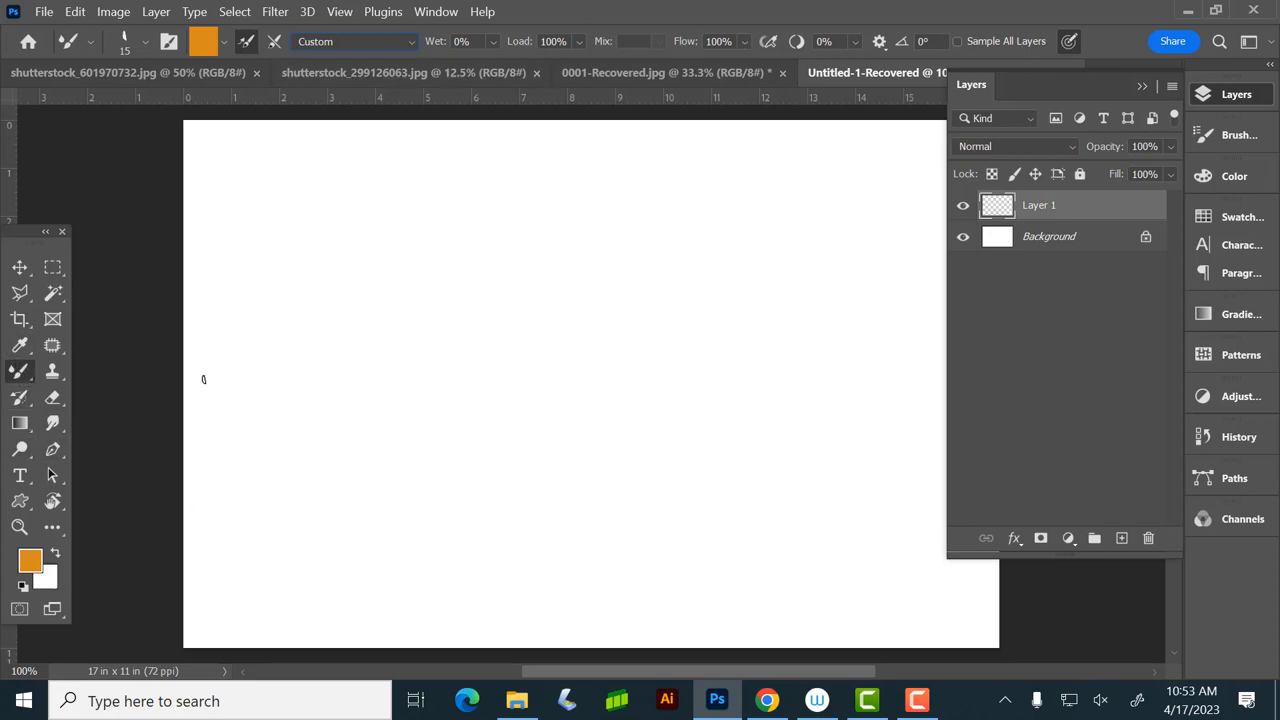
{"action": "mouse_move", "coordinate": [396, 228]}
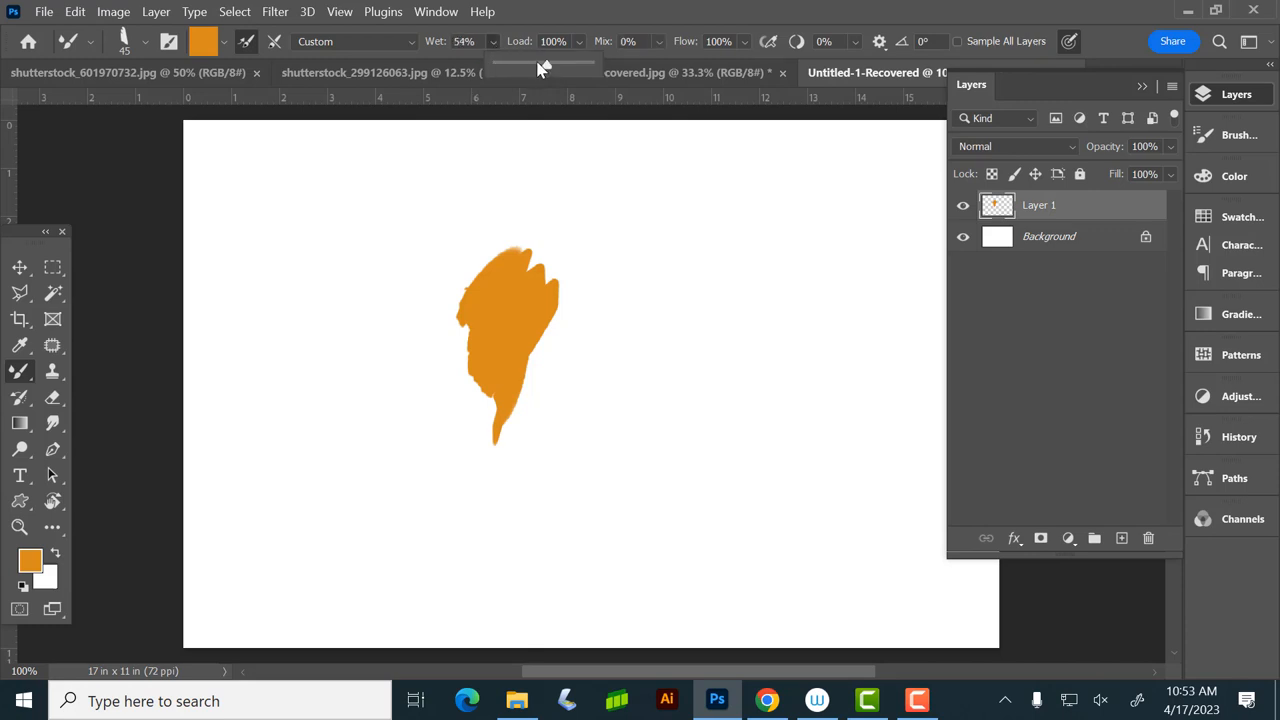
Step: Paint orange streaks across the canvas centre and raise the Mix amount to 63%
{"action": "left_click_drag", "start_coordinate": [600, 240], "coordinate": [600, 370]}
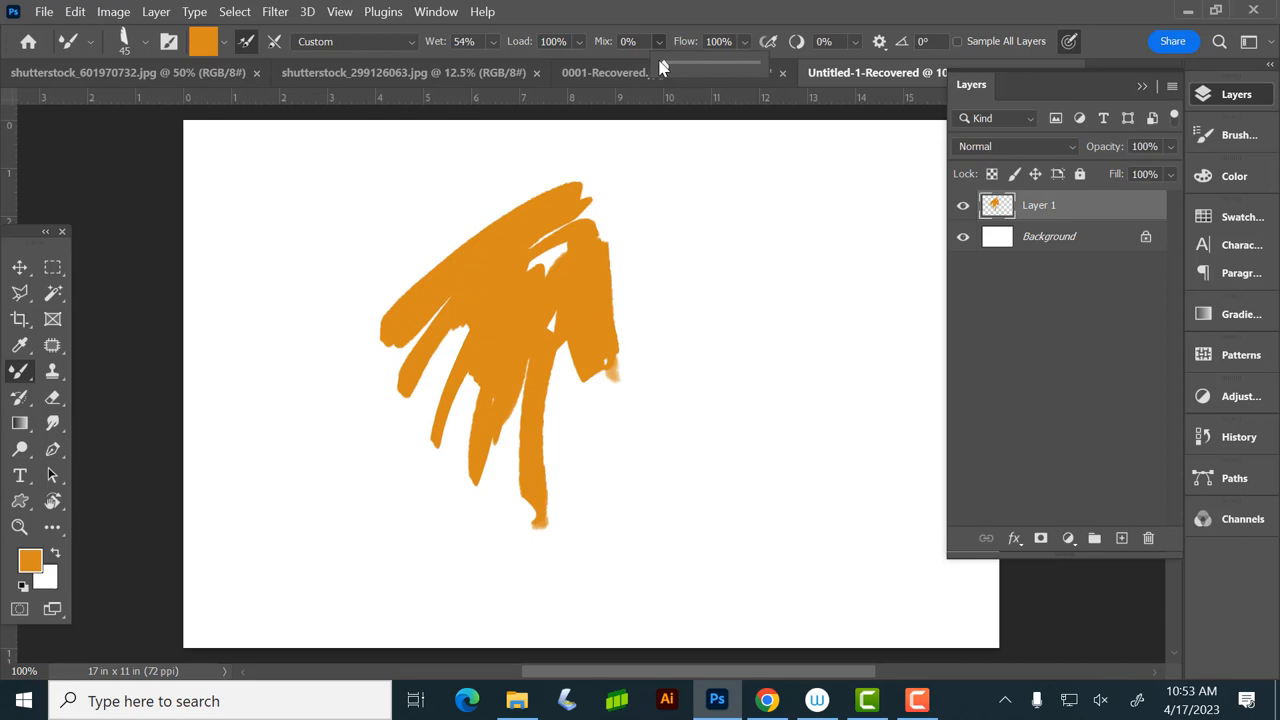
{"action": "left_click_drag", "start_coordinate": [576, 236], "coordinate": [584, 264]}
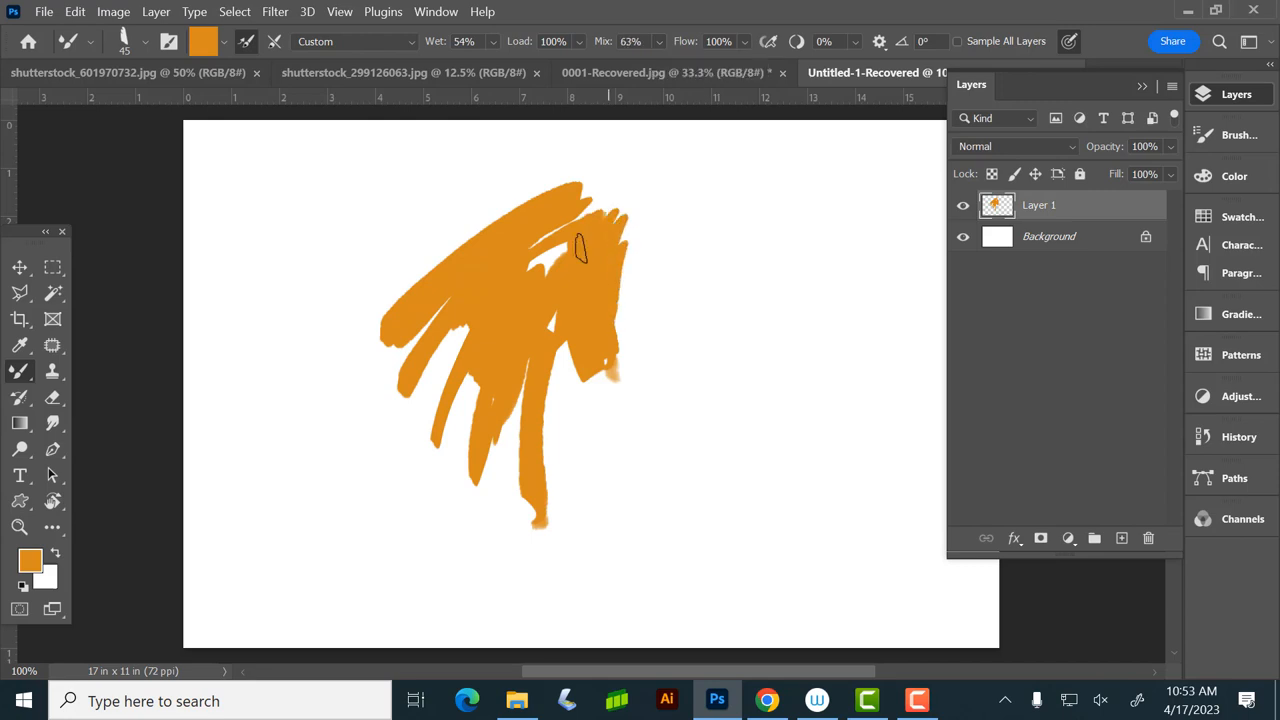
Step: Pick a blue paint colour from the colour swatches
{"action": "left_click", "coordinate": [1234, 176]}
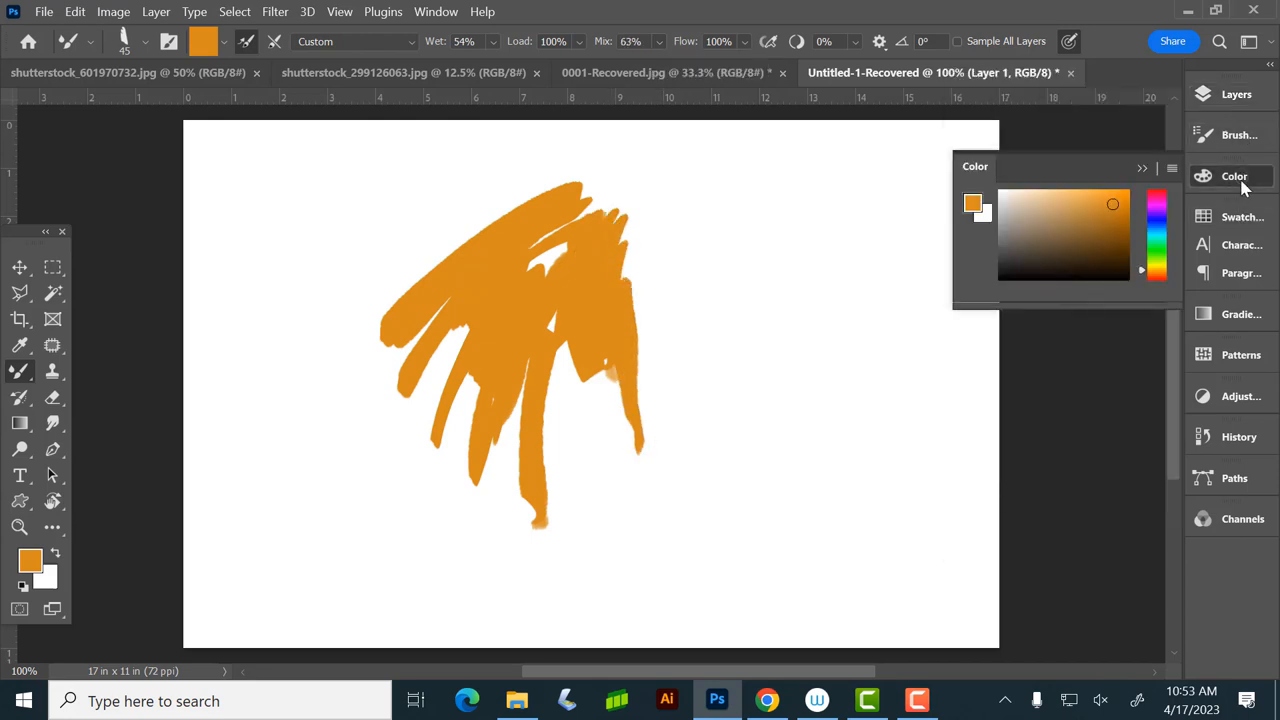
{"action": "left_click", "coordinate": [1240, 216]}
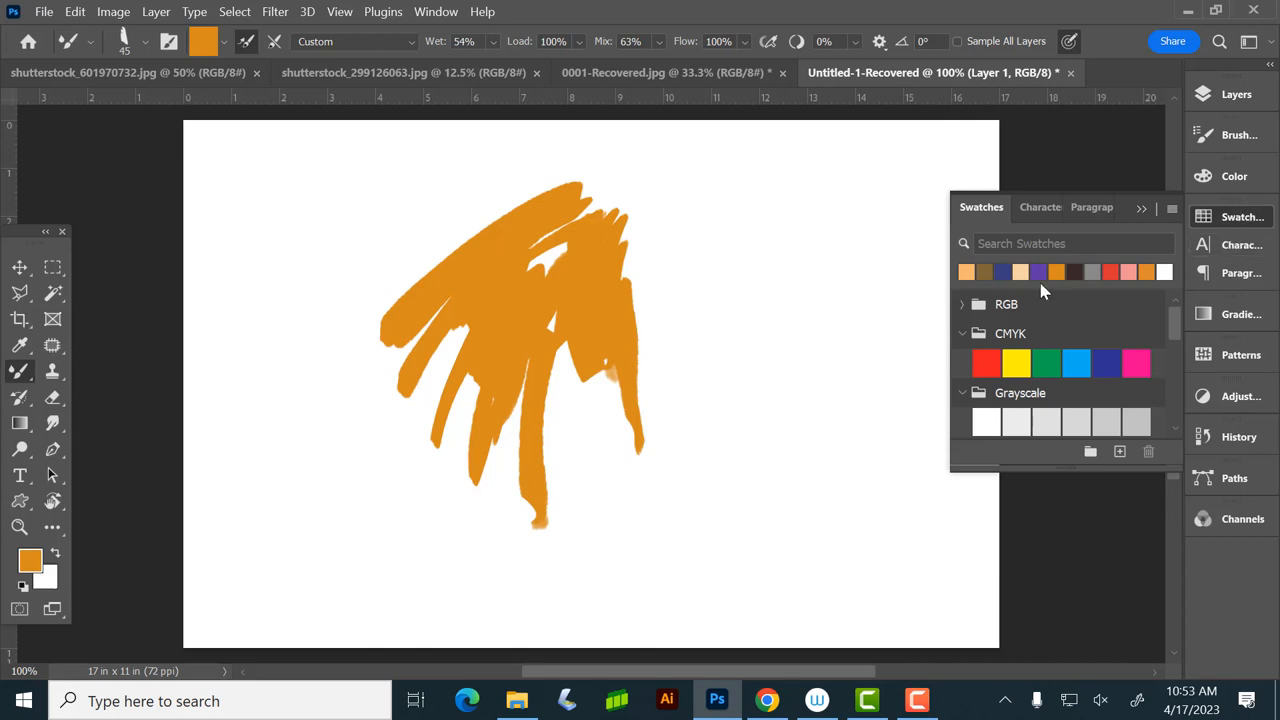
{"action": "left_click", "coordinate": [1076, 362]}
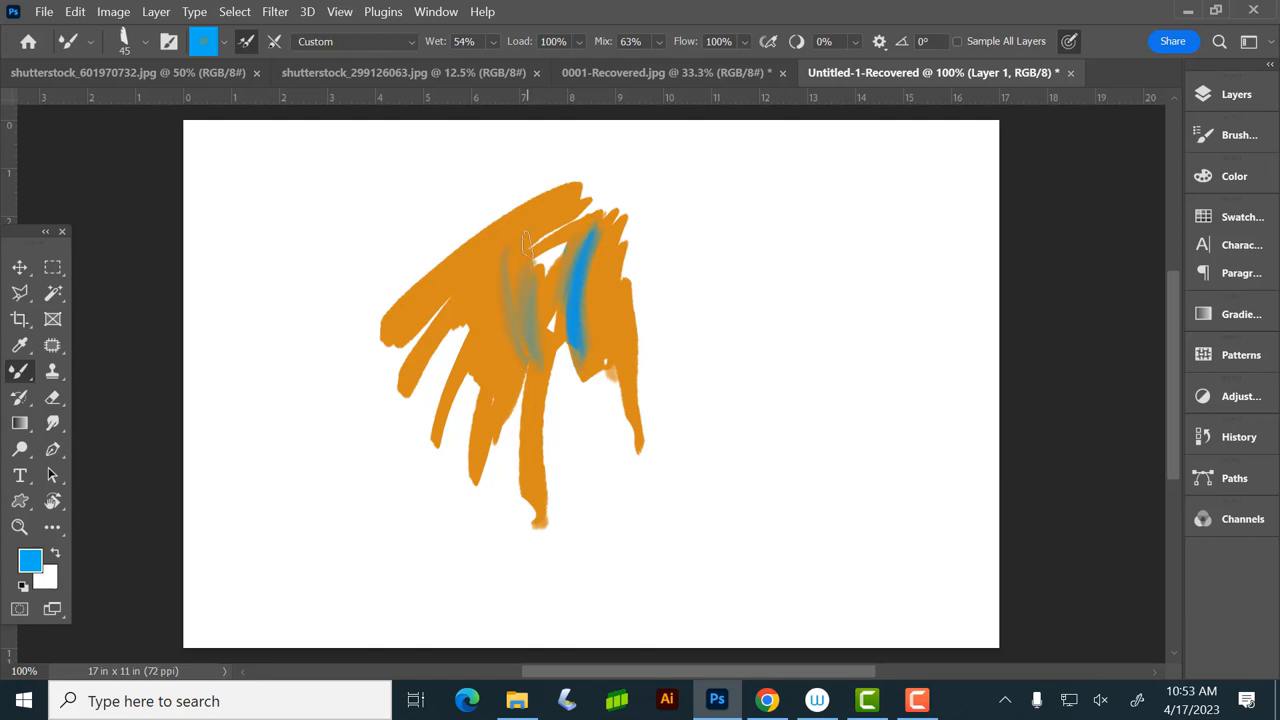
Step: Paint blue streaks into the orange, lower Mix, and smear blue through the orange near the top
{"action": "left_click_drag", "start_coordinate": [520, 250], "coordinate": [524, 490]}
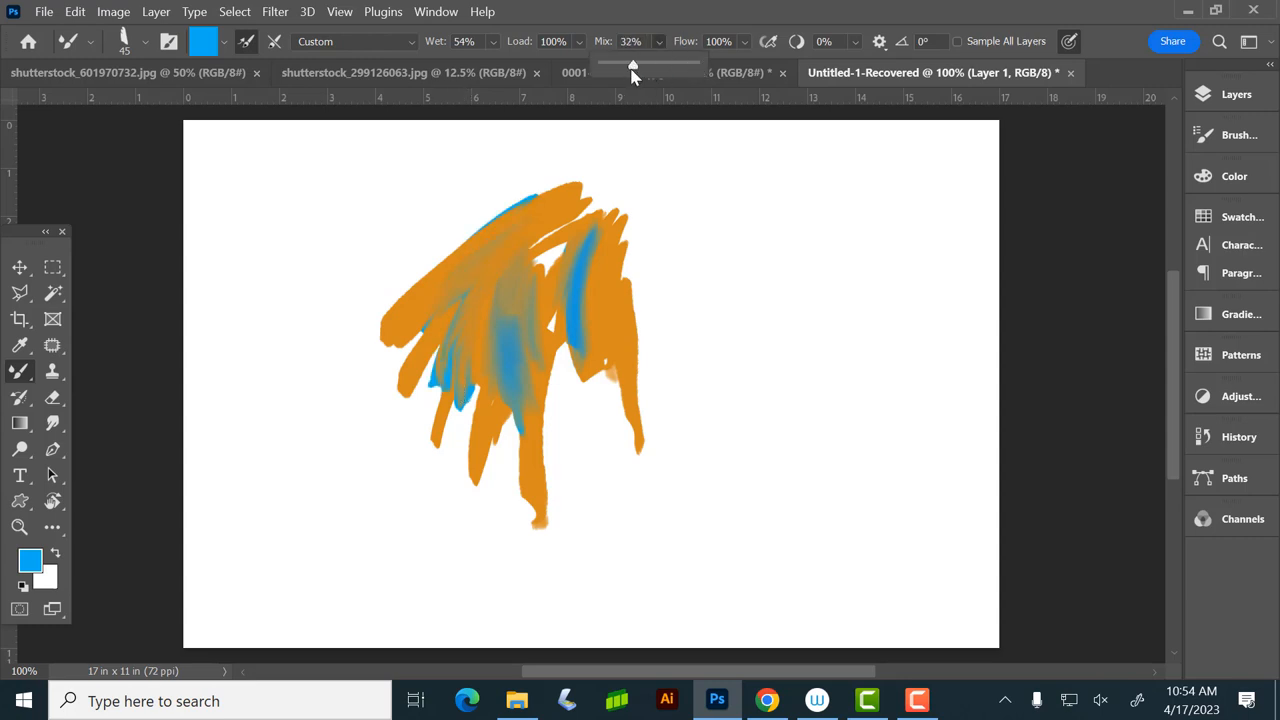
{"action": "left_click_drag", "start_coordinate": [600, 260], "coordinate": [616, 300]}
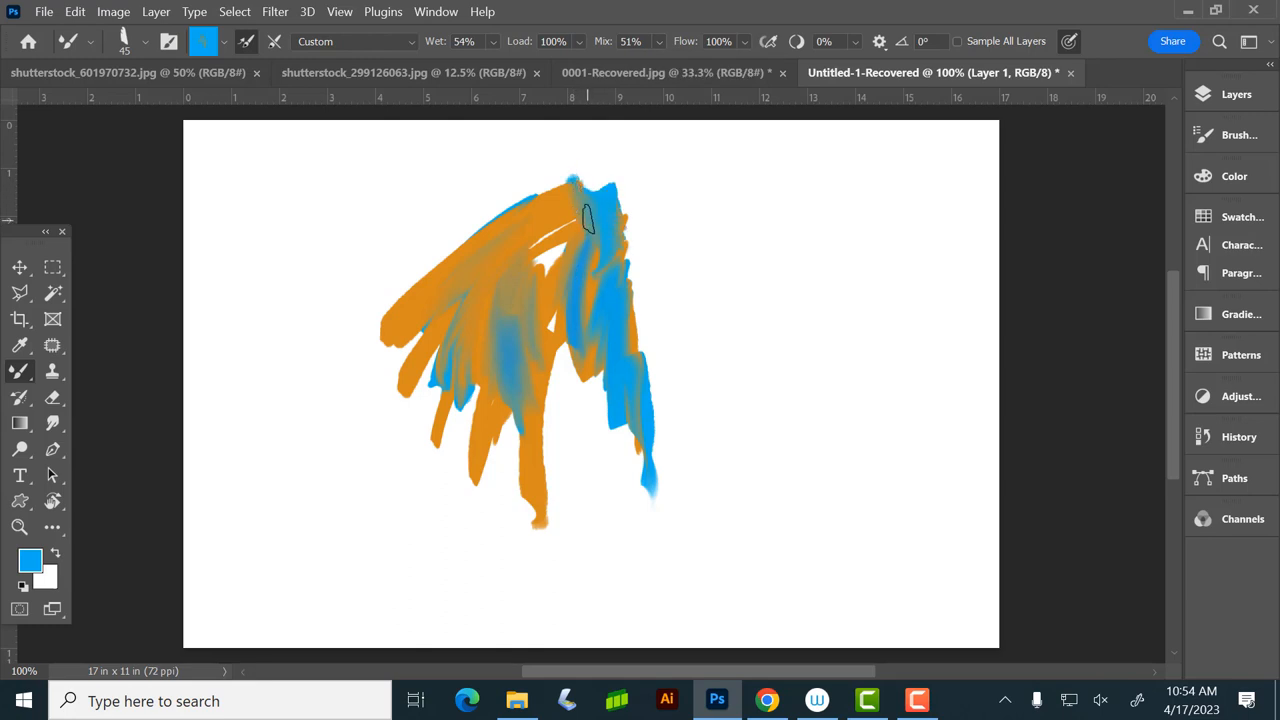
{"action": "left_click_drag", "start_coordinate": [590, 216], "coordinate": [540, 250]}
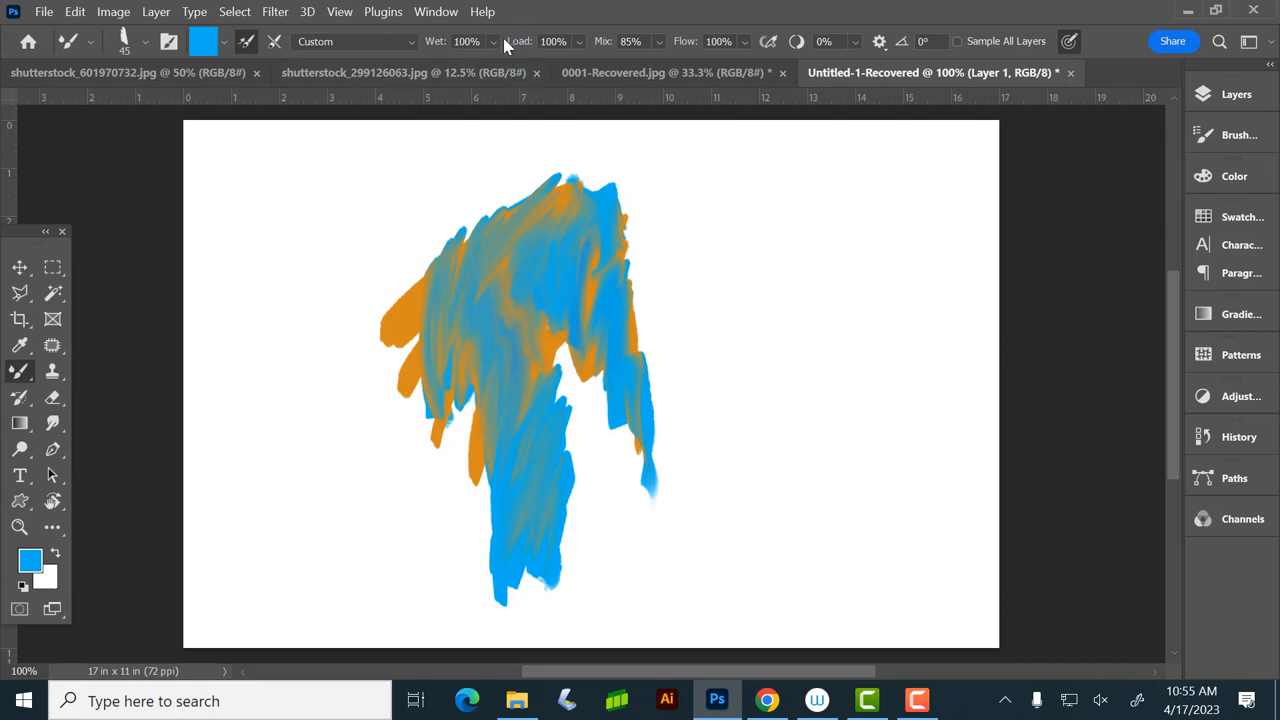
{"action": "mouse_move", "coordinate": [754, 40]}
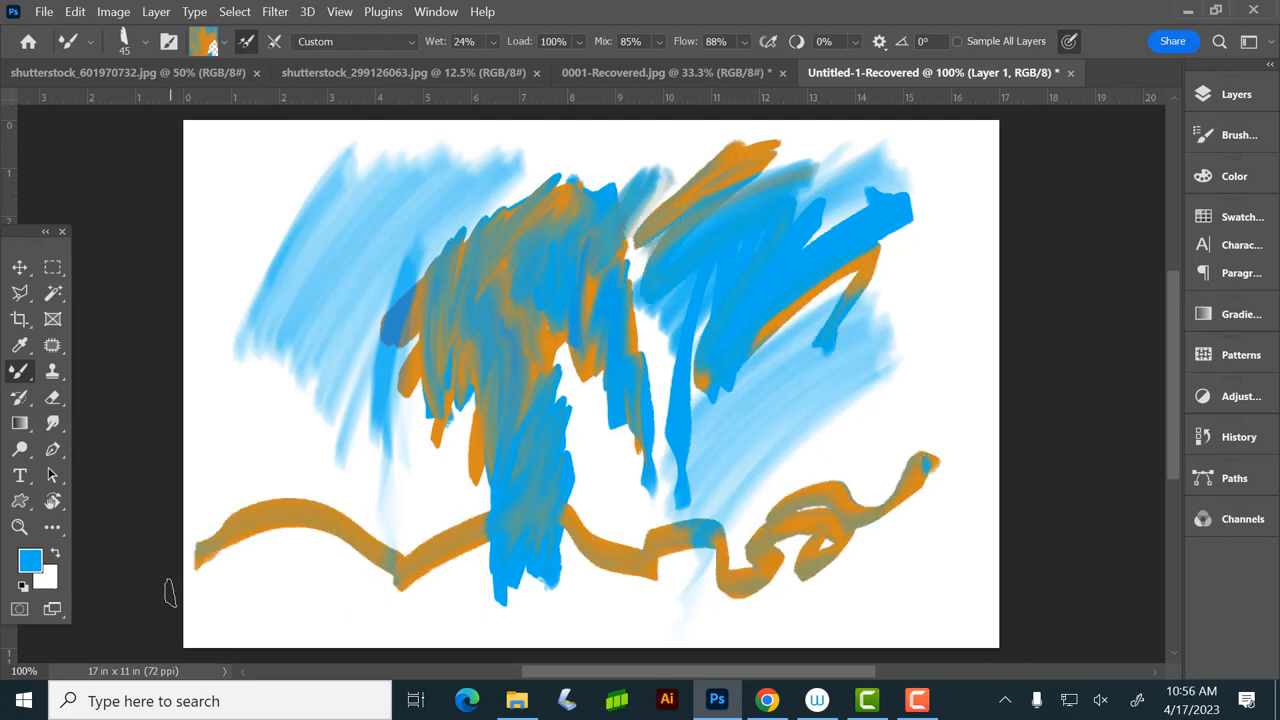
Step: Show the swatch library, change how the brush loads paint, and paint orange strokes down the left edge
{"action": "left_click", "coordinate": [208, 42]}
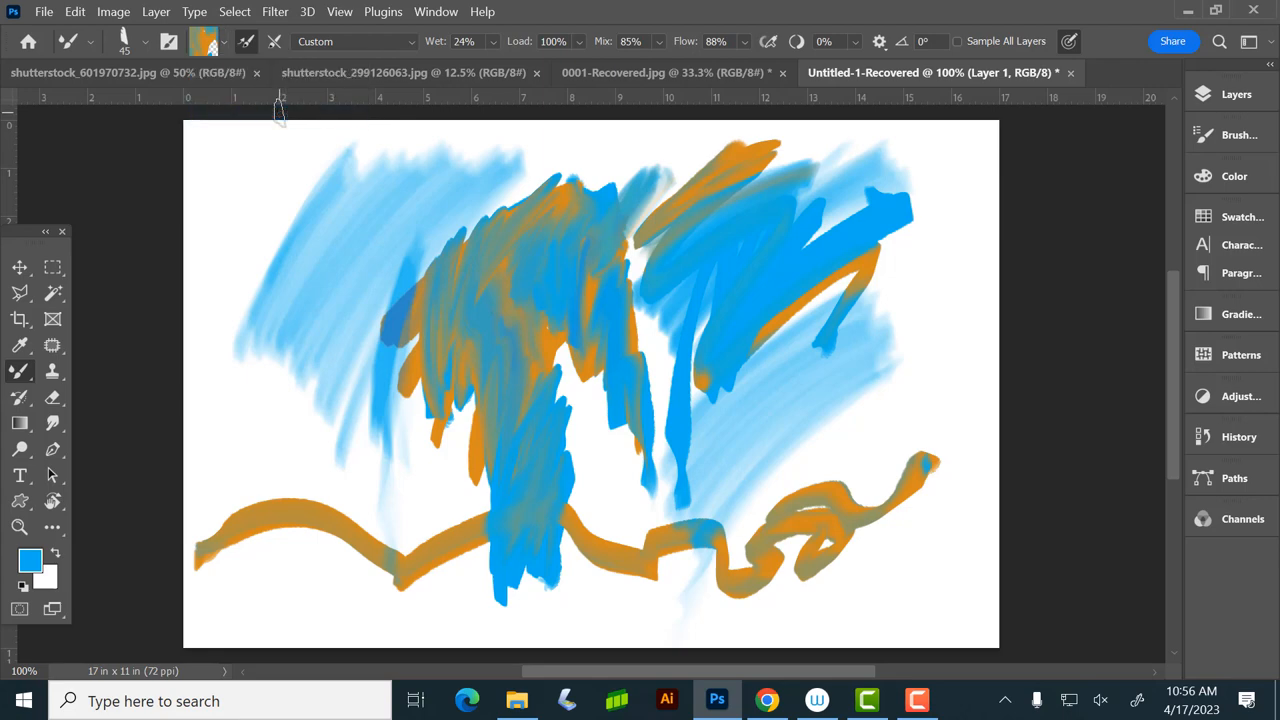
{"action": "left_click", "coordinate": [1236, 94]}
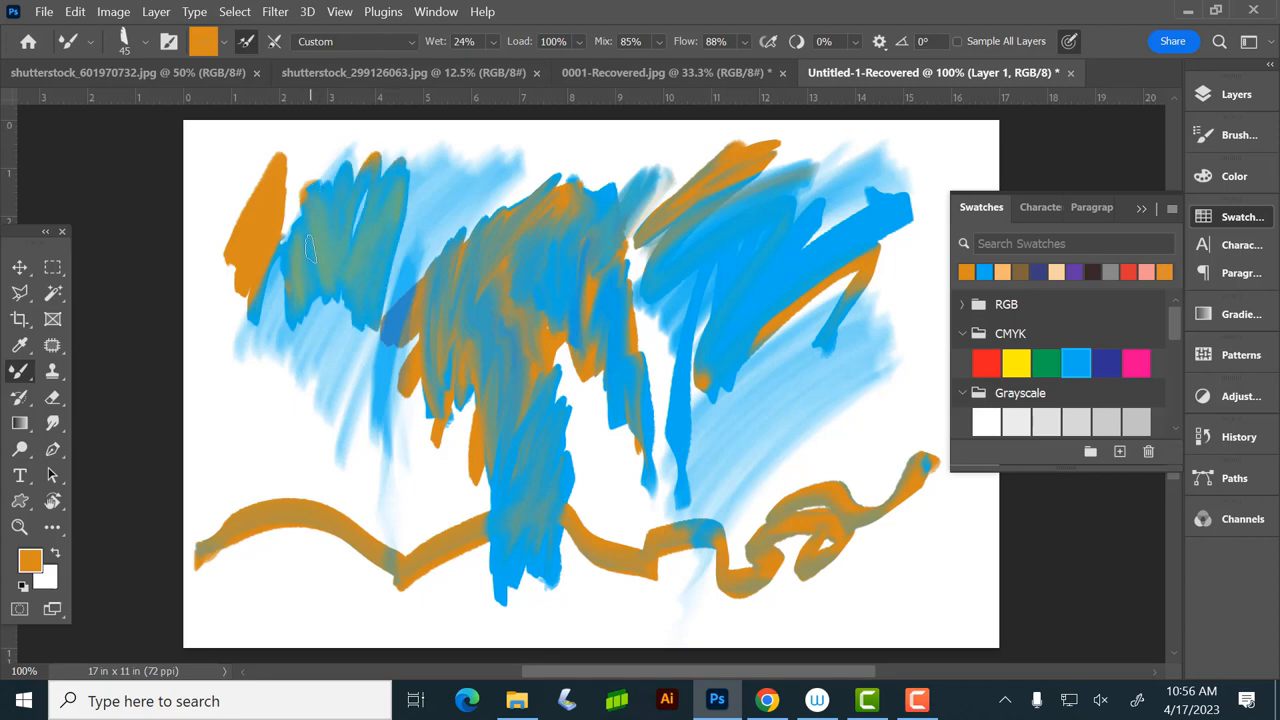
{"action": "left_click", "coordinate": [240, 40]}
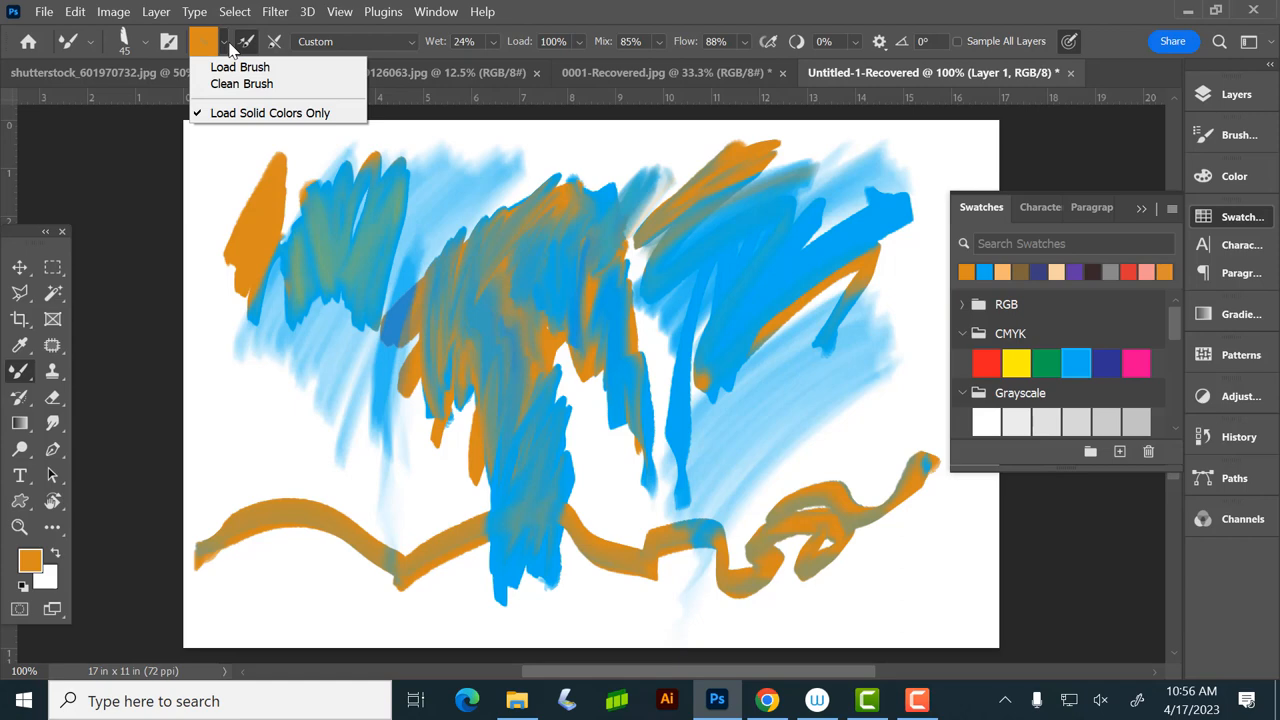
{"action": "left_click", "coordinate": [224, 42]}
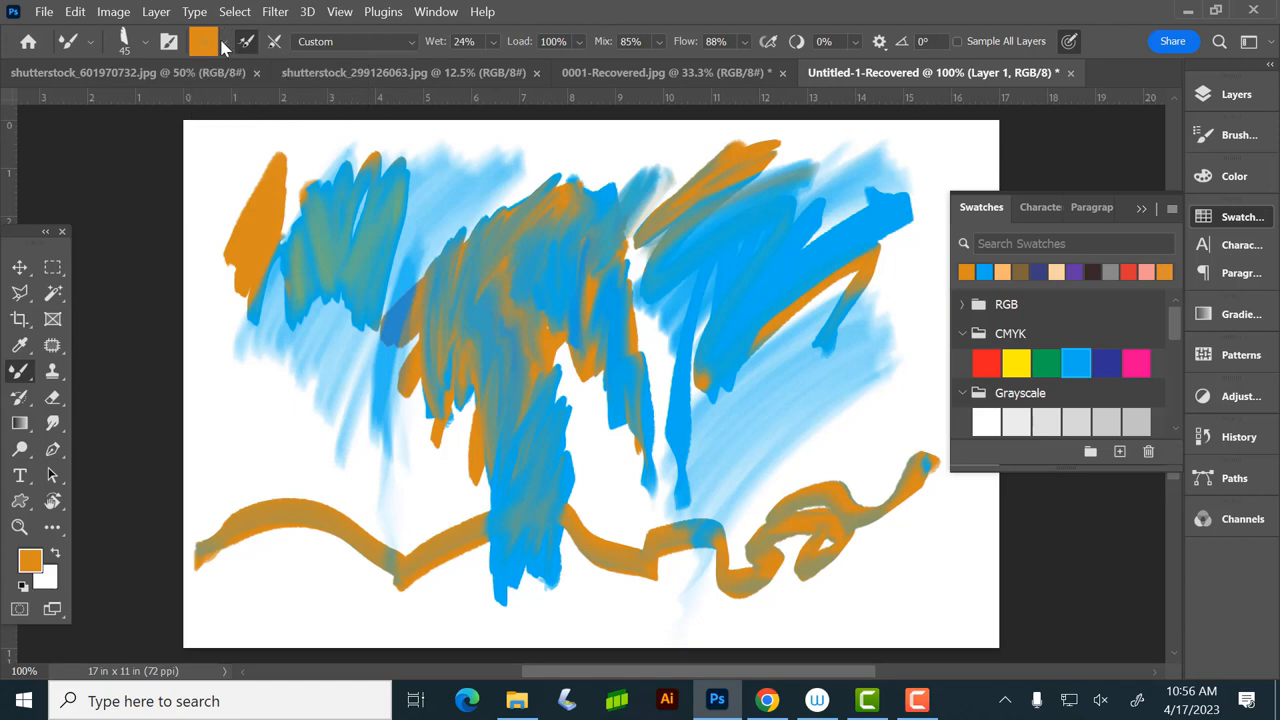
{"action": "left_click", "coordinate": [250, 42]}
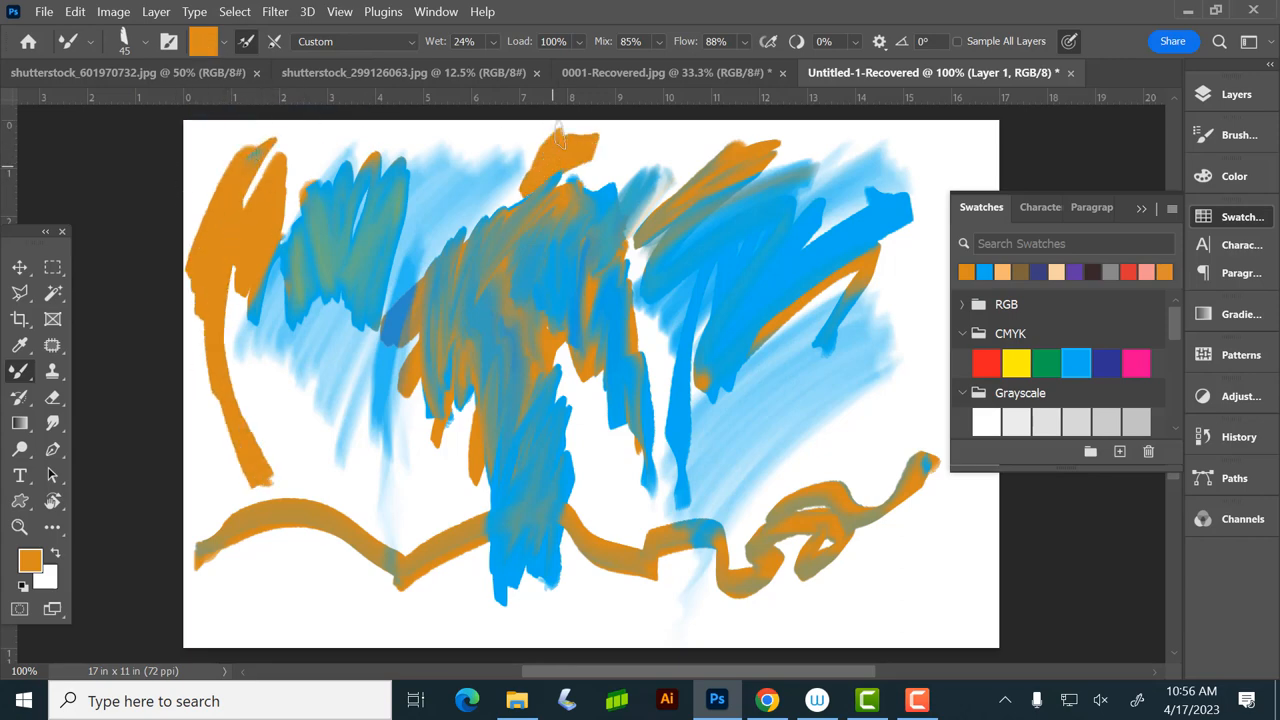
{"action": "left_click_drag", "start_coordinate": [560, 140], "coordinate": [510, 476]}
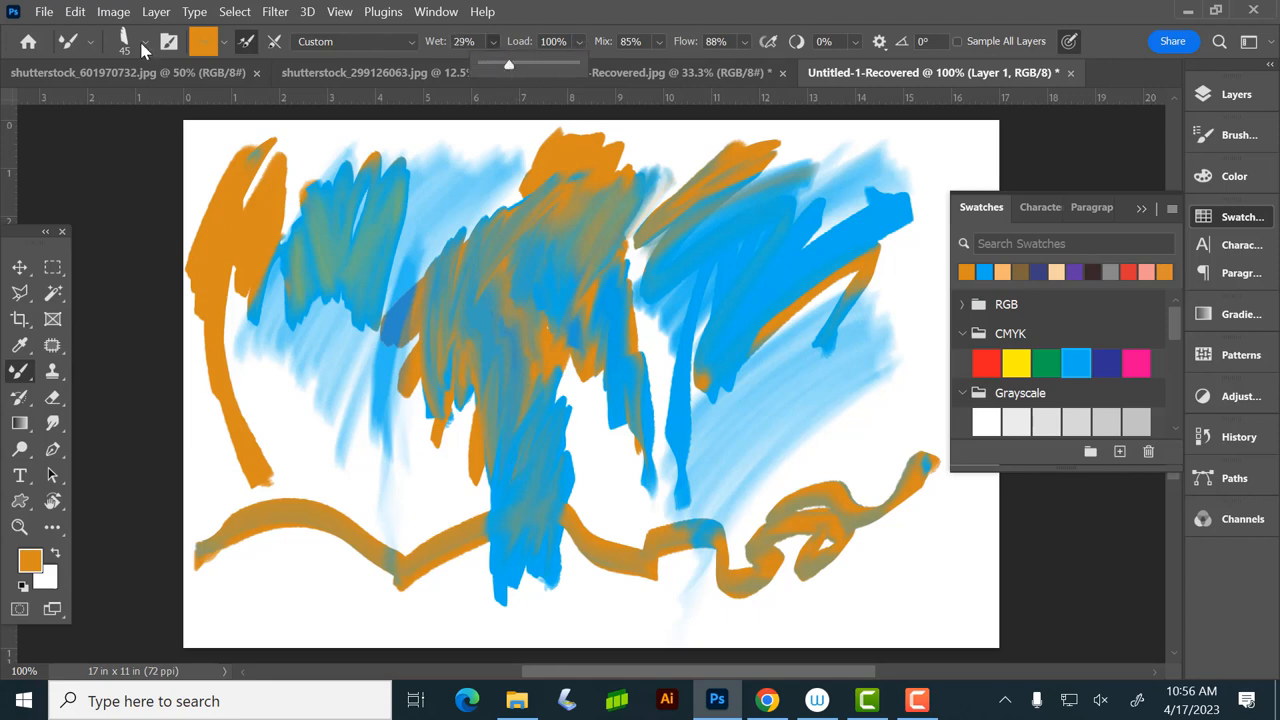
Step: Raise the brush wetness and smear orange broadly across the blue in the centre
{"action": "left_click", "coordinate": [144, 44]}
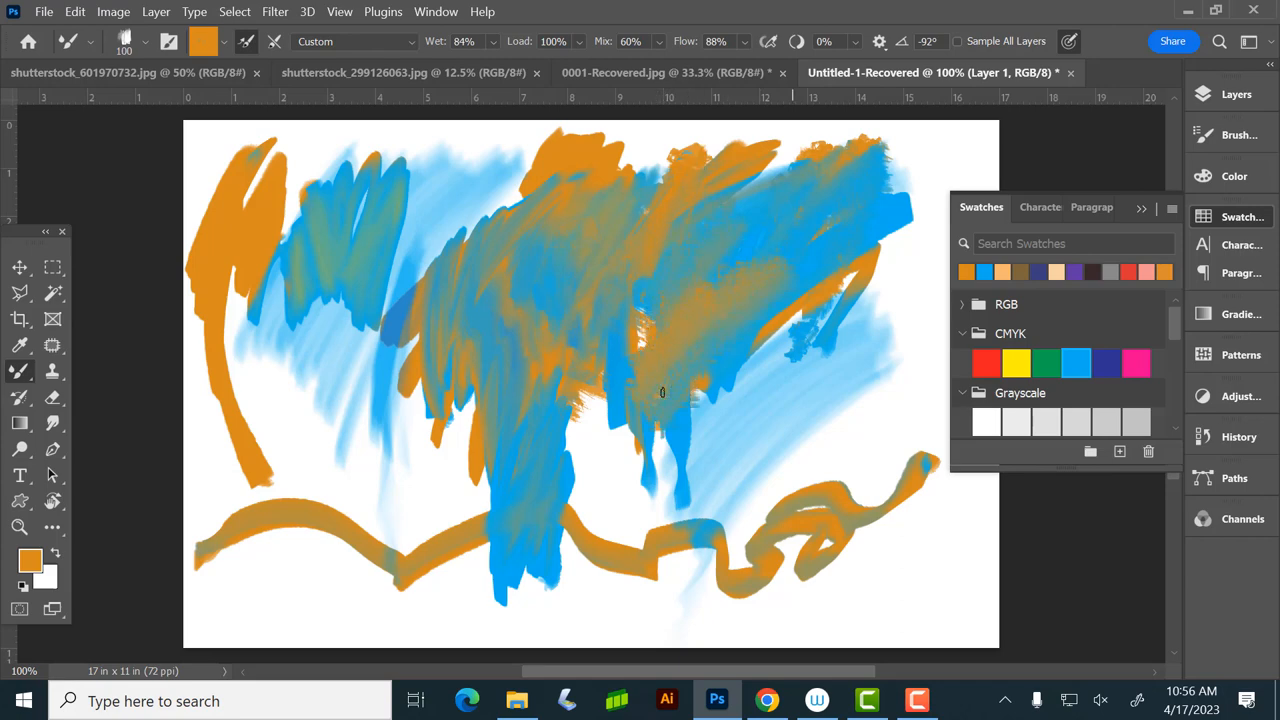
{"action": "left_click_drag", "start_coordinate": [660, 390], "coordinate": [748, 268]}
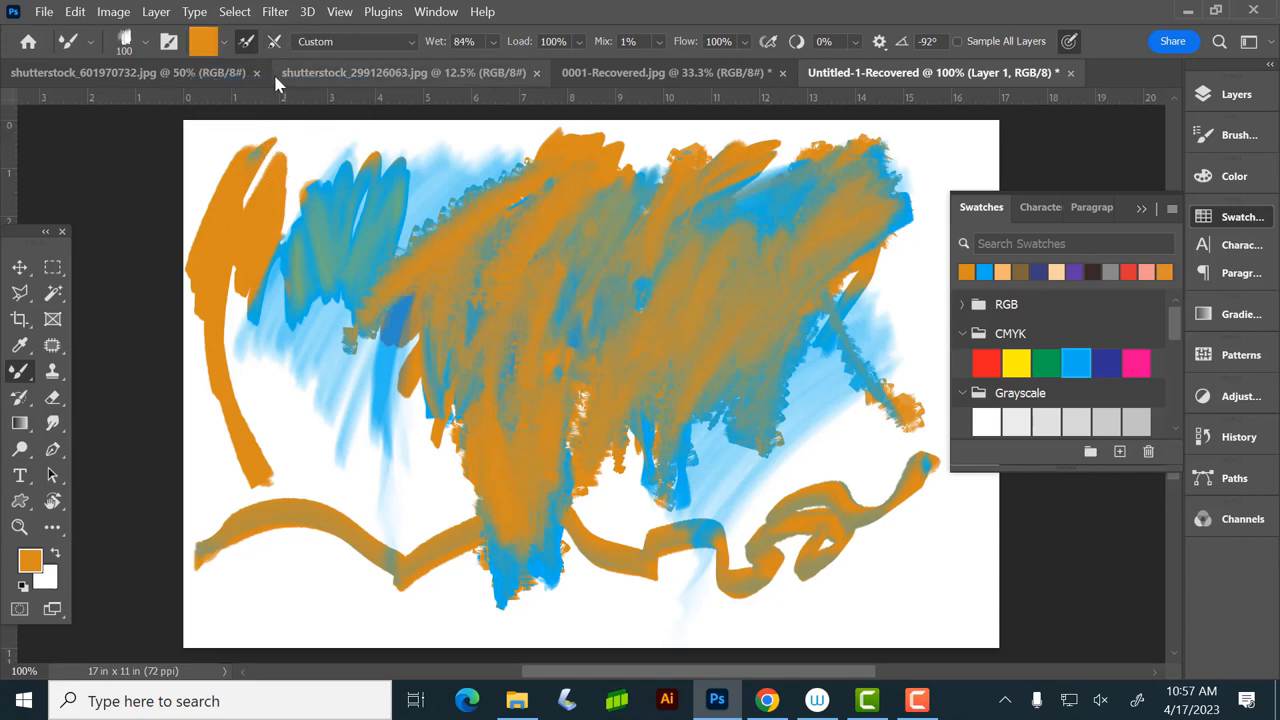
Step: Clean the paint off the brush and smudge the blue strokes on the right side
{"action": "left_click", "coordinate": [232, 42]}
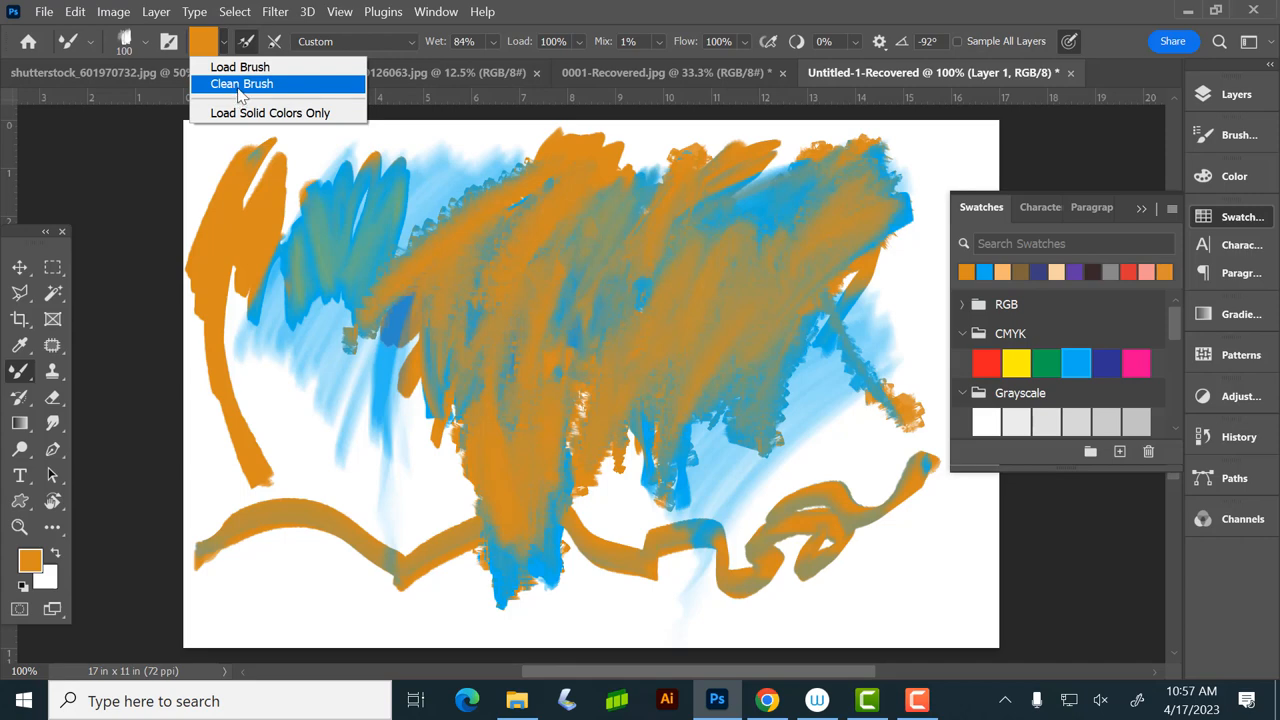
{"action": "left_click", "coordinate": [252, 84]}
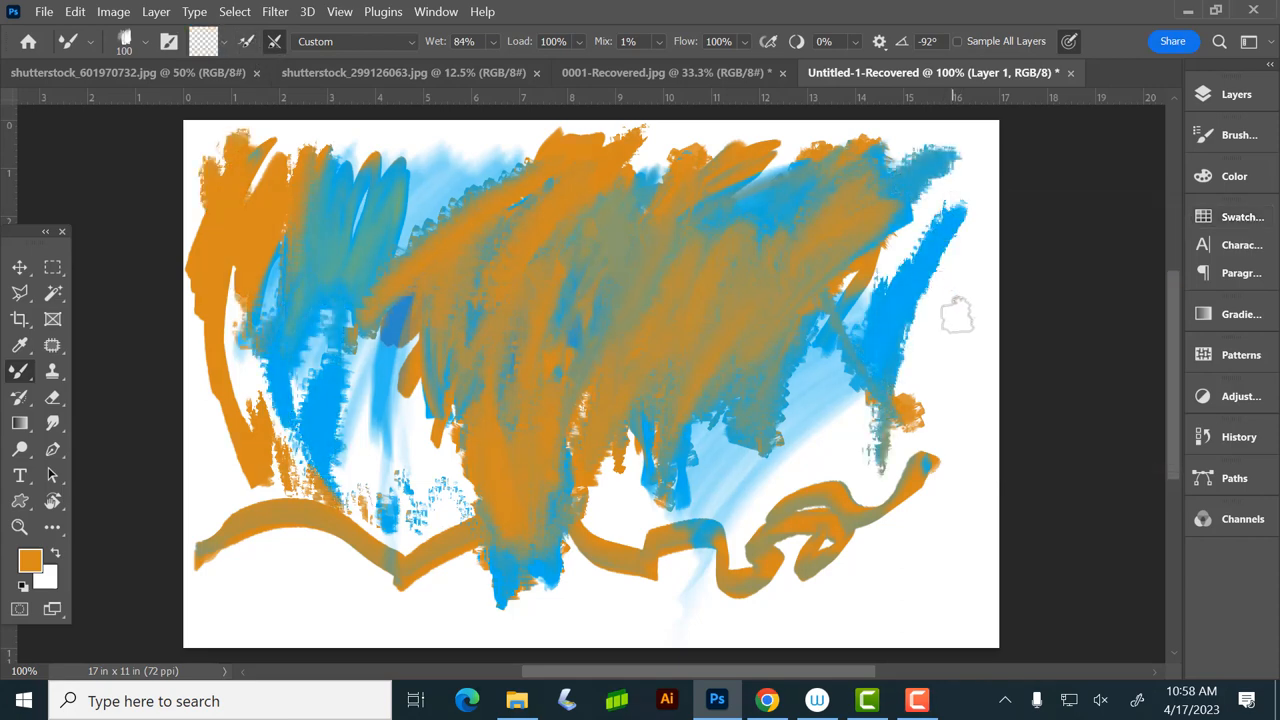
{"action": "left_click_drag", "start_coordinate": [956, 316], "coordinate": [920, 410]}
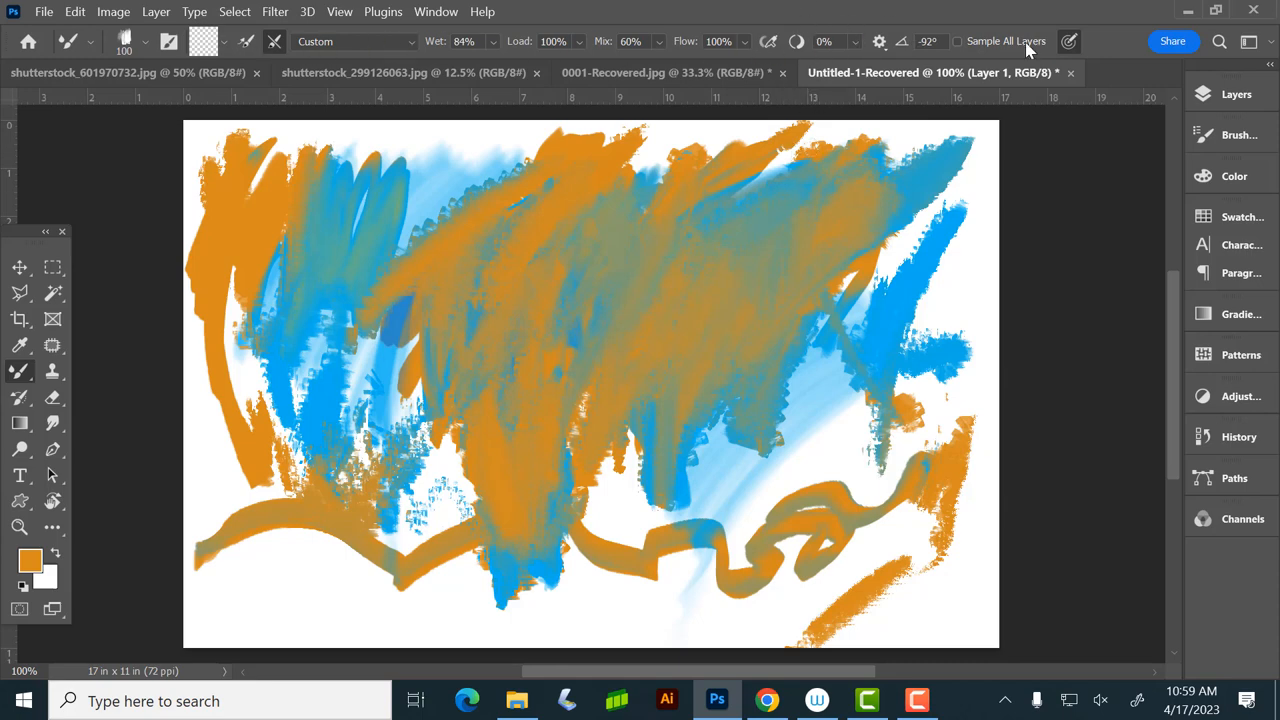
{"action": "mouse_move", "coordinate": [1012, 48]}
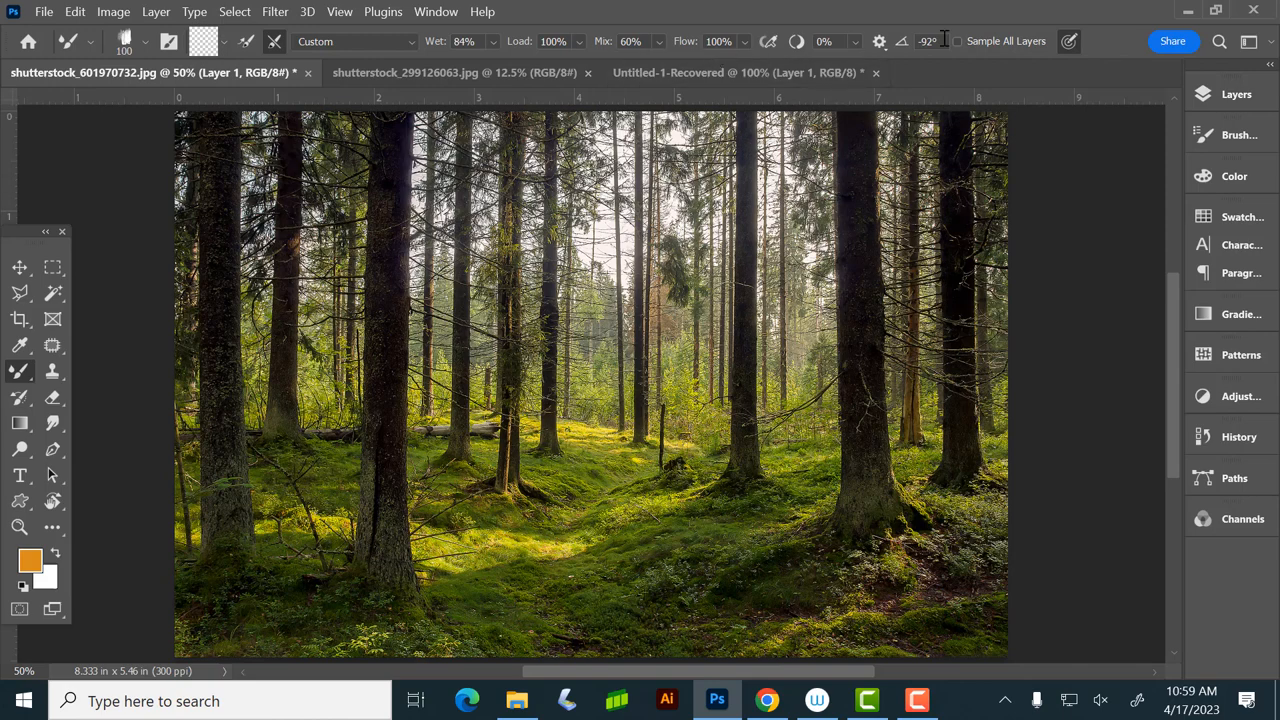
Step: Bring the forest background photo document to the front
{"action": "left_click", "coordinate": [954, 42]}
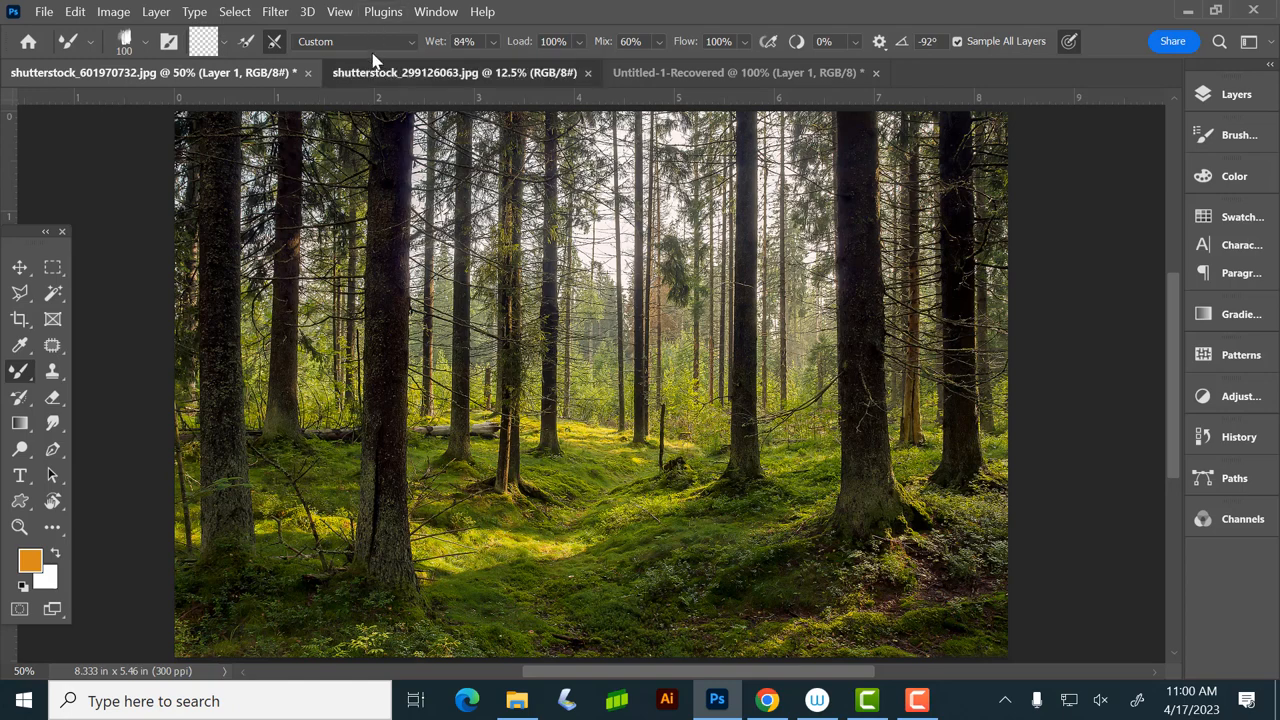
Step: In the golden retriever photo, select the dog with the Object Selection lasso and show it in Quick Mask
{"action": "left_click", "coordinate": [456, 72]}
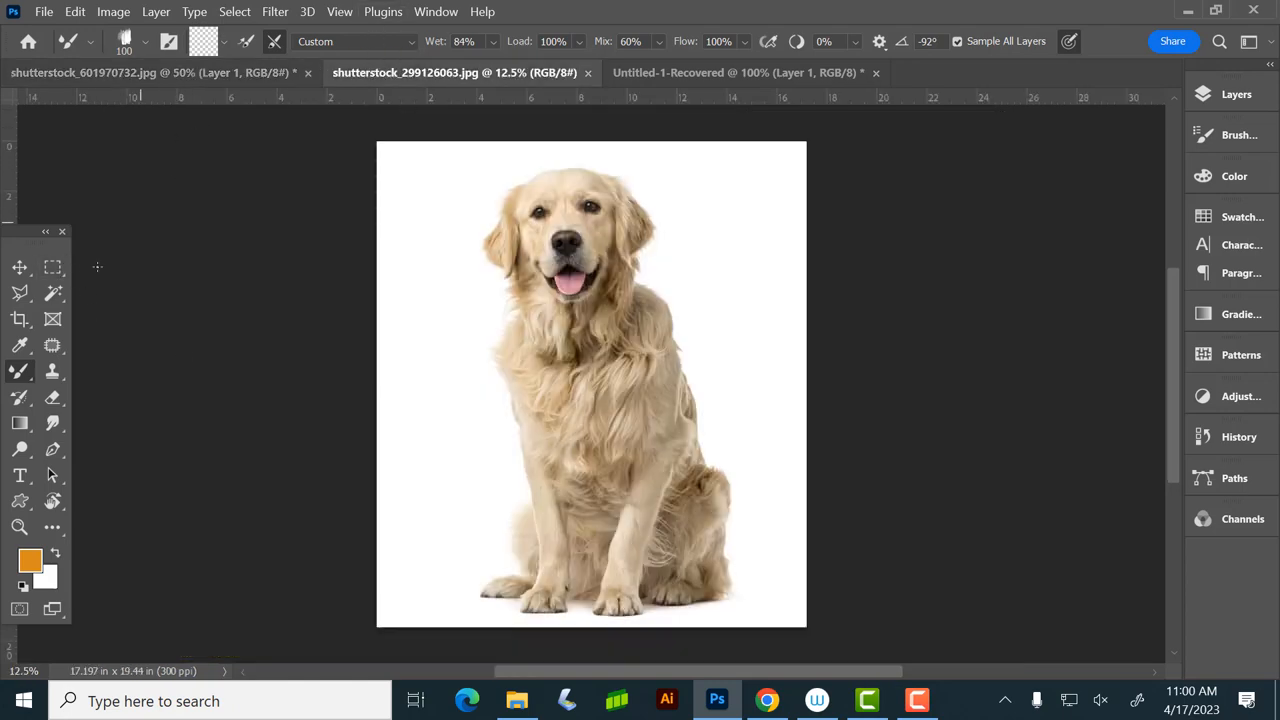
{"action": "left_click", "coordinate": [54, 292]}
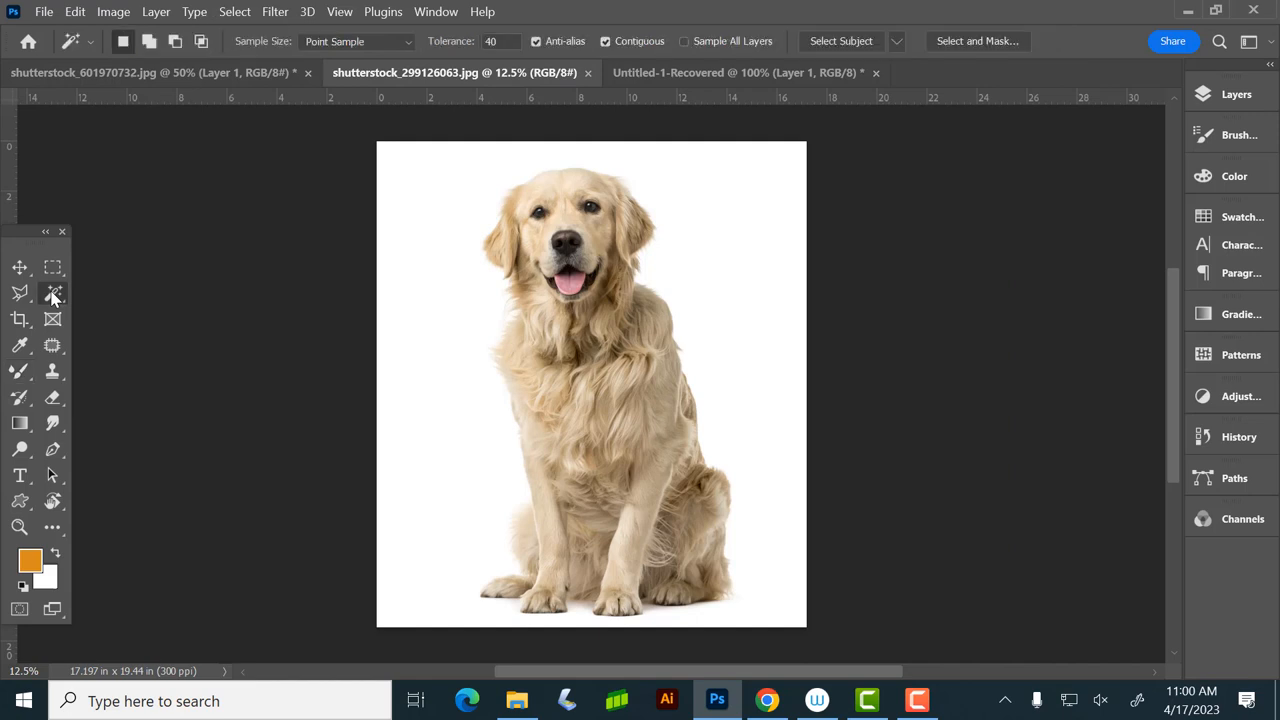
{"action": "left_click", "coordinate": [54, 292]}
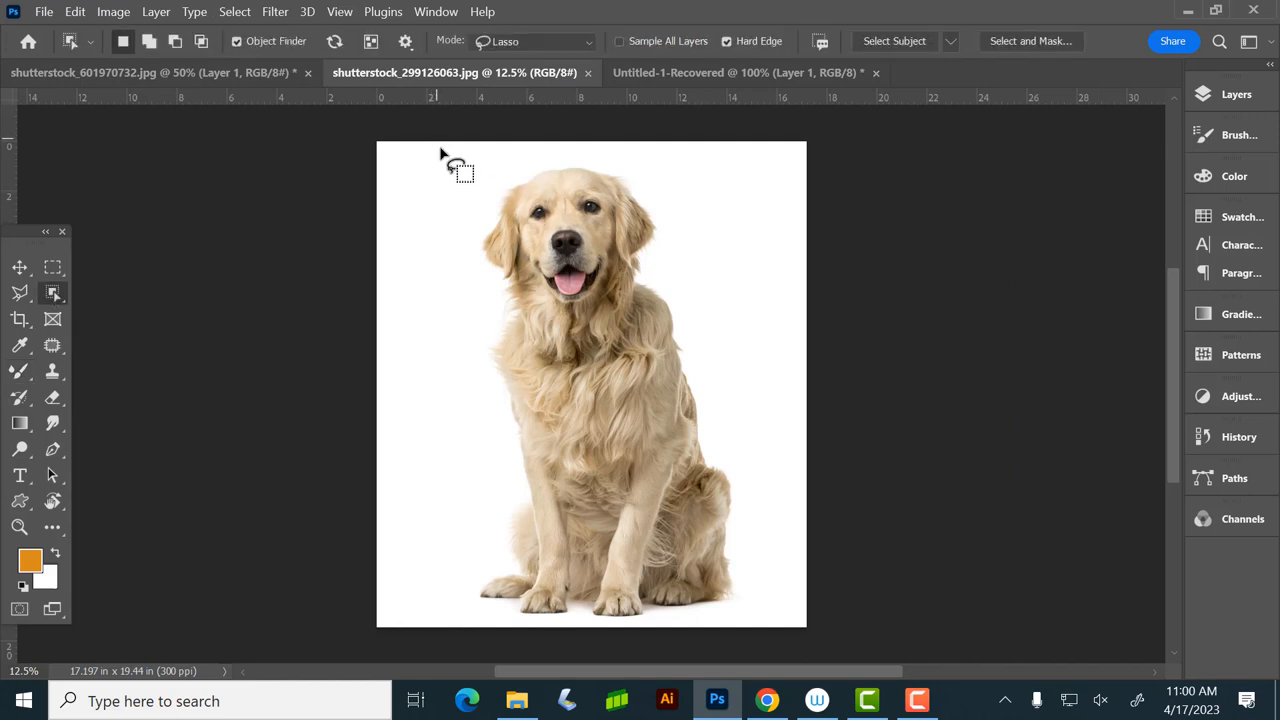
{"action": "left_click_drag", "start_coordinate": [448, 156], "coordinate": [660, 576]}
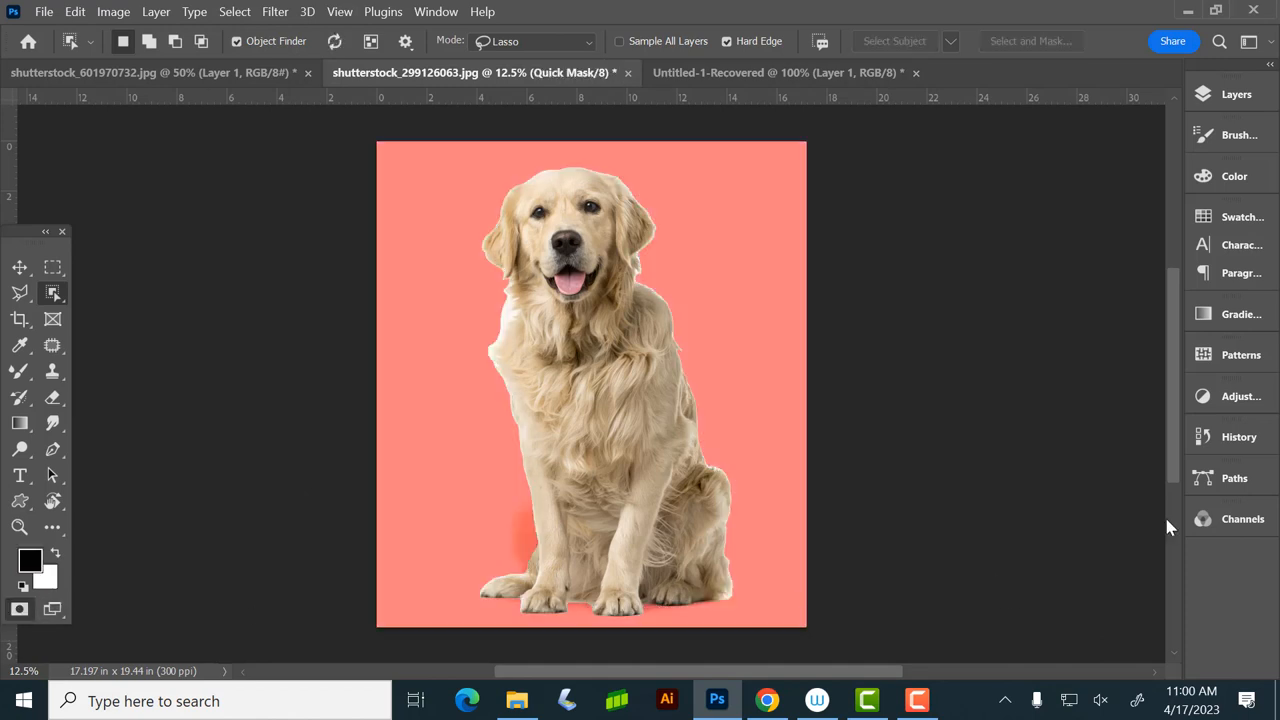
{"action": "left_click", "coordinate": [52, 398]}
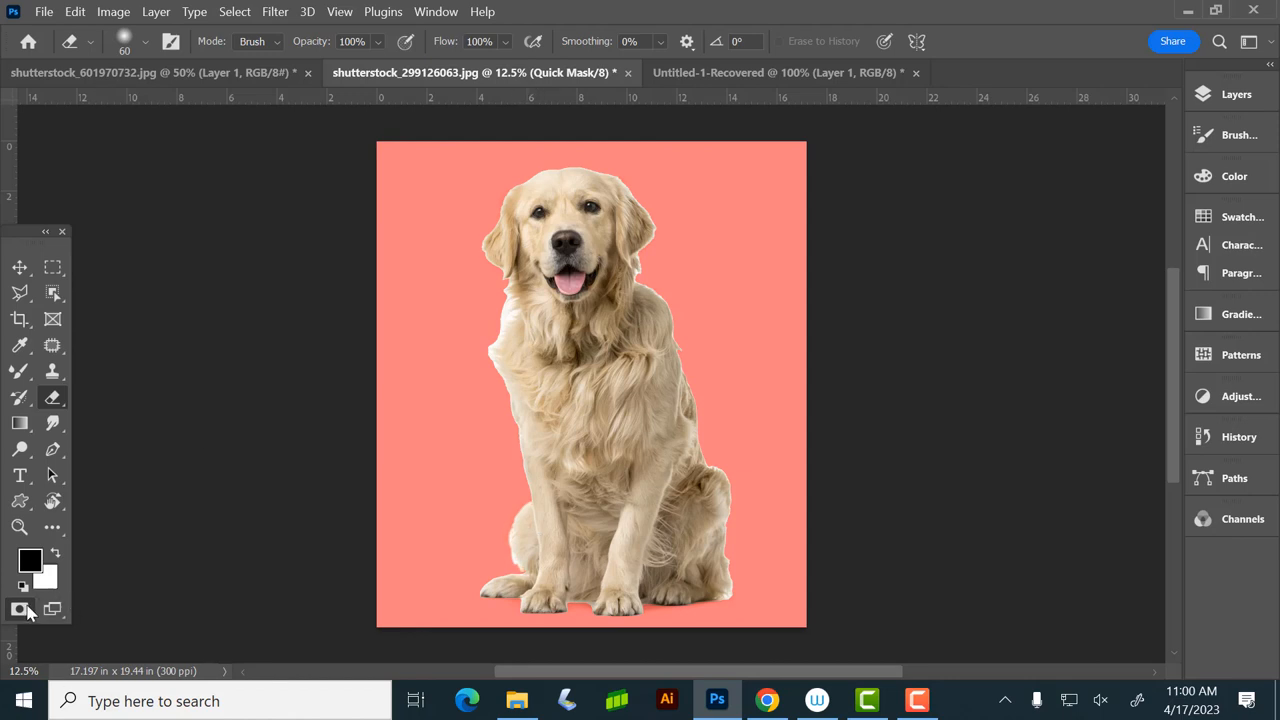
{"action": "left_click", "coordinate": [20, 606]}
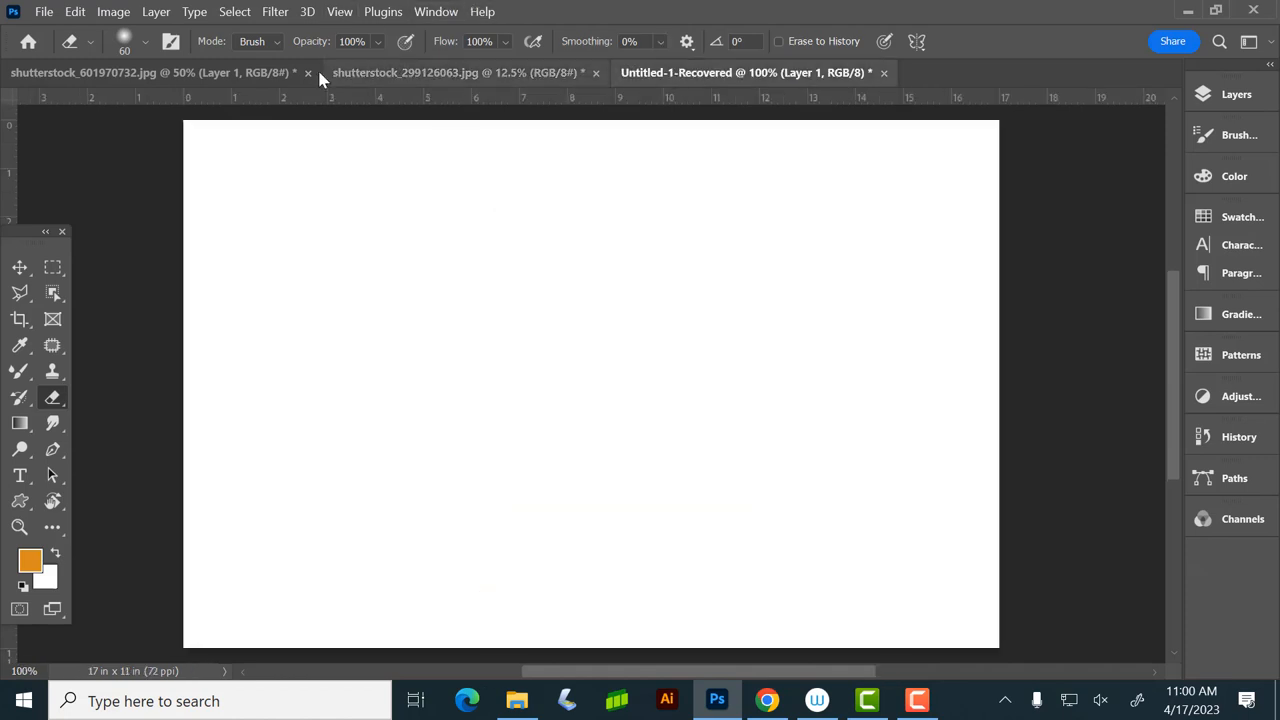
{"action": "left_click", "coordinate": [150, 72]}
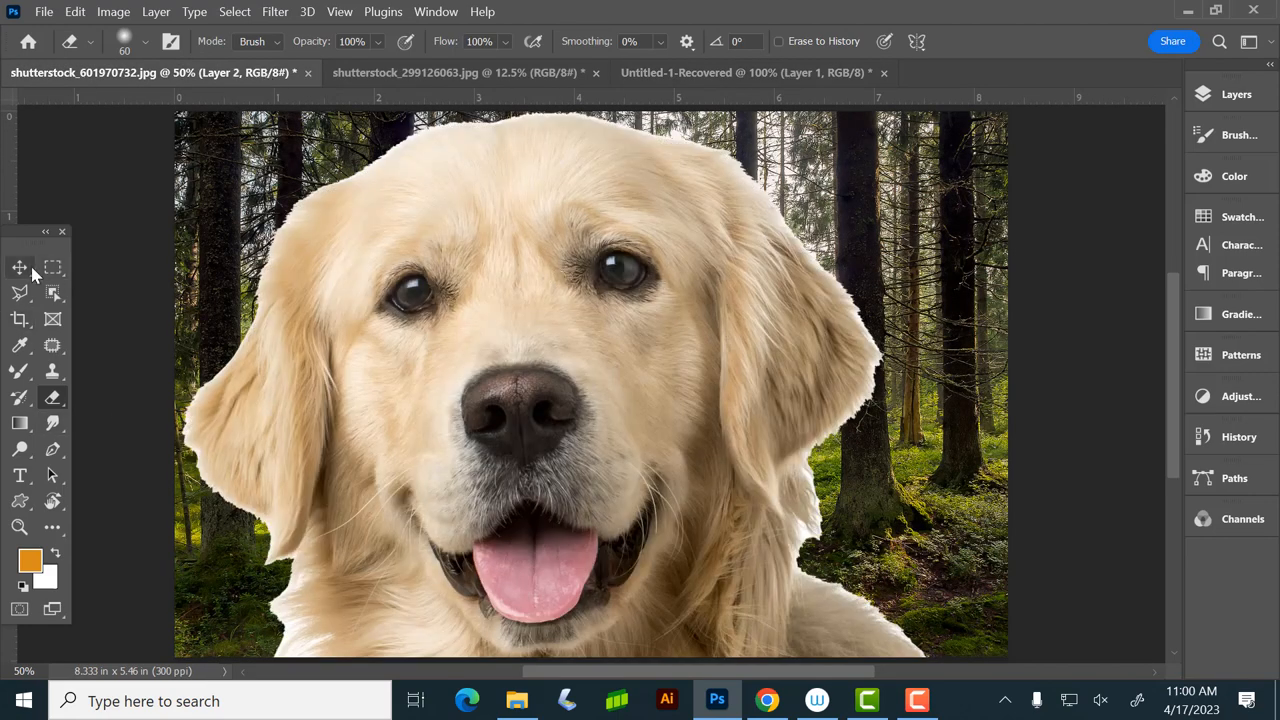
{"action": "left_click", "coordinate": [20, 268]}
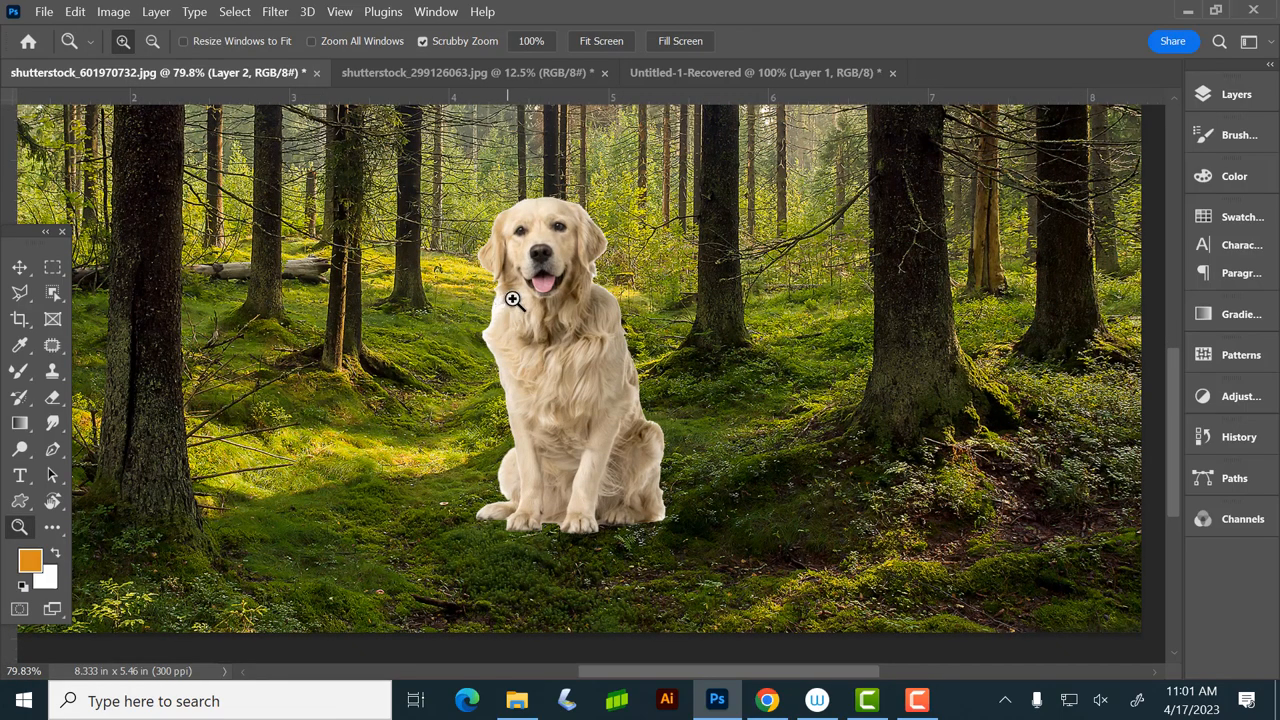
{"action": "mouse_move", "coordinate": [498, 306]}
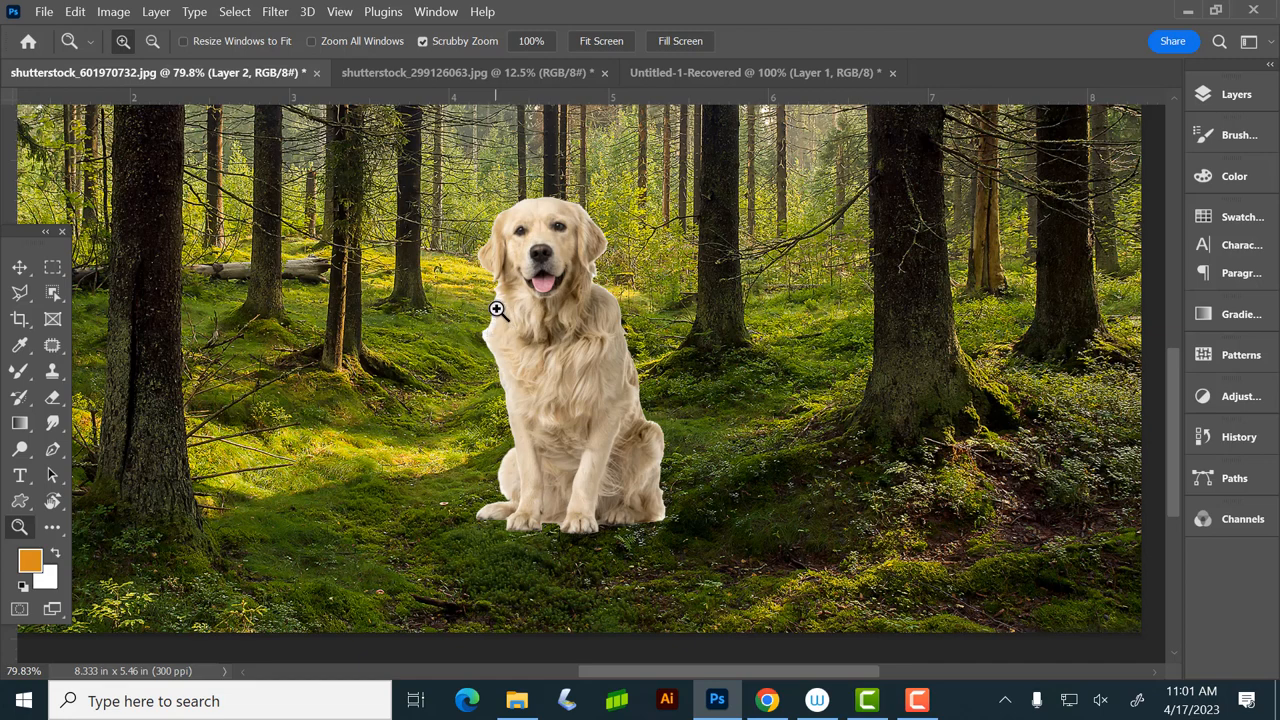
{"action": "mouse_move", "coordinate": [276, 12]}
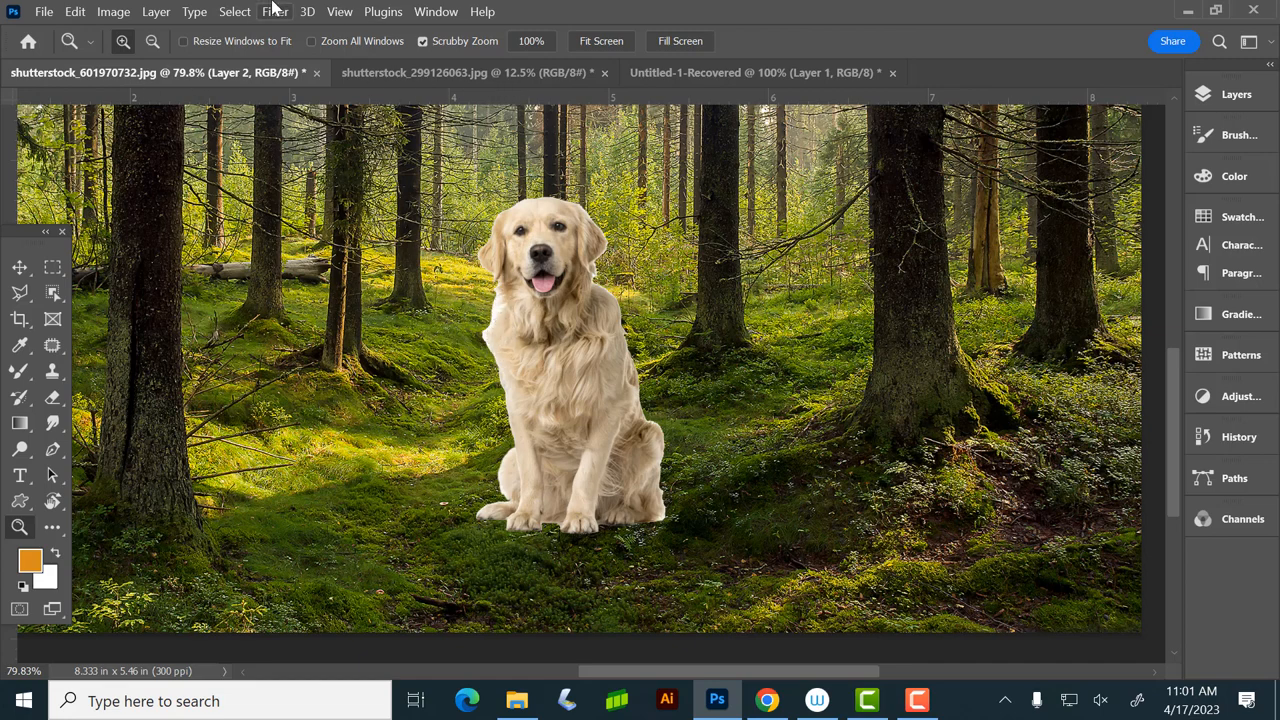
{"action": "left_click", "coordinate": [274, 12]}
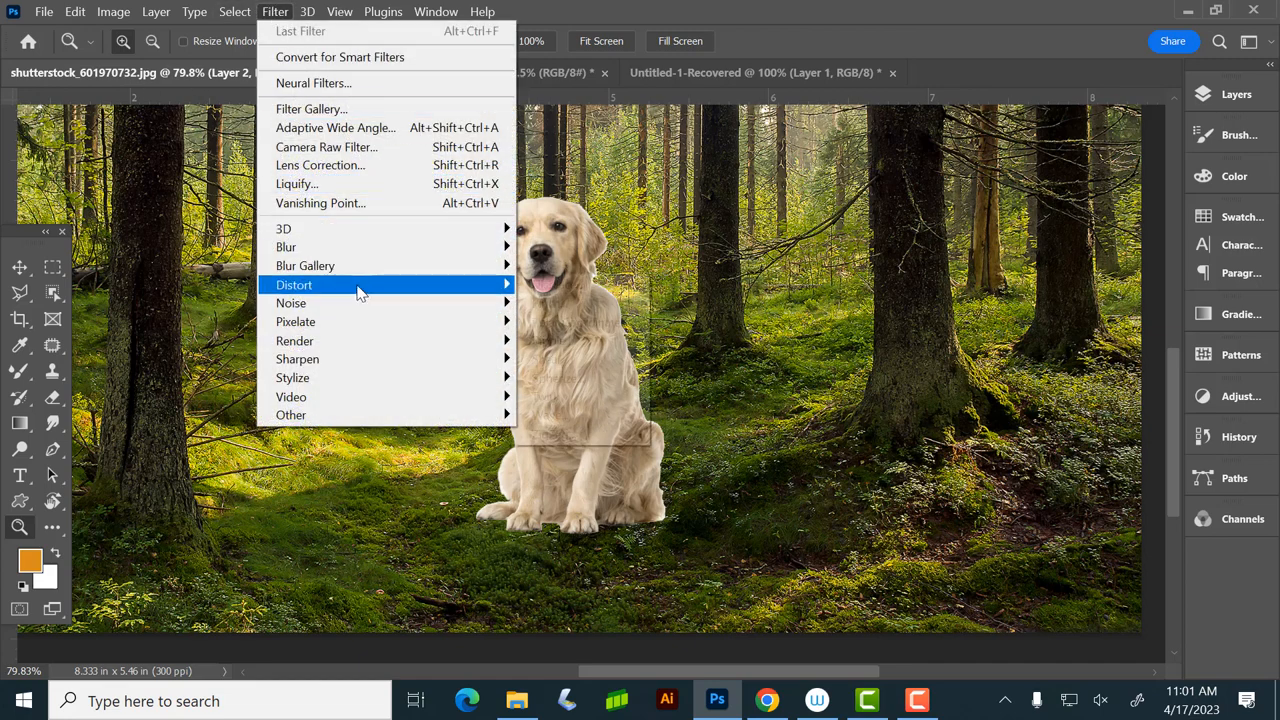
{"action": "mouse_move", "coordinate": [272, 12]}
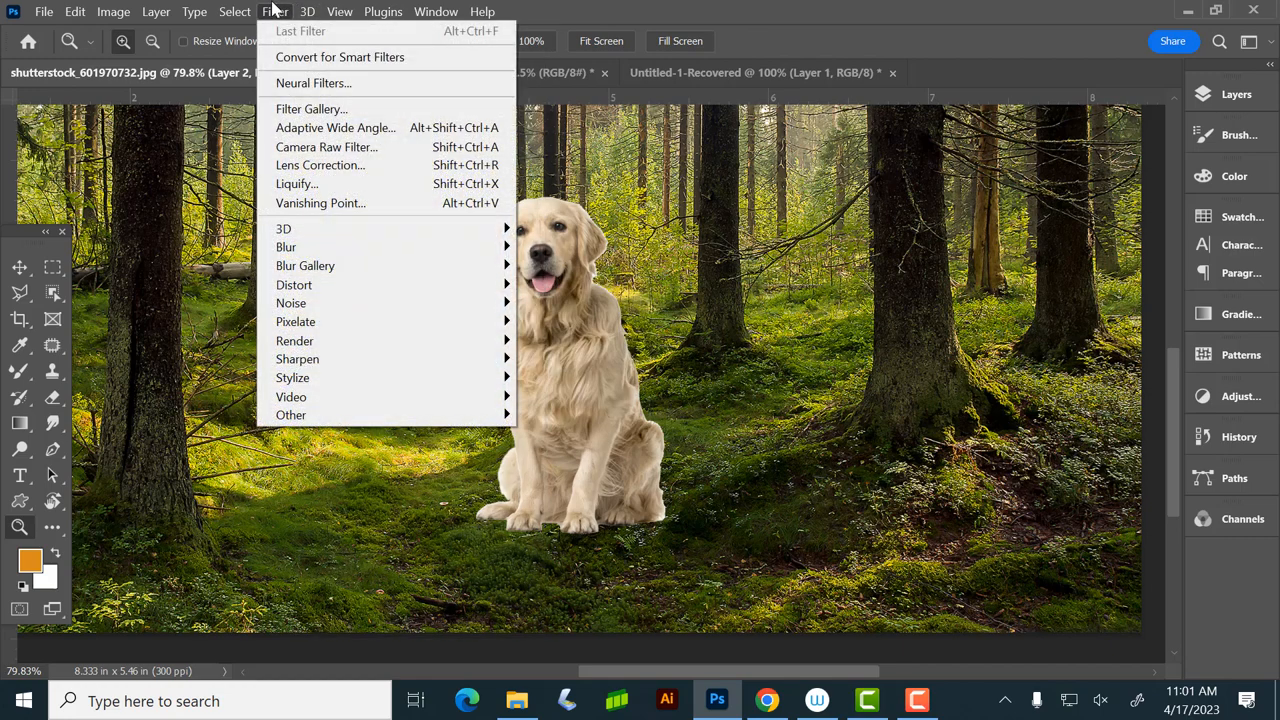
{"action": "left_click", "coordinate": [234, 12]}
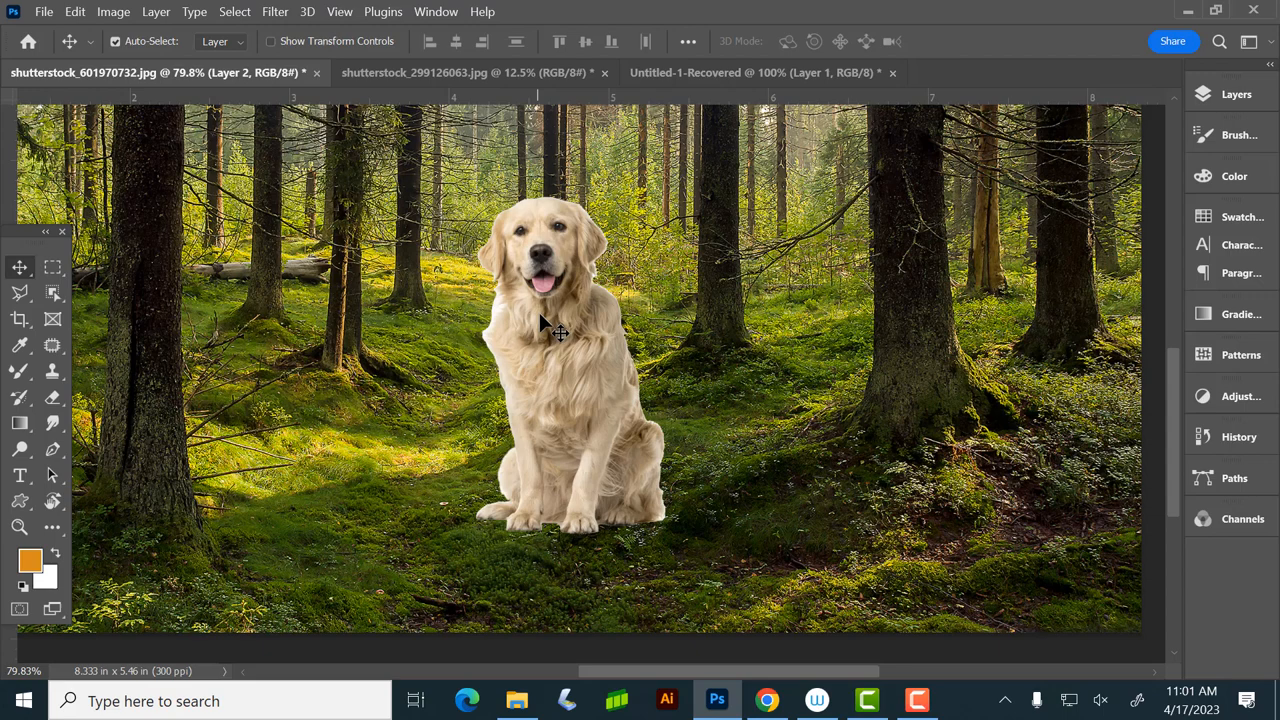
{"action": "left_click", "coordinate": [1236, 96]}
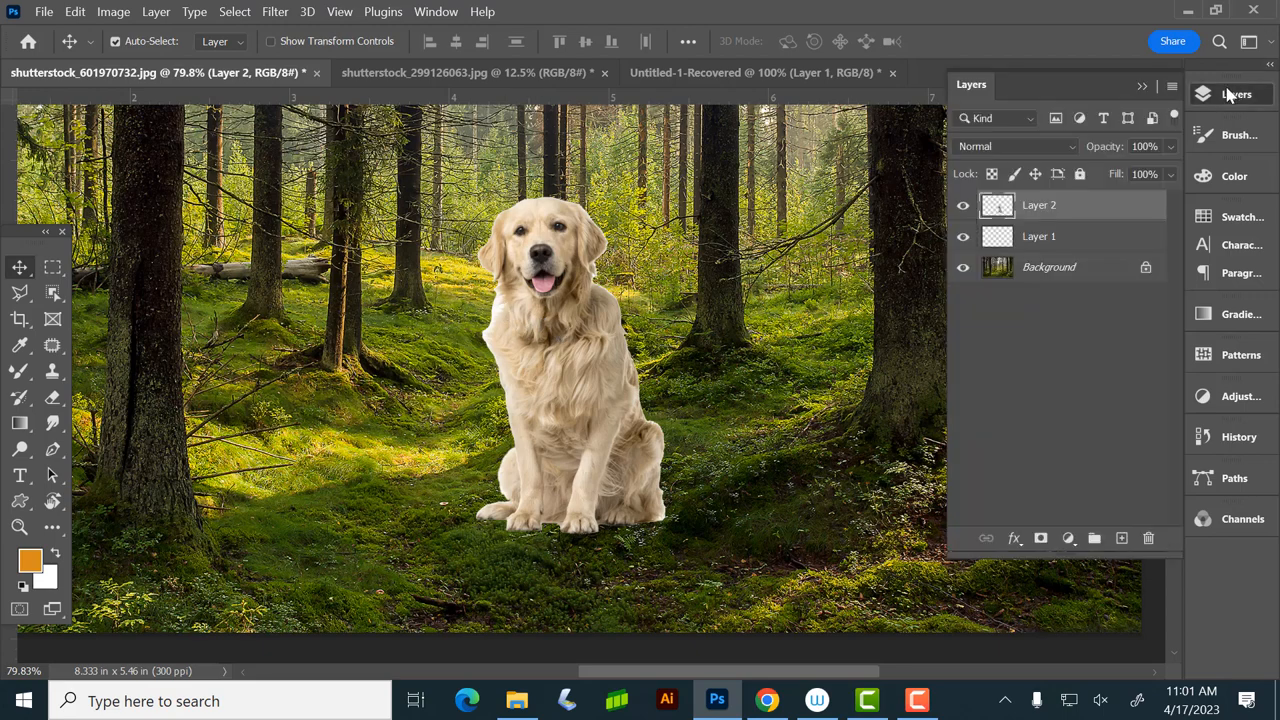
Step: Rename Layer 2 to 'dog', then auto-select the dog via Select > Subject
{"action": "double_click", "coordinate": [1040, 204]}
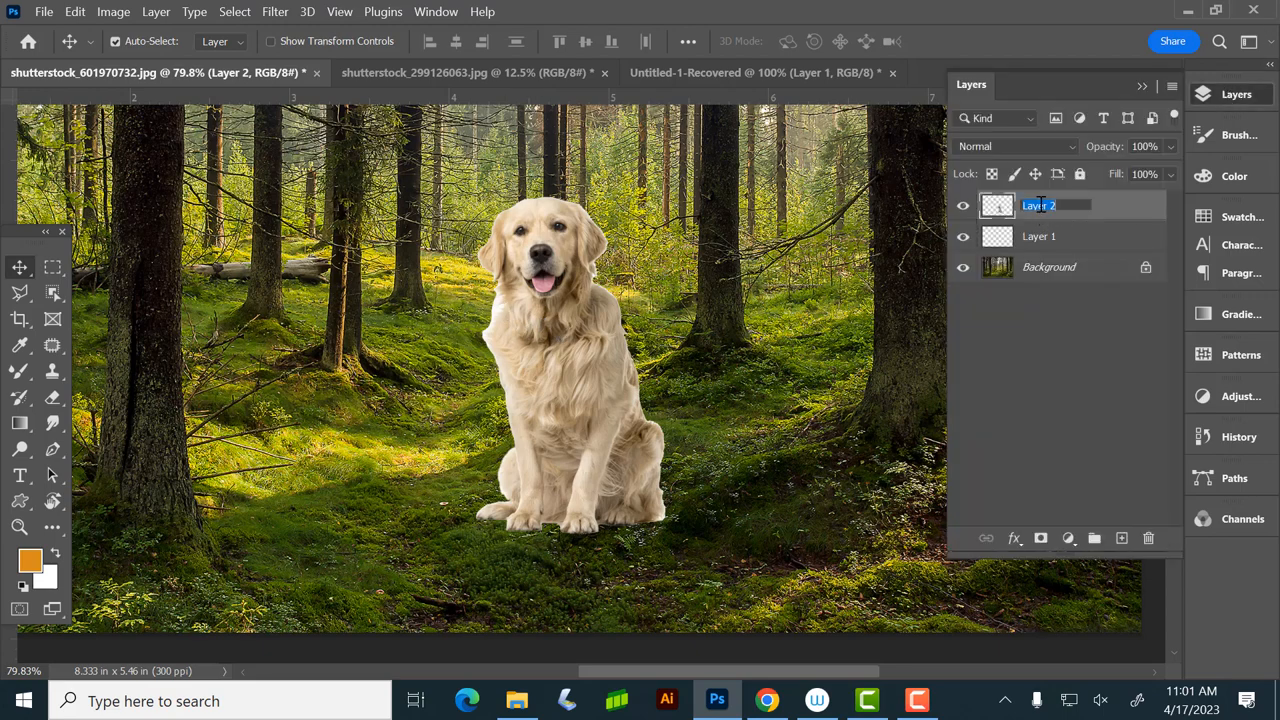
{"action": "type", "text": "dog"}
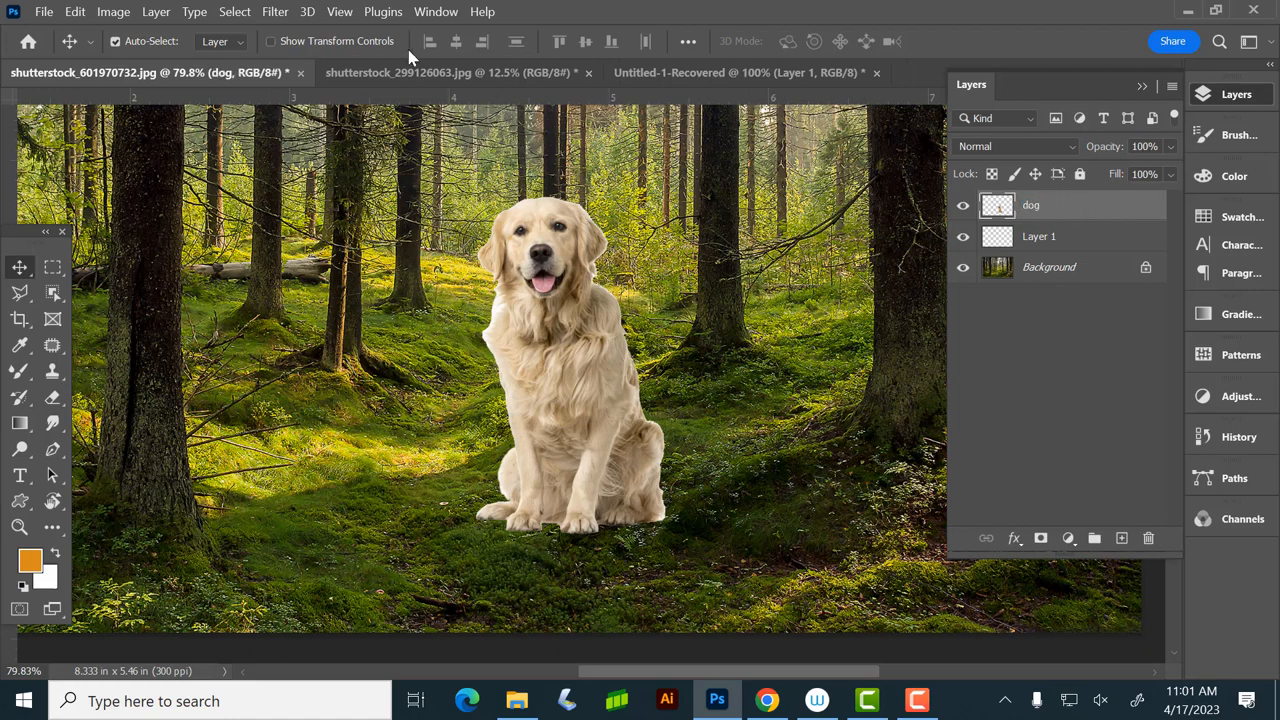
{"action": "left_click", "coordinate": [232, 12]}
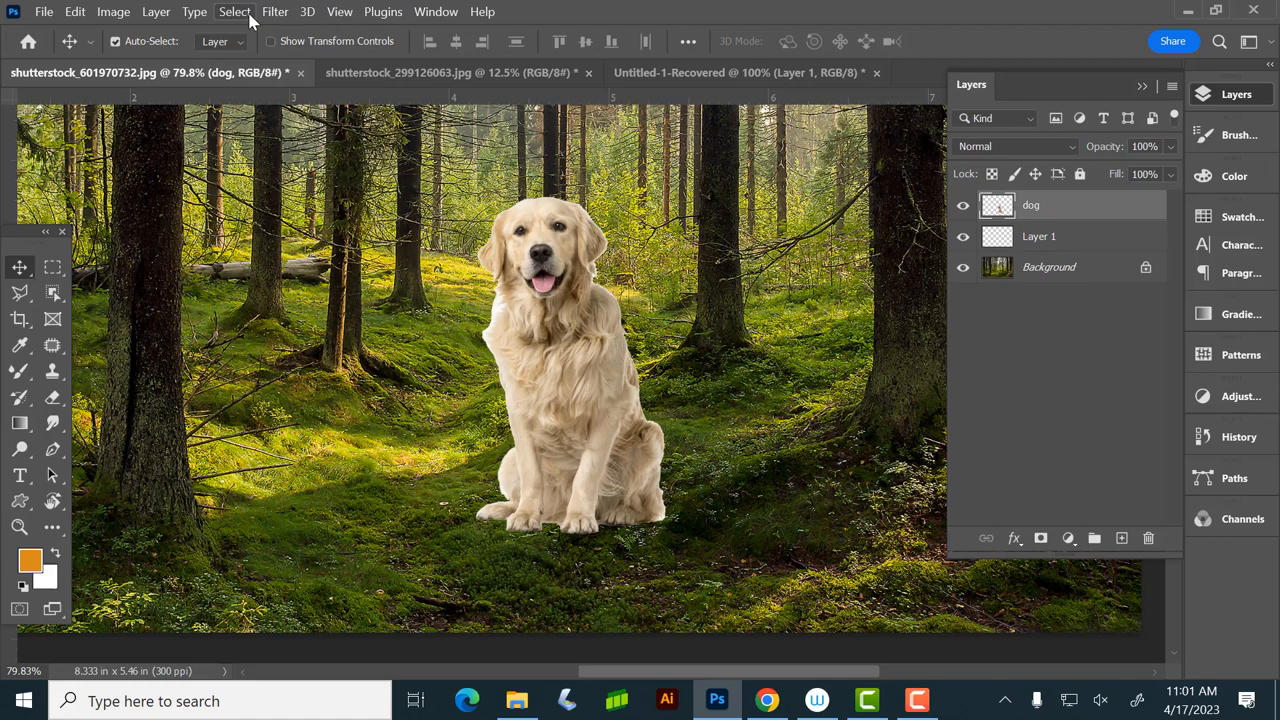
{"action": "left_click", "coordinate": [234, 12]}
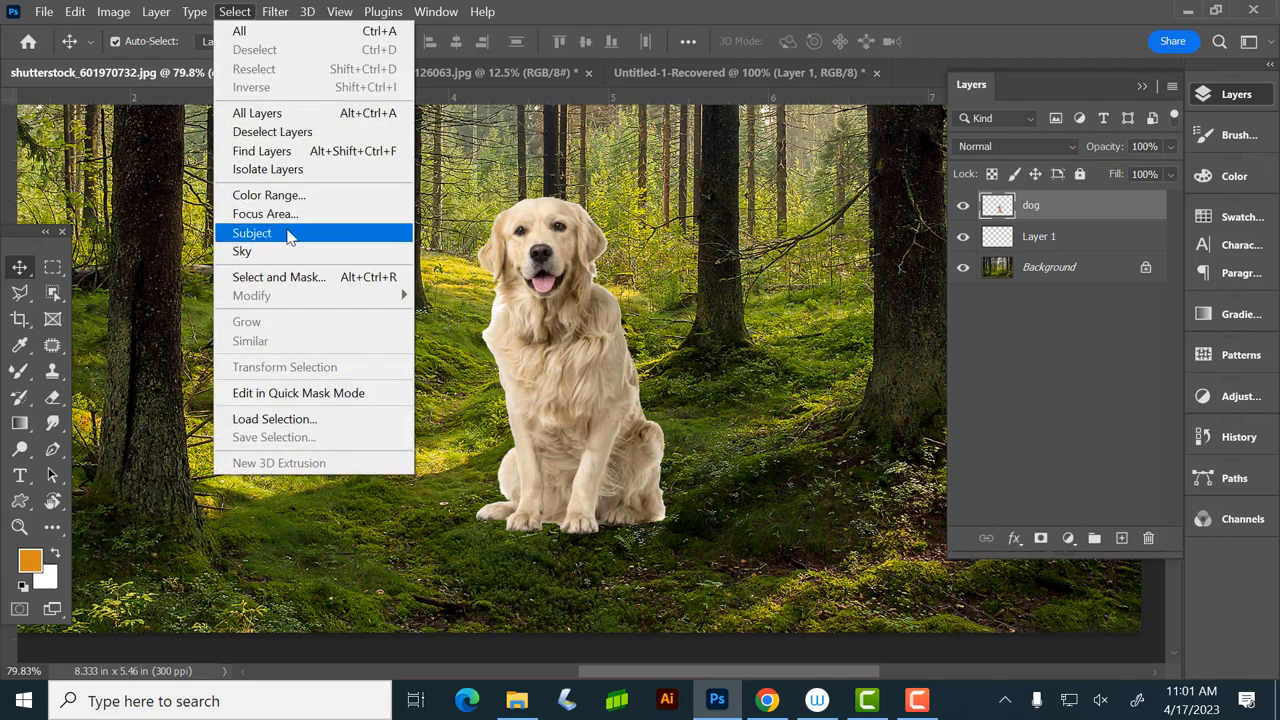
{"action": "left_click", "coordinate": [252, 232]}
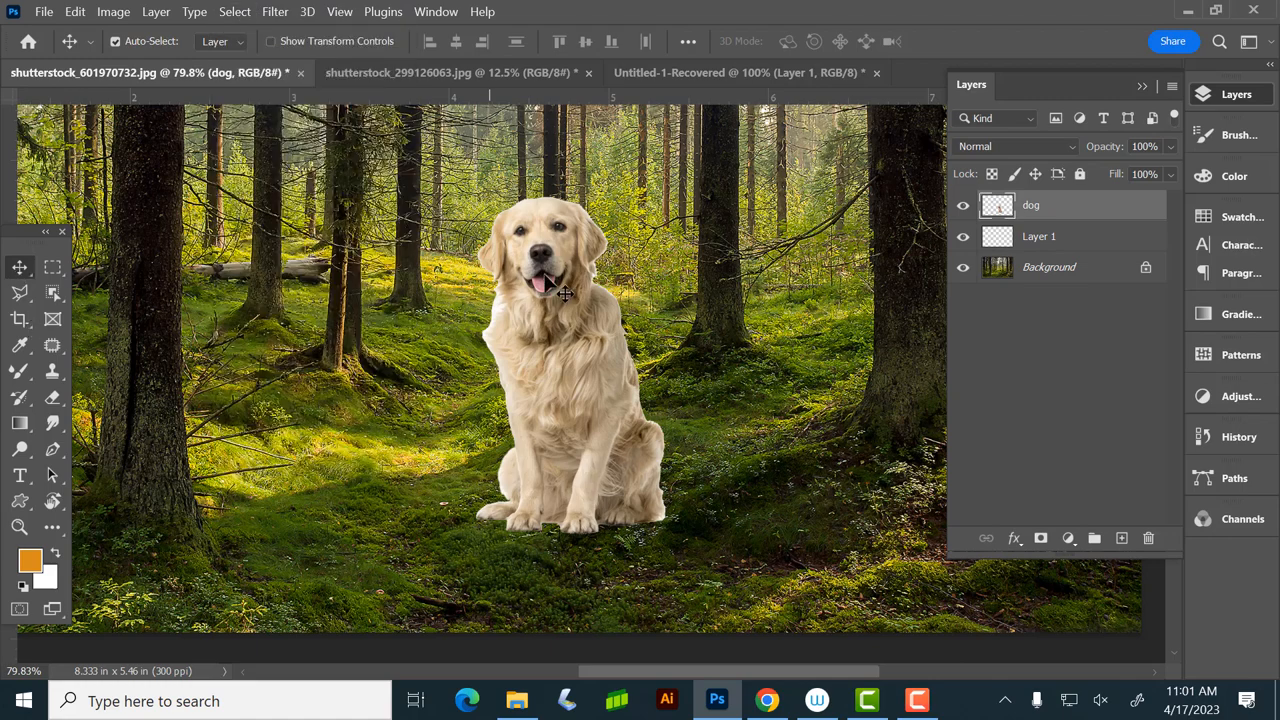
{"action": "mouse_move", "coordinate": [1120, 212]}
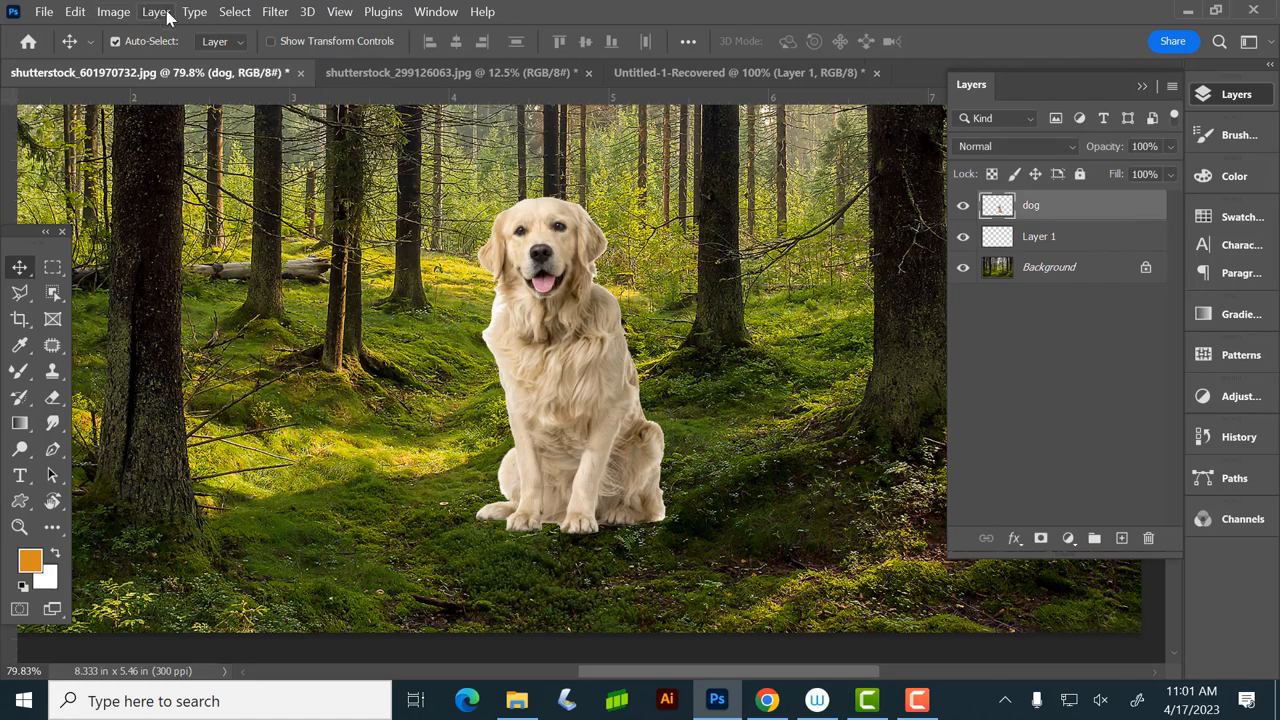
{"action": "mouse_move", "coordinate": [236, 12]}
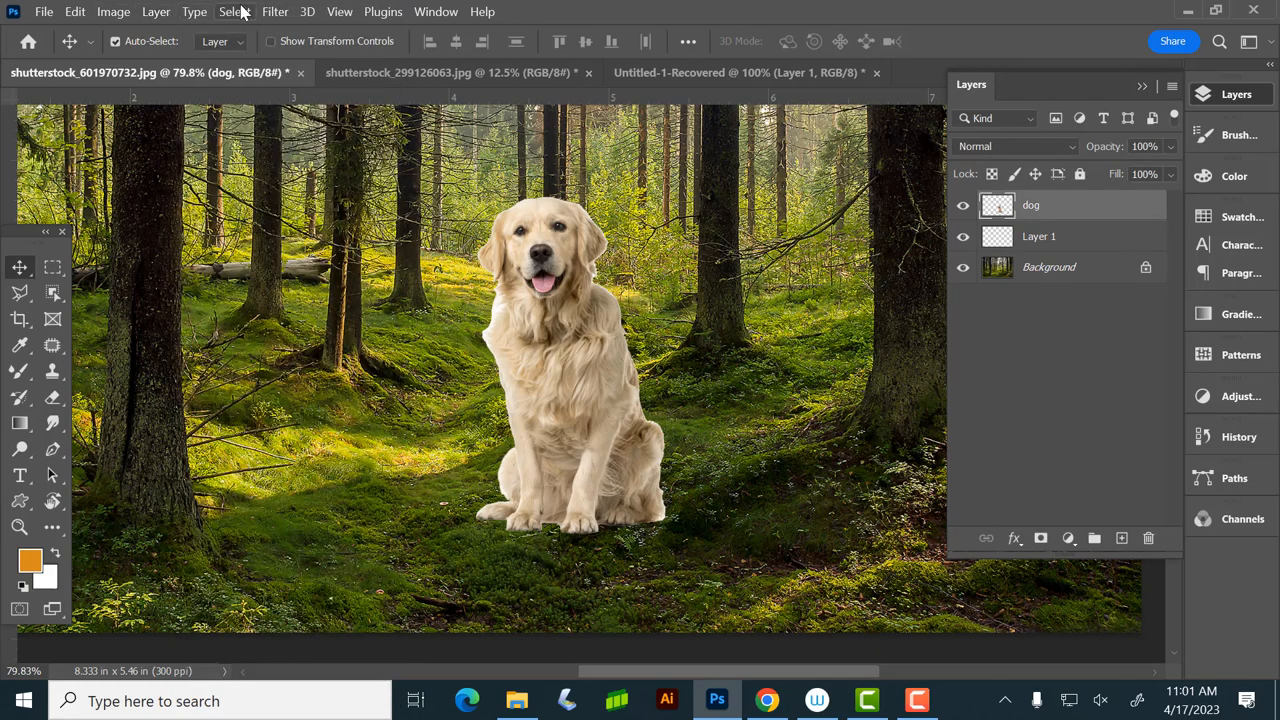
{"action": "left_click", "coordinate": [236, 12]}
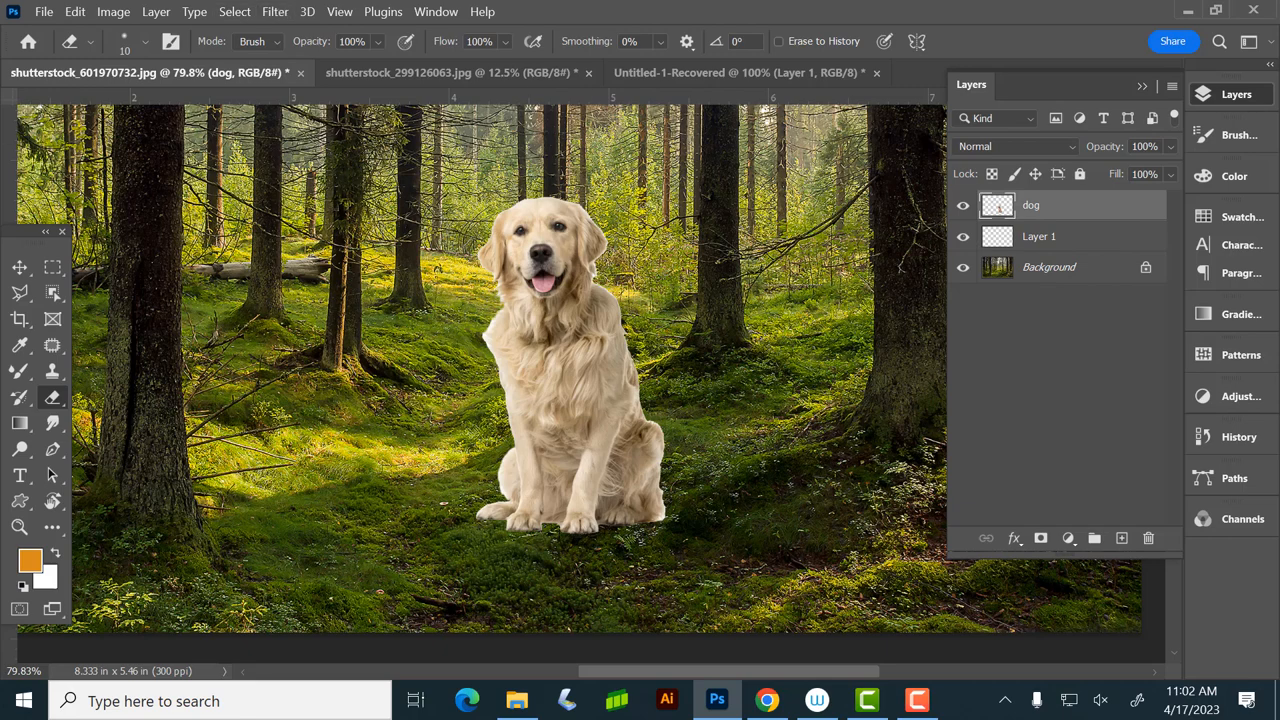
Step: Select the dog's outline from its layer and contract the selection by 2 pixels, dismissing the invalid-value warning
{"action": "left_click", "coordinate": [996, 204]}
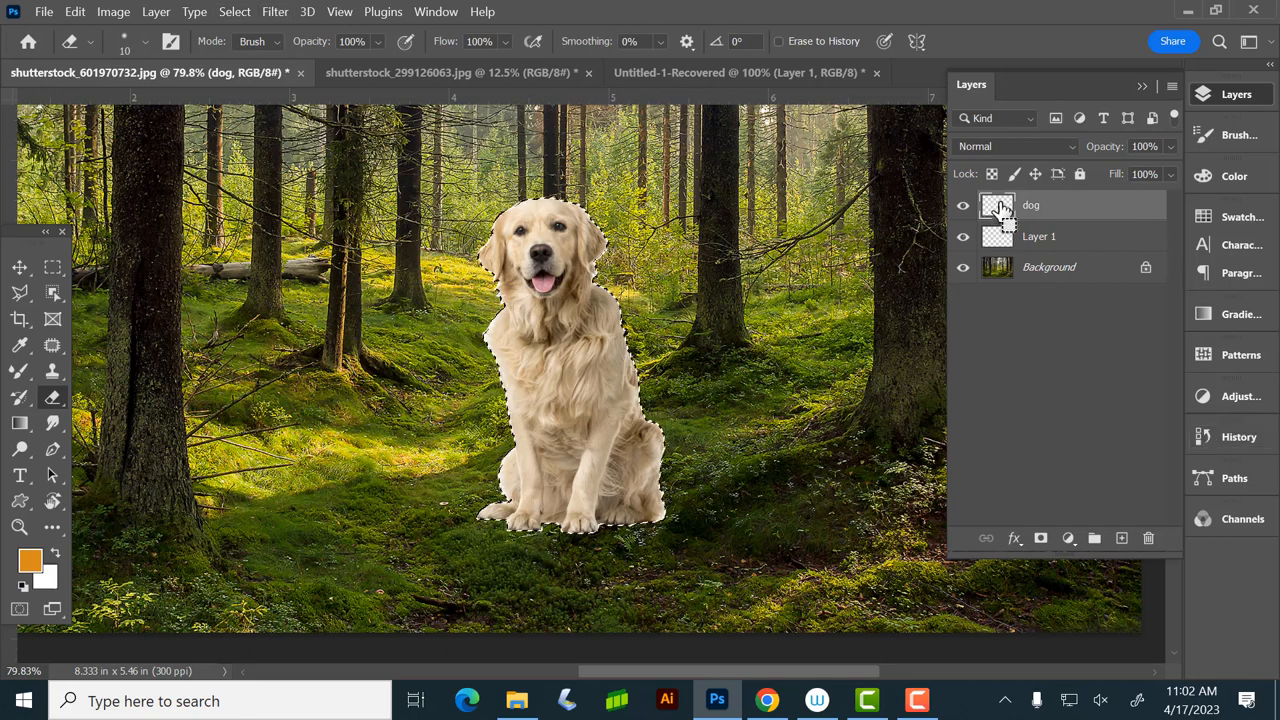
{"action": "left_click", "coordinate": [234, 12]}
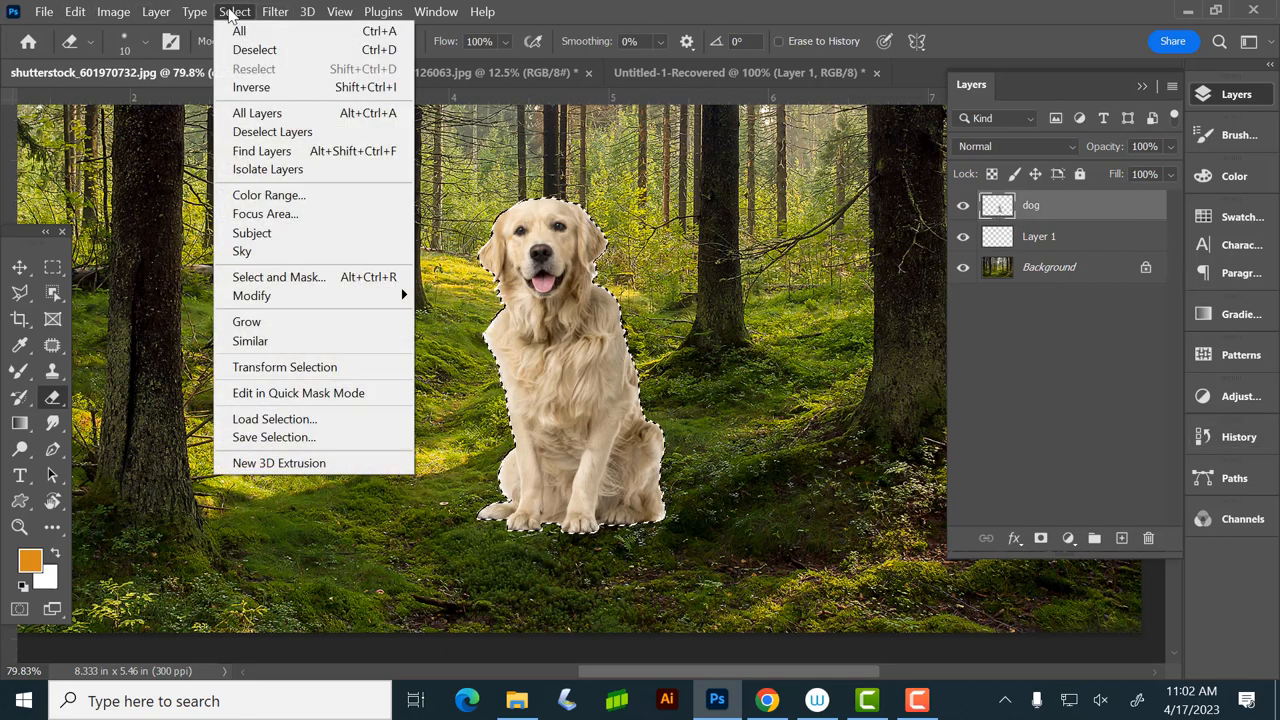
{"action": "mouse_move", "coordinate": [252, 296]}
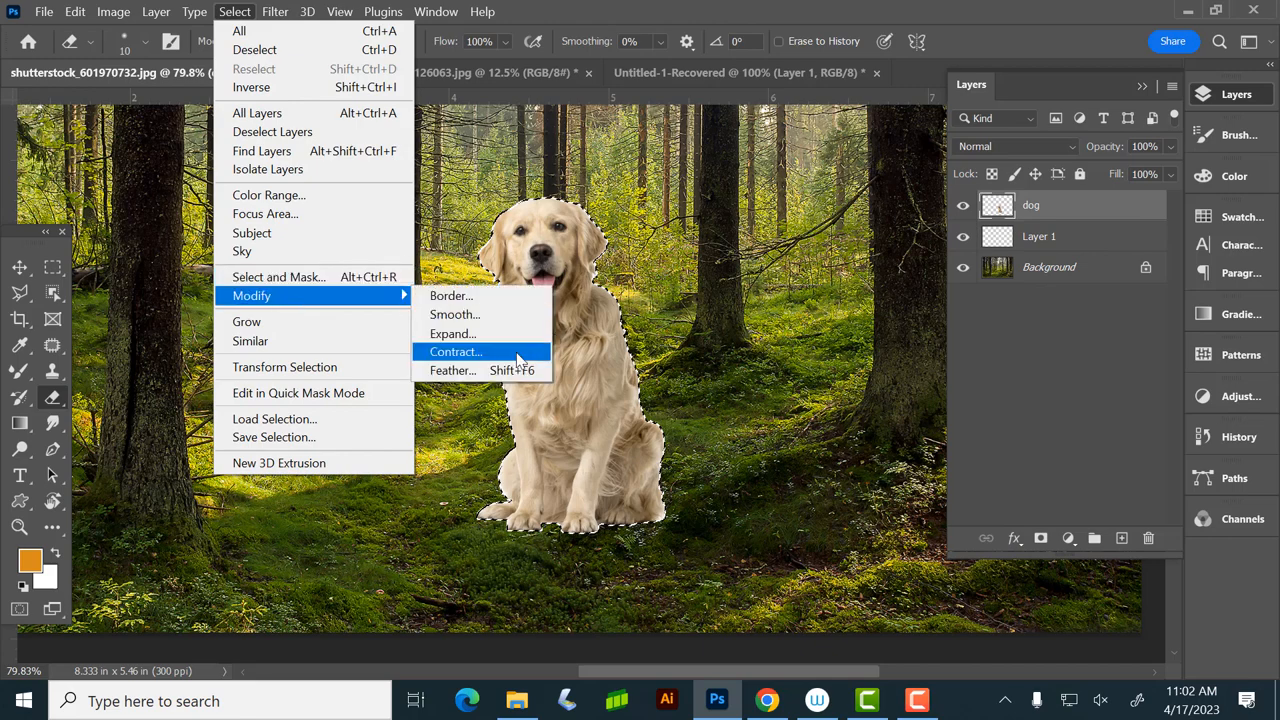
{"action": "left_click", "coordinate": [454, 352]}
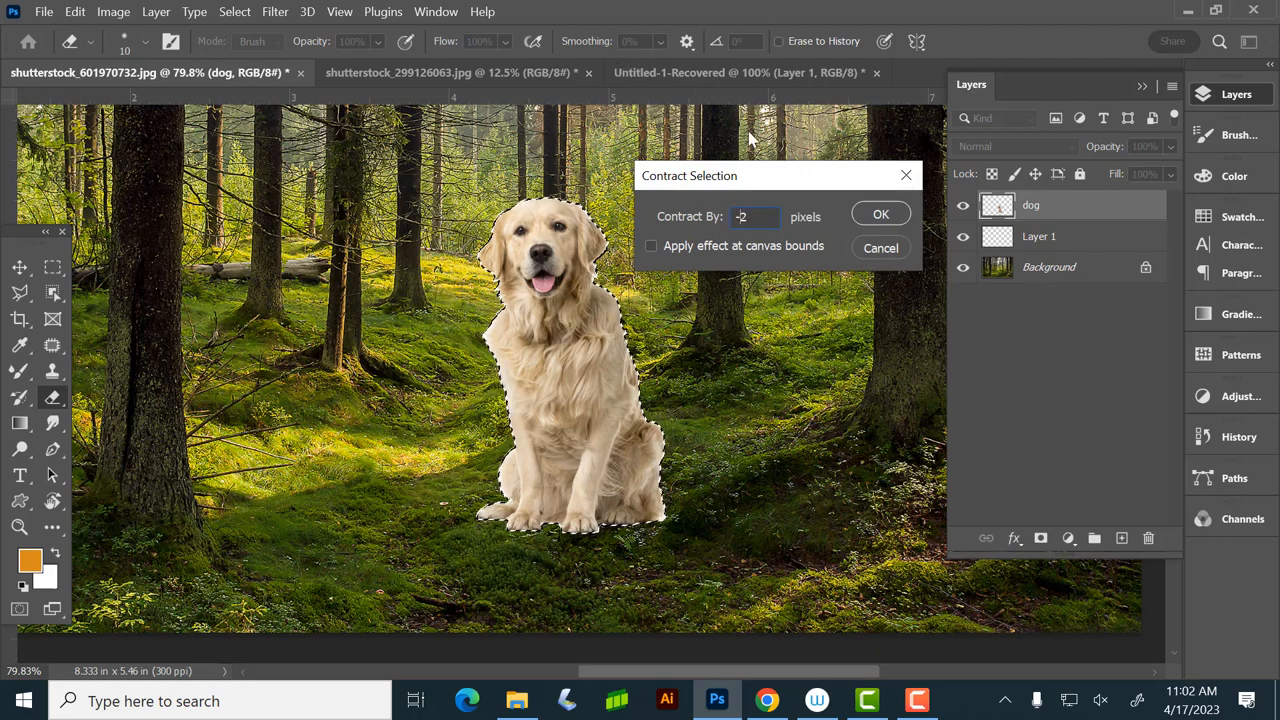
{"action": "left_click", "coordinate": [880, 212]}
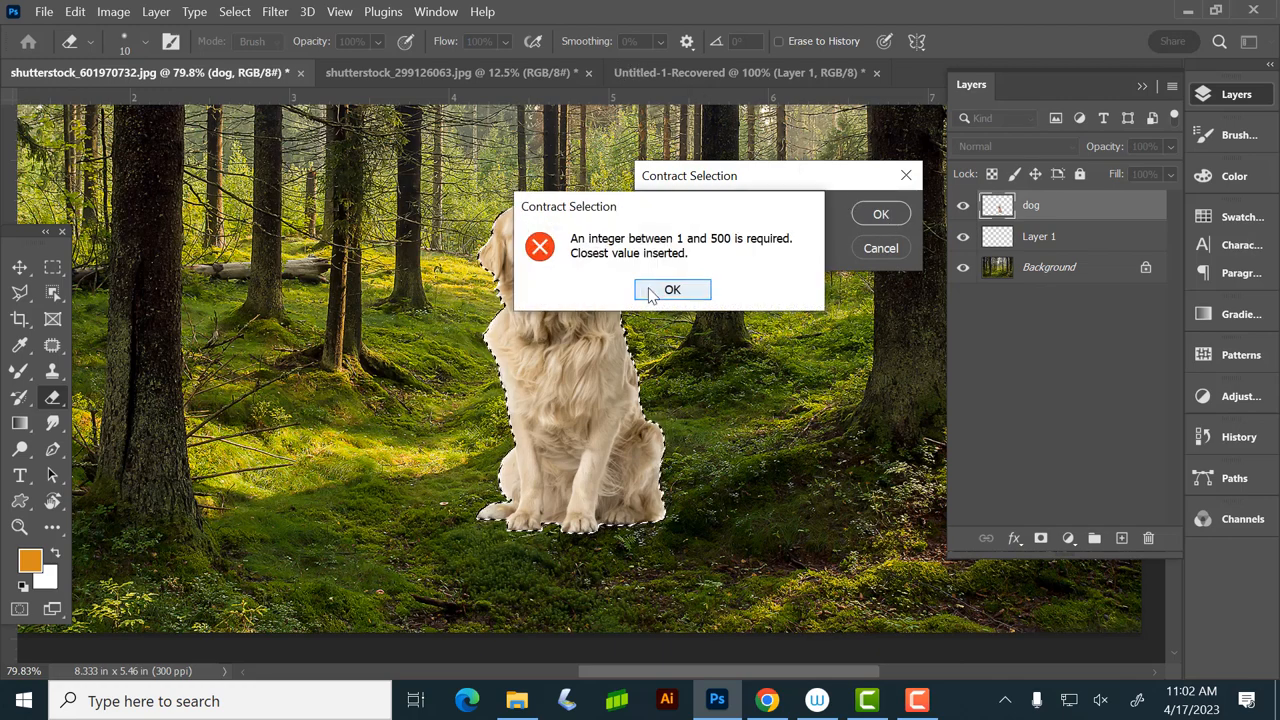
{"action": "left_click", "coordinate": [672, 288]}
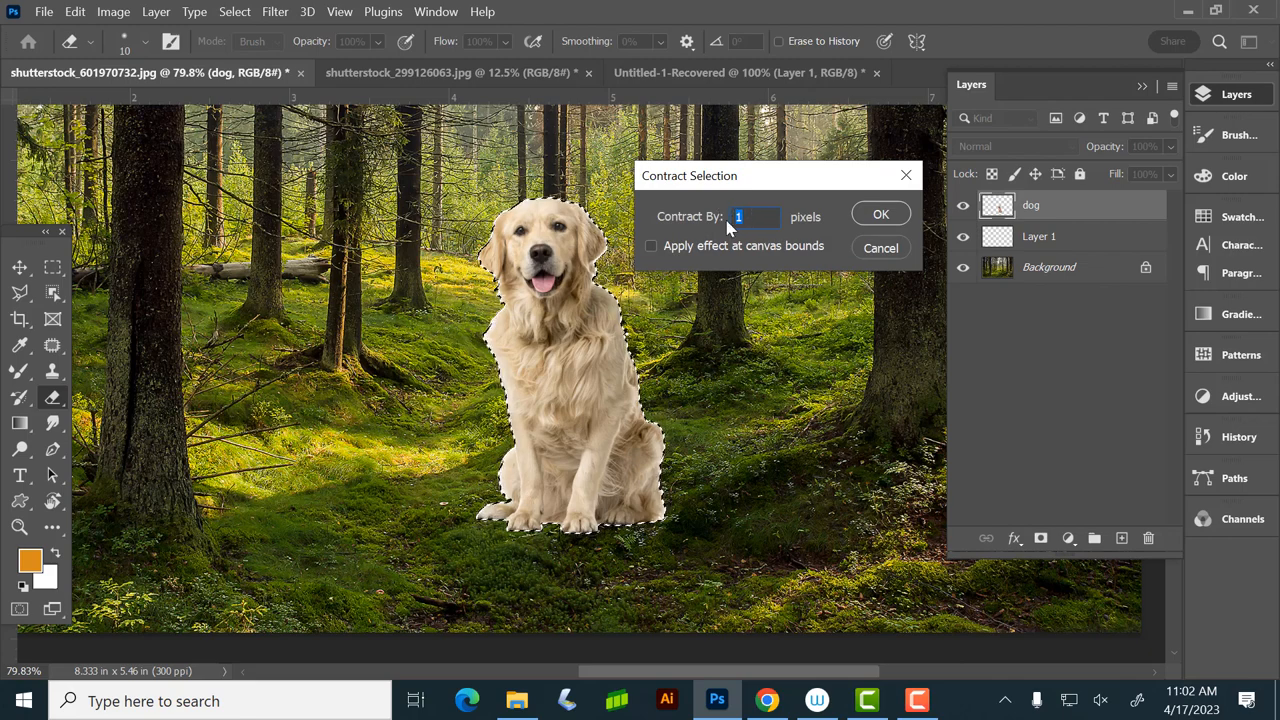
{"action": "type", "text": "2"}
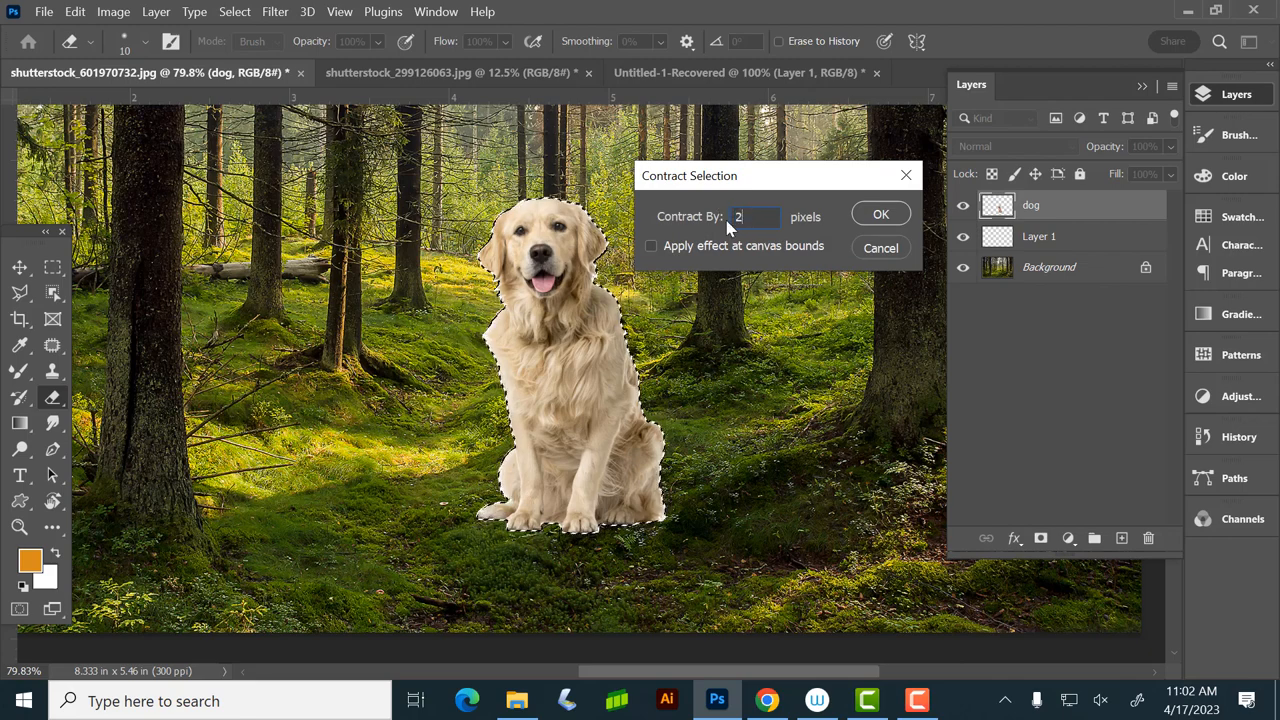
{"action": "left_click", "coordinate": [880, 212]}
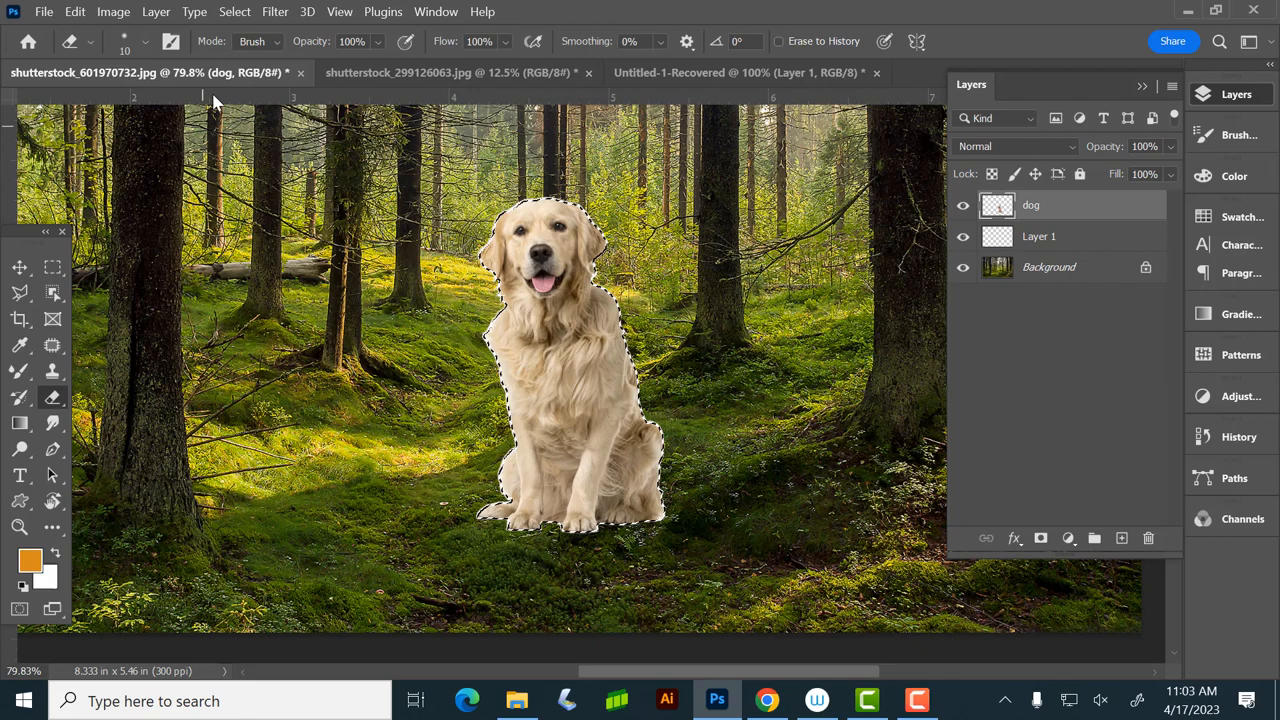
Step: Invert the selection to trim the outer fur fringe, then nudge the dog with the Move tool
{"action": "left_click", "coordinate": [232, 12]}
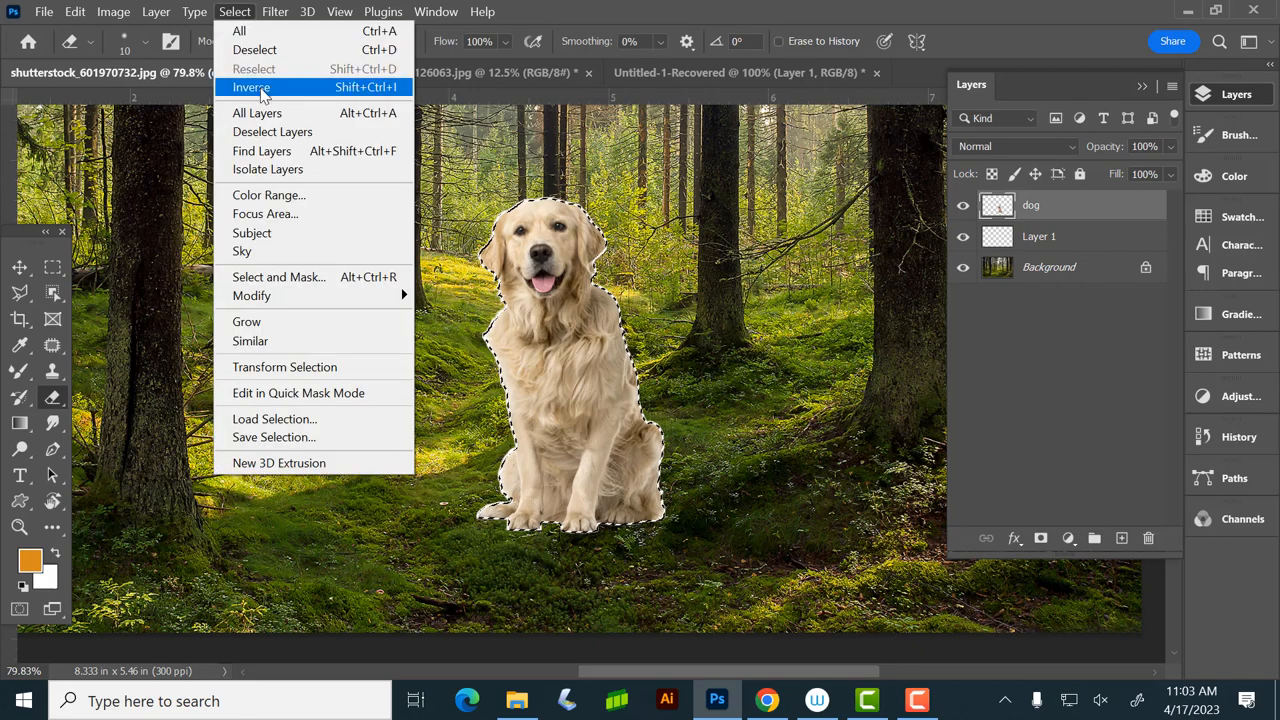
{"action": "left_click", "coordinate": [252, 88]}
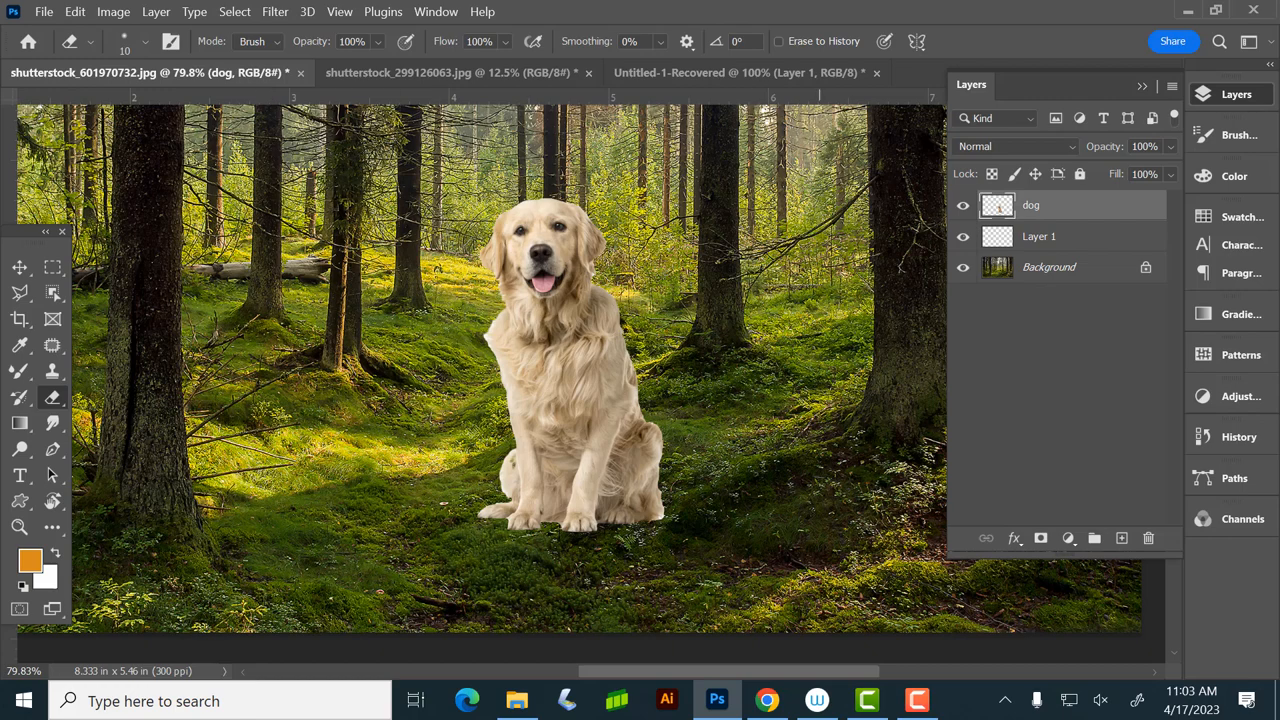
{"action": "mouse_move", "coordinate": [30, 288]}
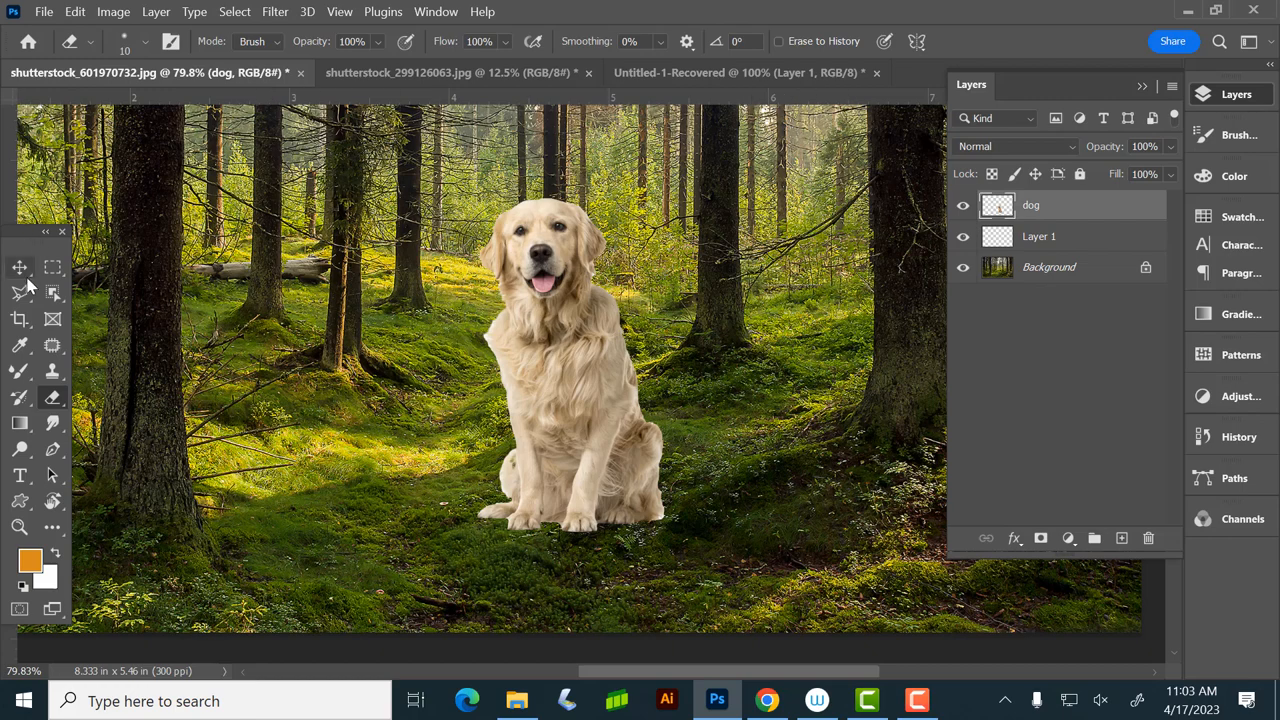
{"action": "left_click", "coordinate": [18, 266]}
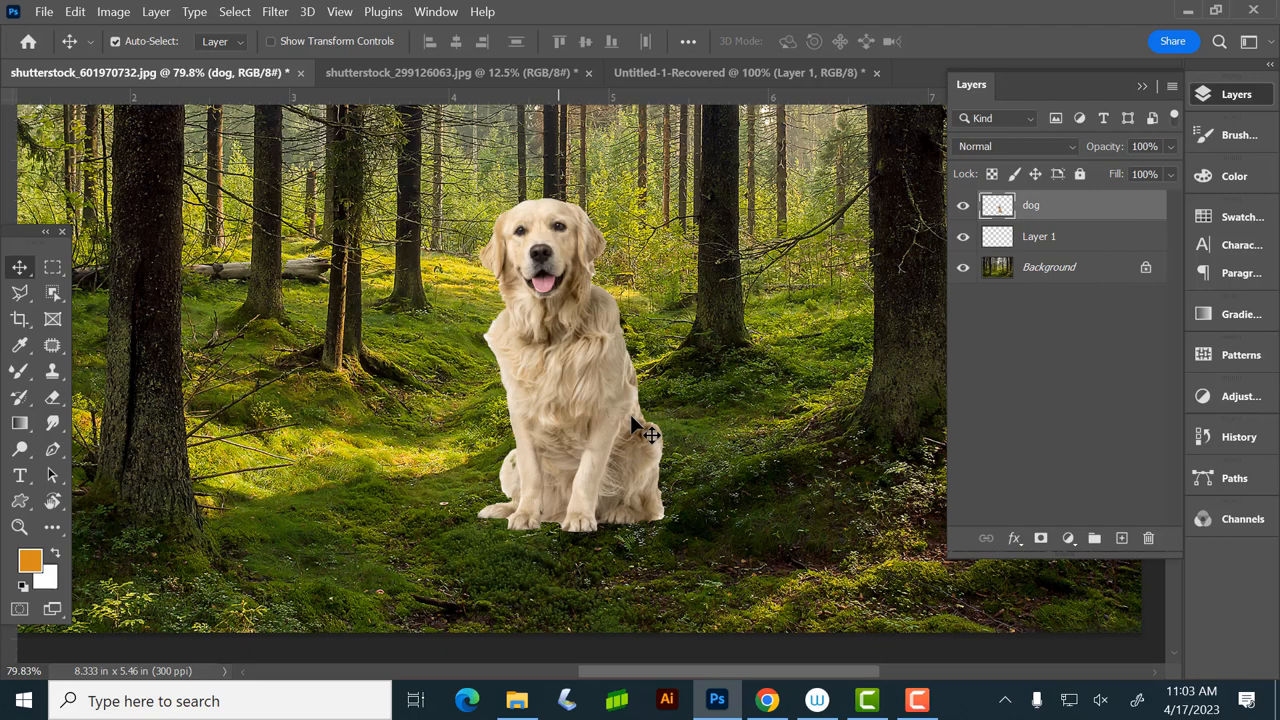
{"action": "mouse_move", "coordinate": [532, 480]}
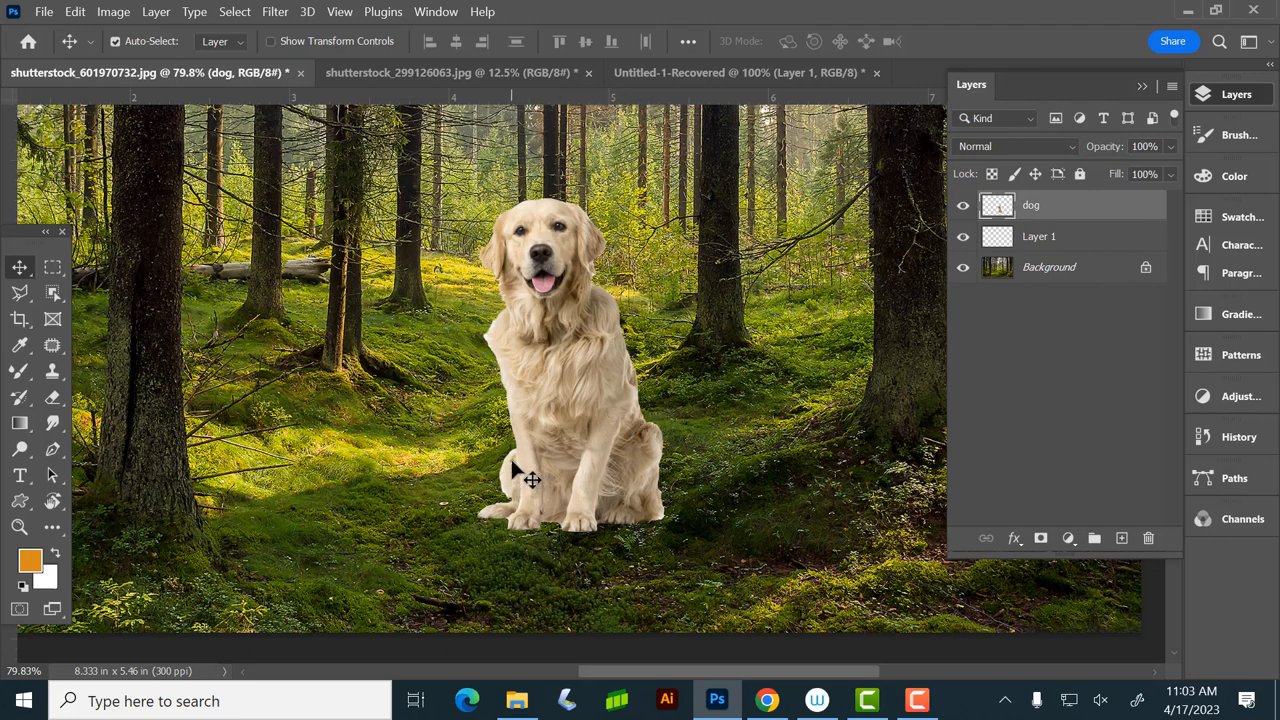
{"action": "mouse_move", "coordinate": [584, 436]}
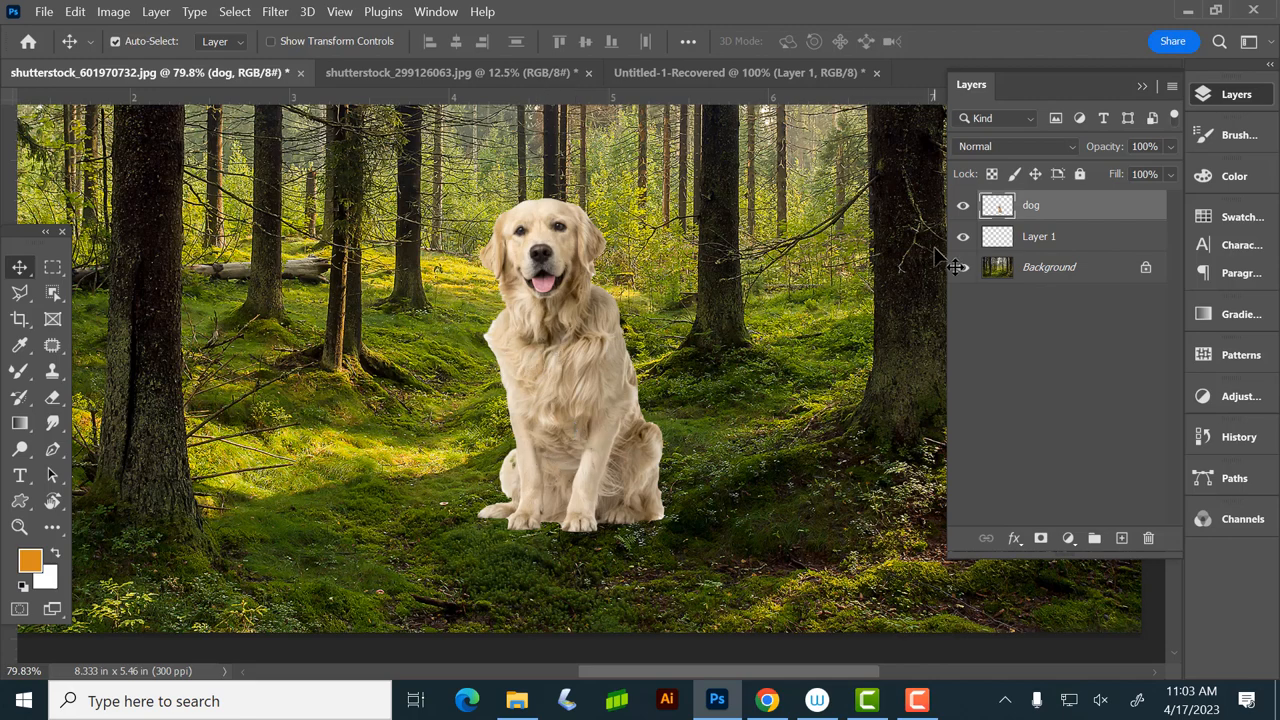
{"action": "mouse_move", "coordinate": [1092, 214]}
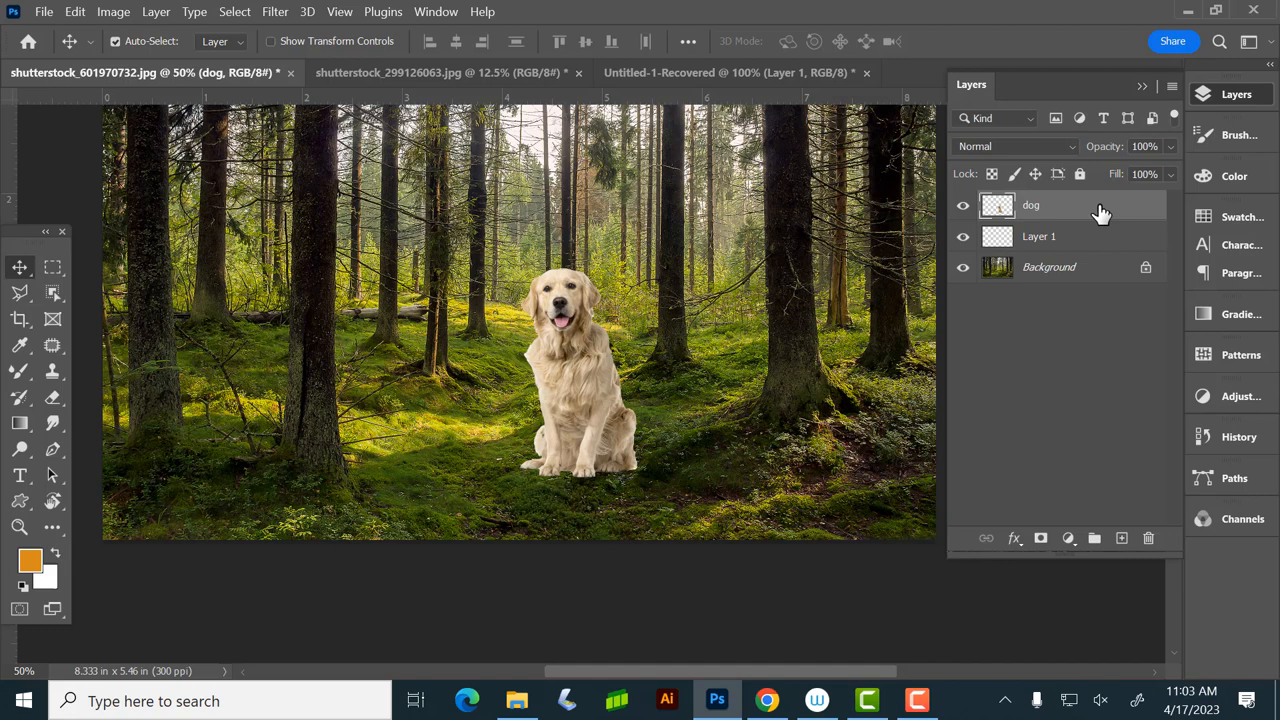
{"action": "mouse_move", "coordinate": [1156, 240]}
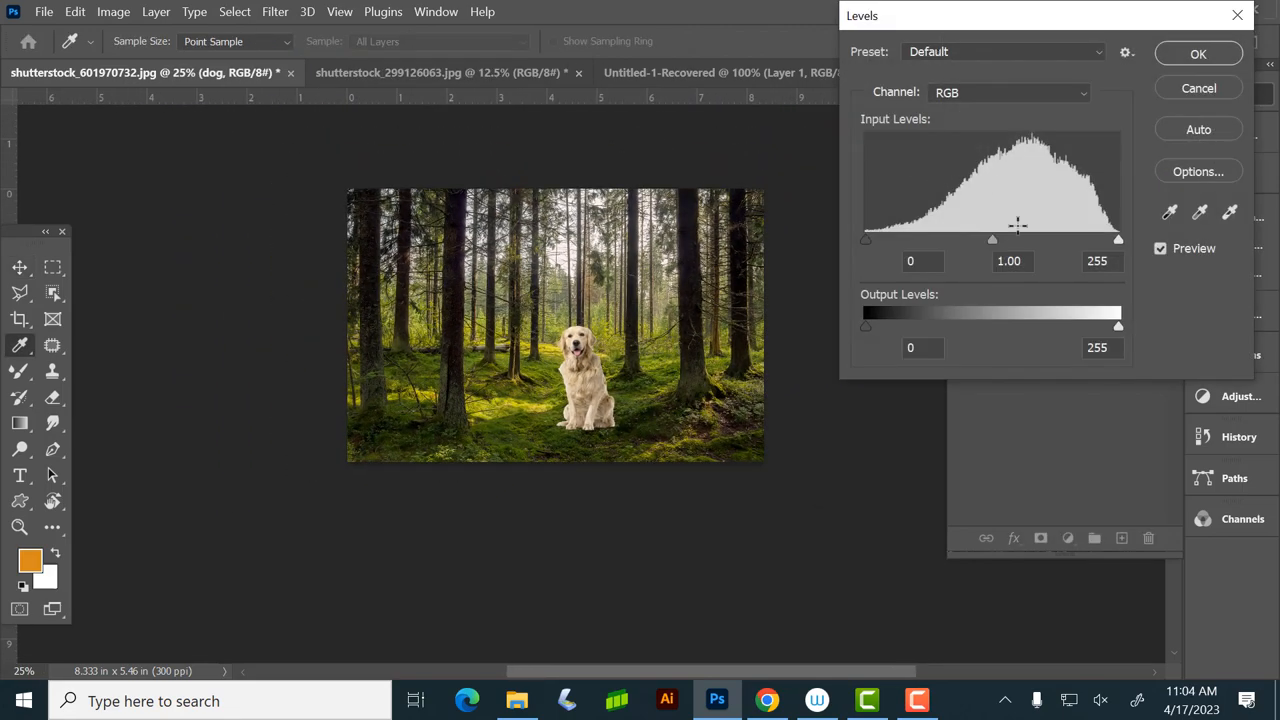
Step: Drag the Levels midtone slider to about 0.54 to darken the dog and apply it
{"action": "left_click_drag", "start_coordinate": [1016, 240], "coordinate": [972, 240]}
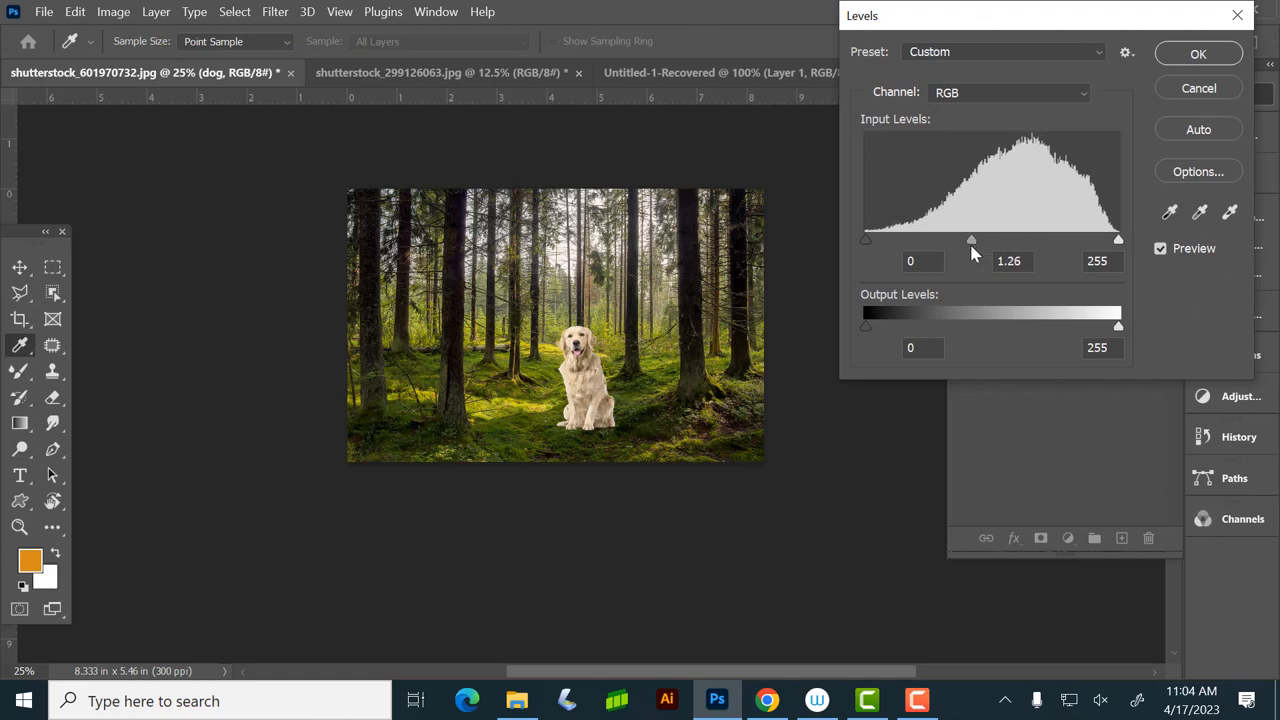
{"action": "left_click_drag", "start_coordinate": [970, 240], "coordinate": [1016, 240]}
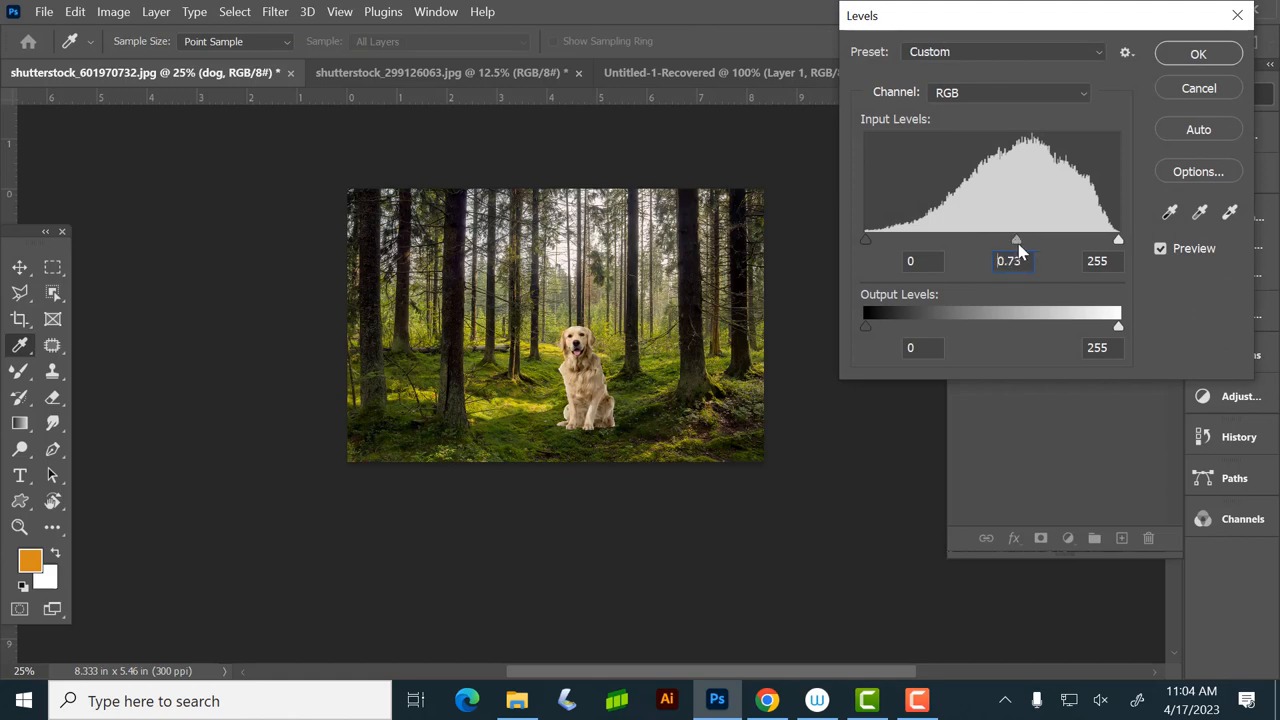
{"action": "left_click_drag", "start_coordinate": [1016, 240], "coordinate": [1030, 240]}
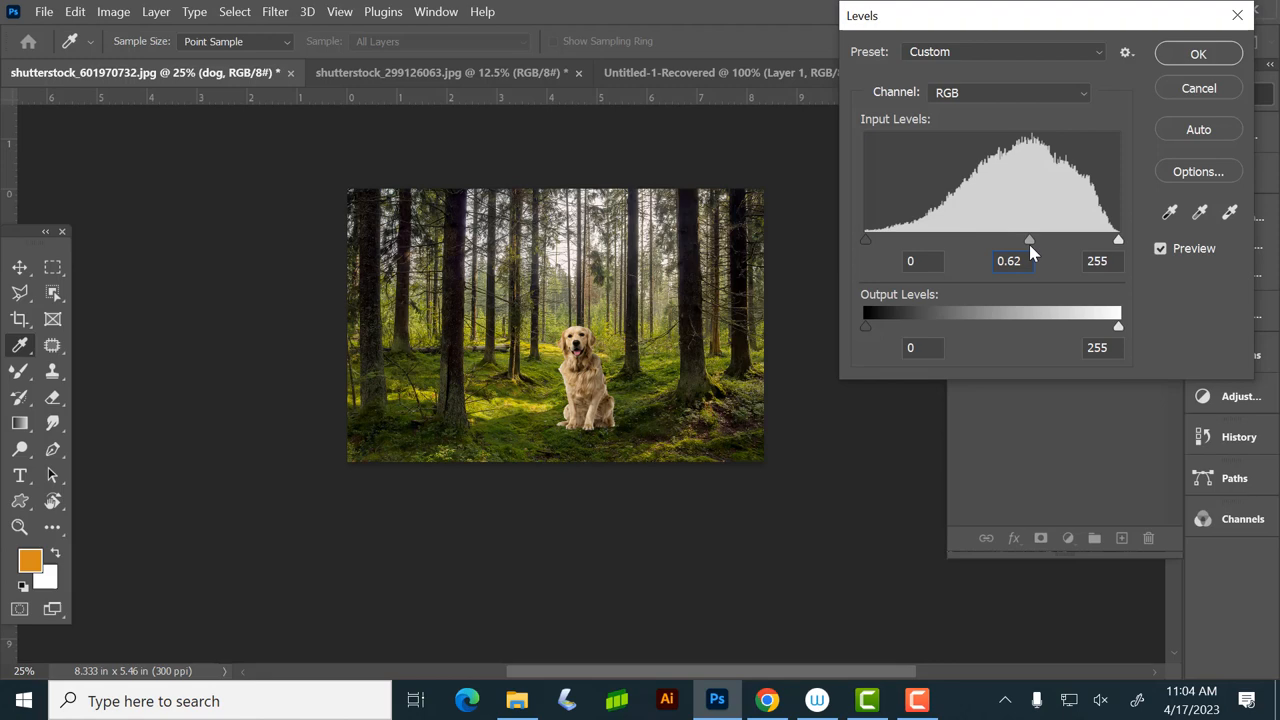
{"action": "left_click_drag", "start_coordinate": [1028, 240], "coordinate": [1040, 240]}
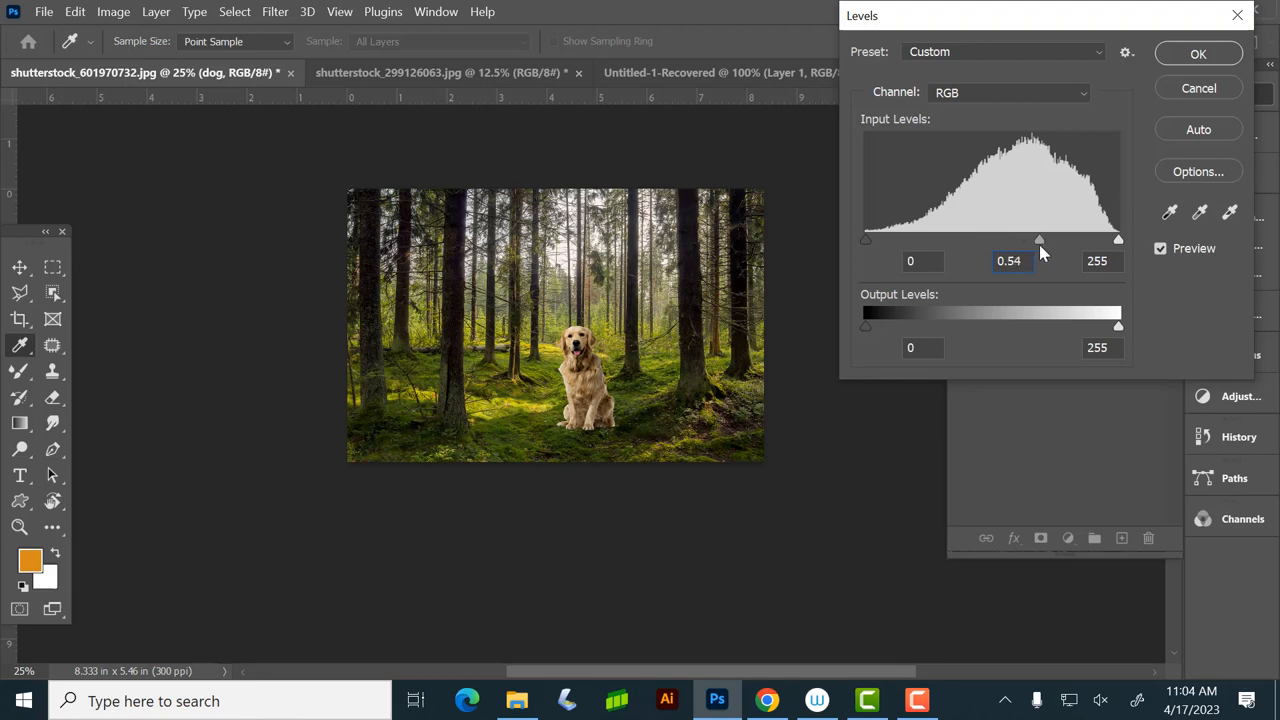
{"action": "left_click", "coordinate": [1204, 52]}
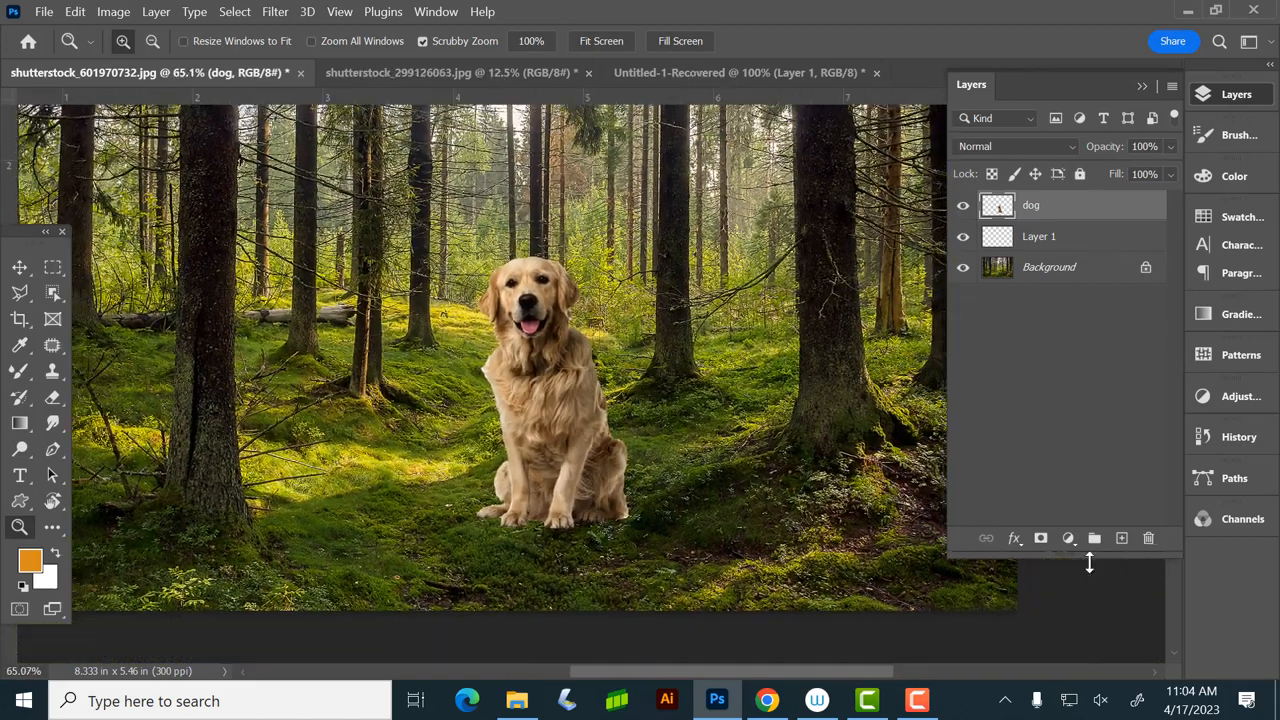
Step: Add empty Layer 2 above the dog cutout and return to the blending brush for edge work
{"action": "left_click", "coordinate": [1120, 538]}
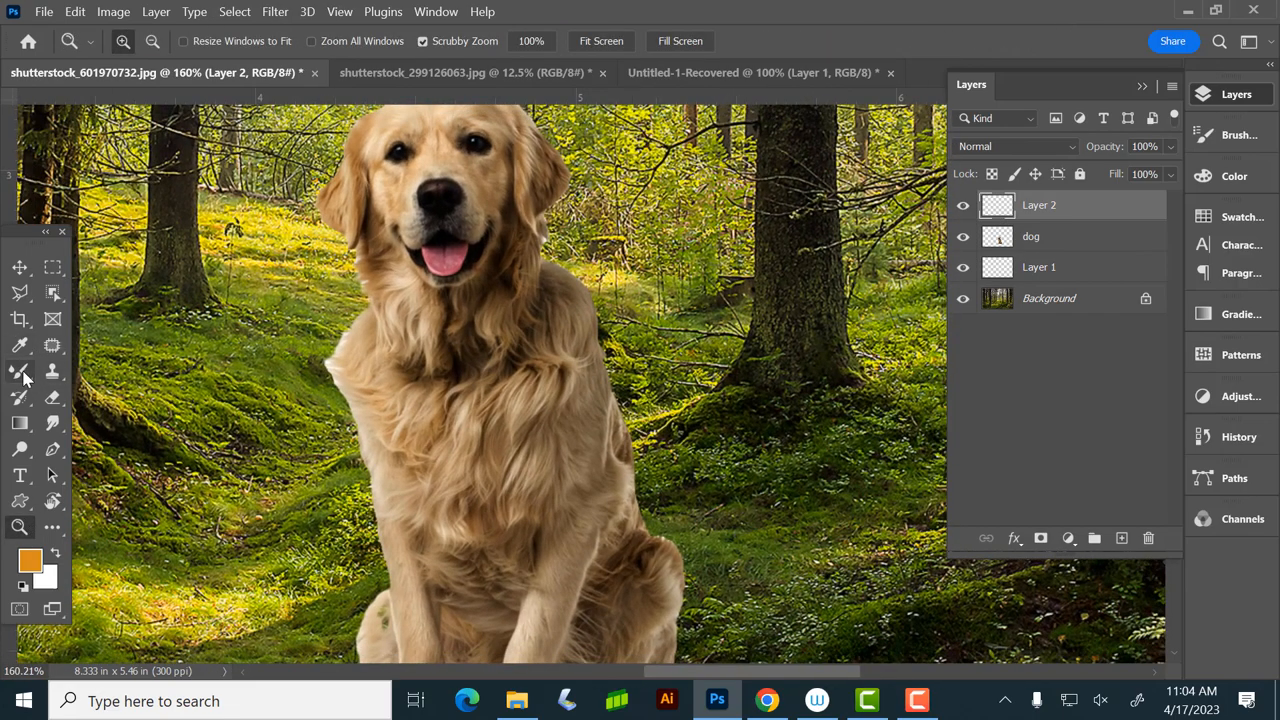
{"action": "left_click", "coordinate": [18, 370]}
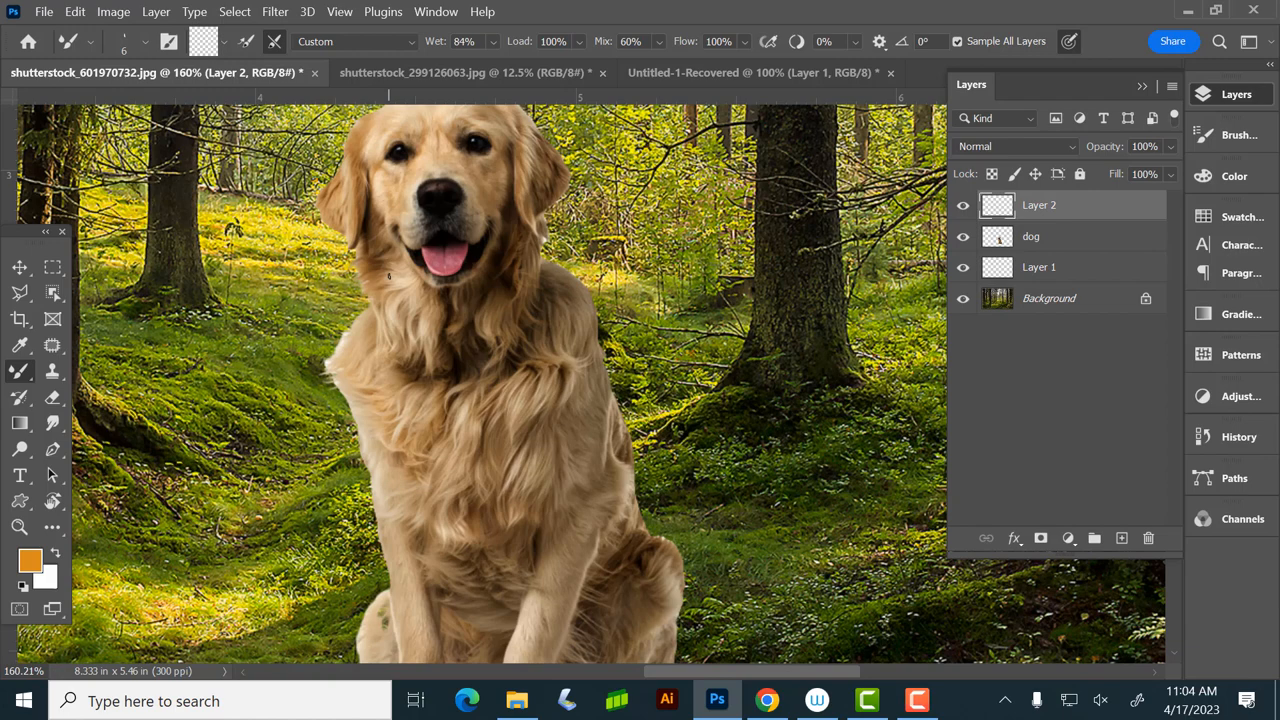
{"action": "left_click", "coordinate": [52, 392]}
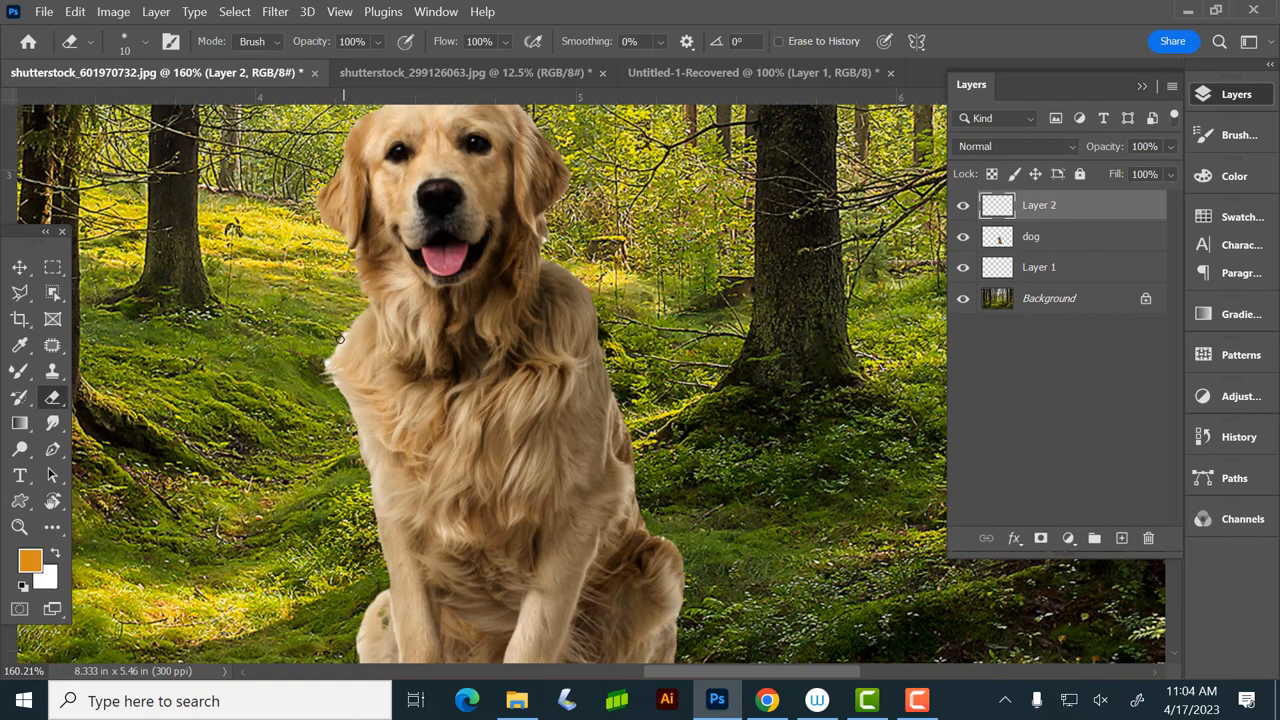
{"action": "mouse_move", "coordinate": [456, 262]}
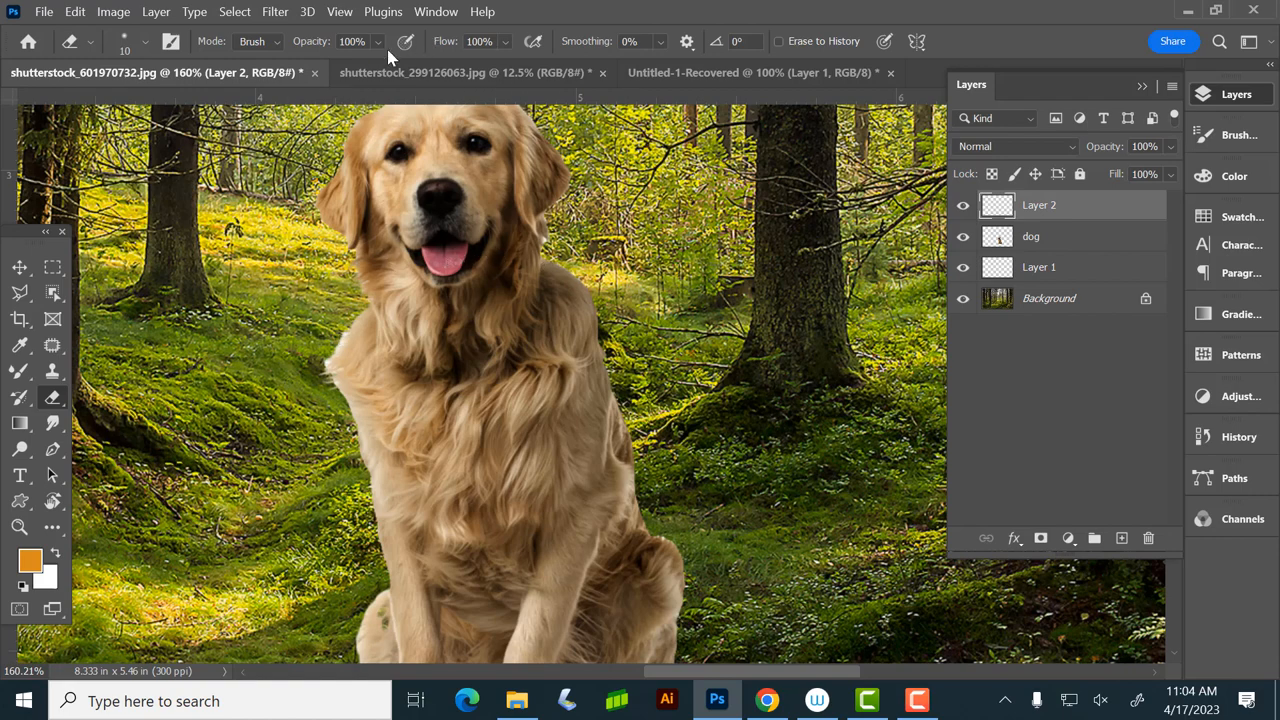
{"action": "left_click", "coordinate": [1052, 236]}
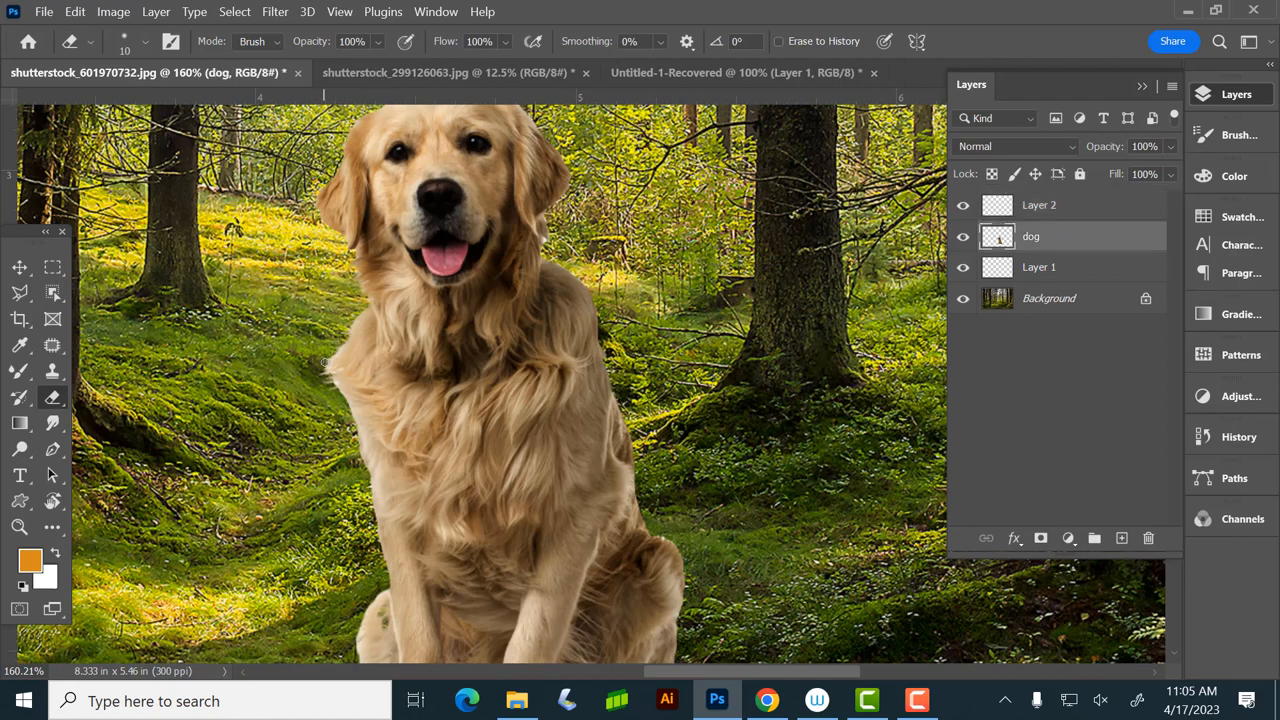
{"action": "mouse_move", "coordinate": [496, 326]}
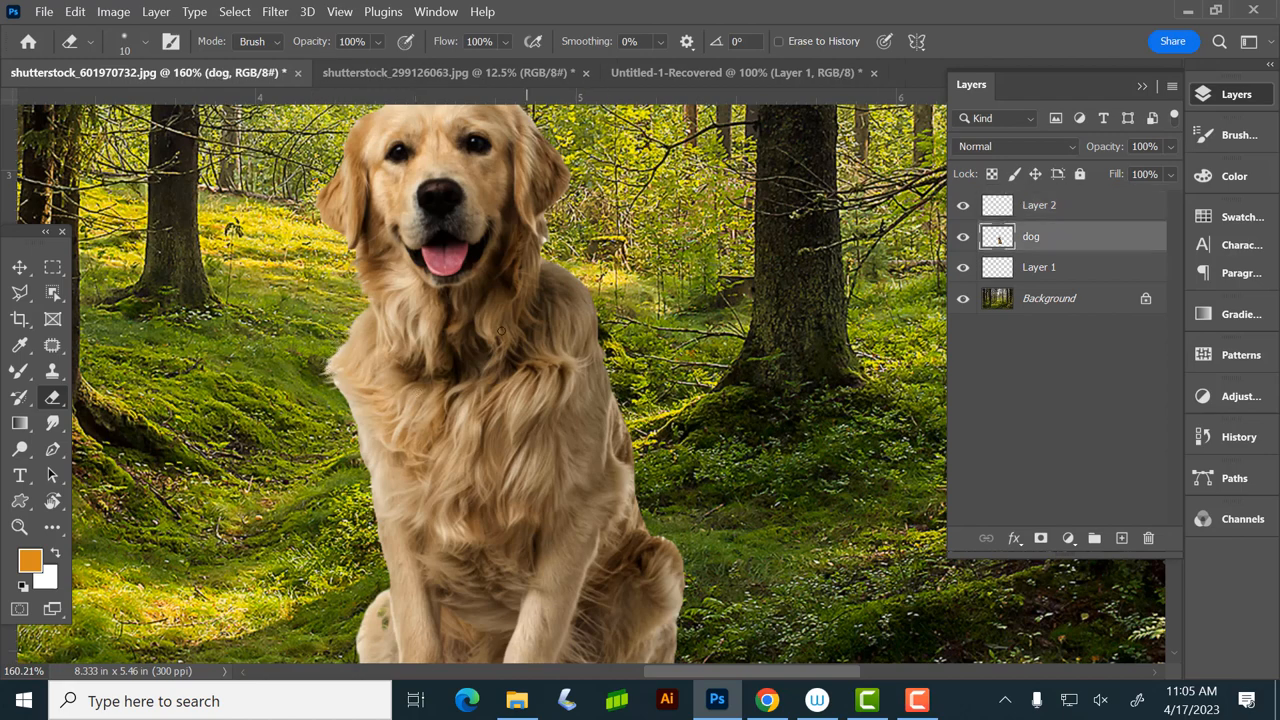
{"action": "mouse_move", "coordinate": [40, 392]}
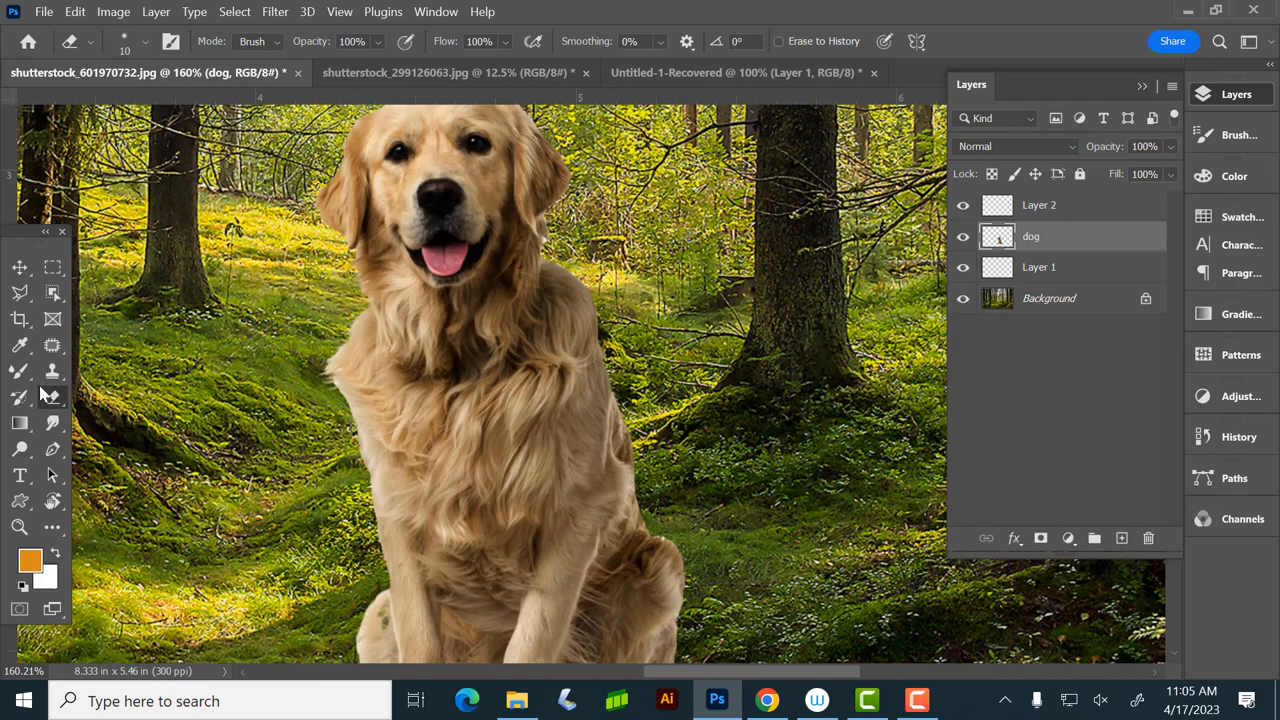
{"action": "left_click", "coordinate": [1040, 204]}
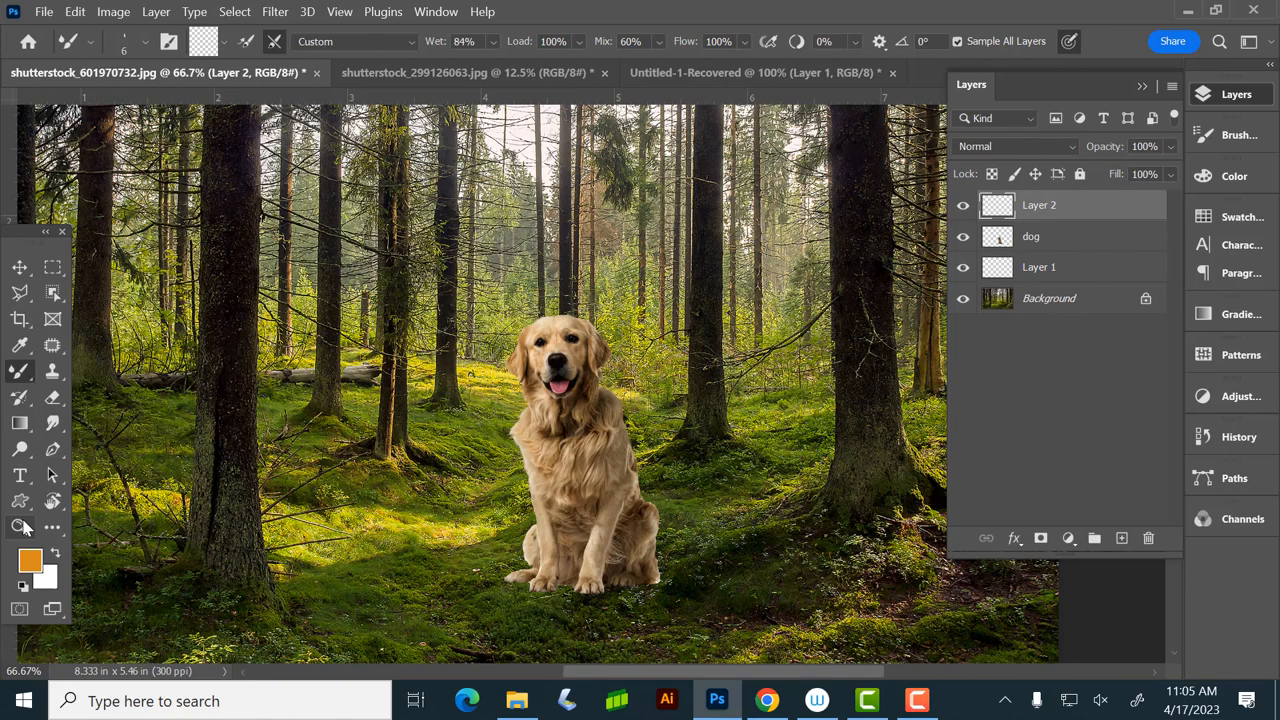
Step: Smudge the dog's lower body and paw fur edges on Layer 2 with the Mixer Brush
{"action": "left_click", "coordinate": [18, 528]}
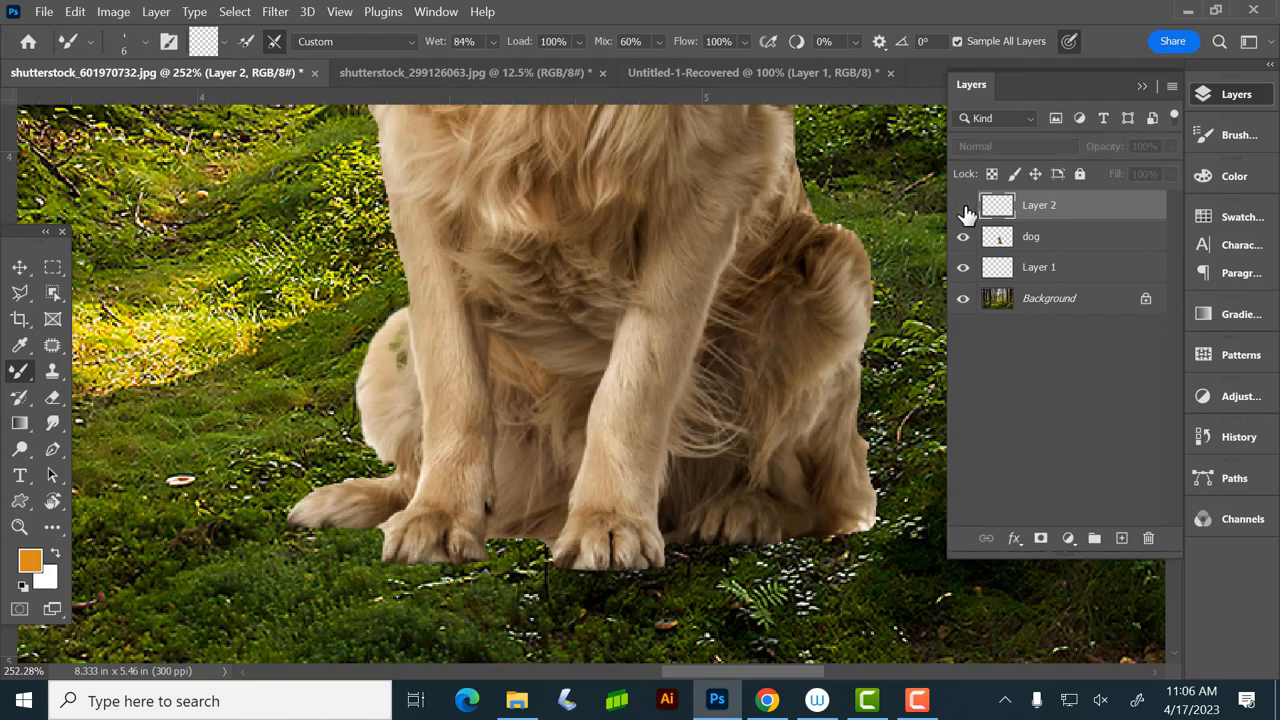
Step: Toggle Layer 2's visibility to compare the blended paw and hind-leg fur against the moss
{"action": "left_click", "coordinate": [966, 204]}
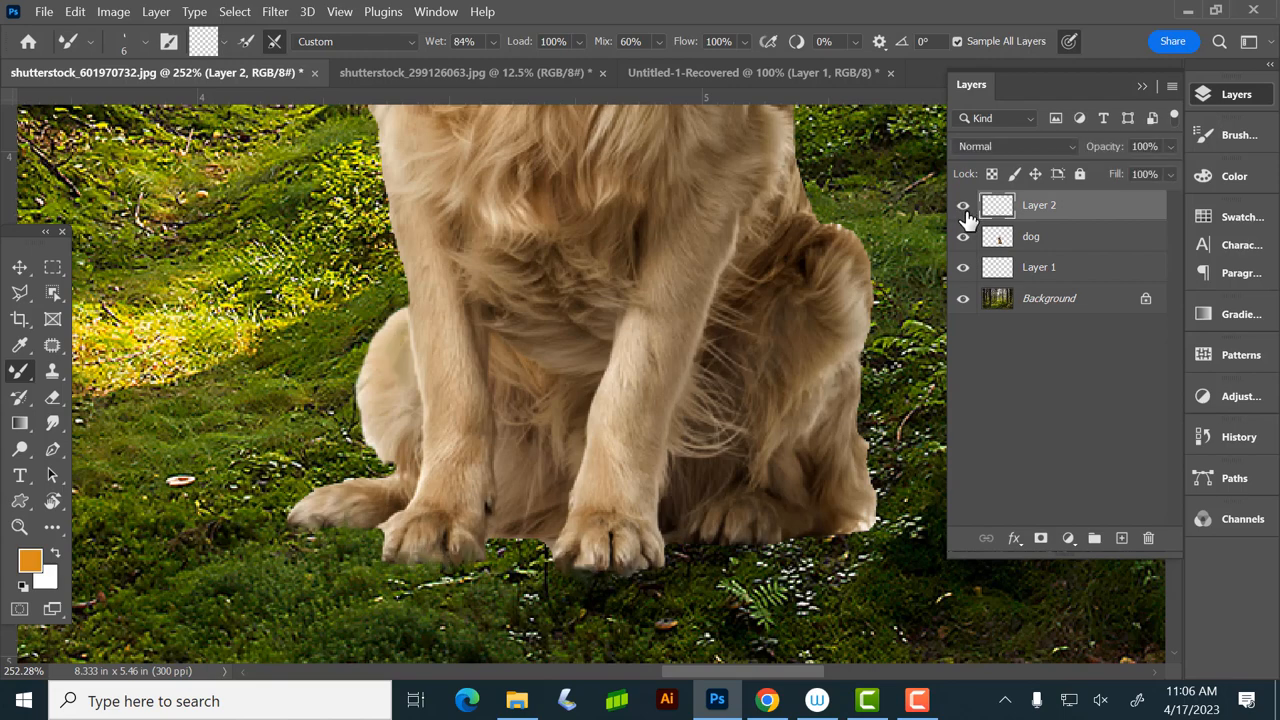
{"action": "scroll", "scroll_direction": "down", "scroll_amount": 3}
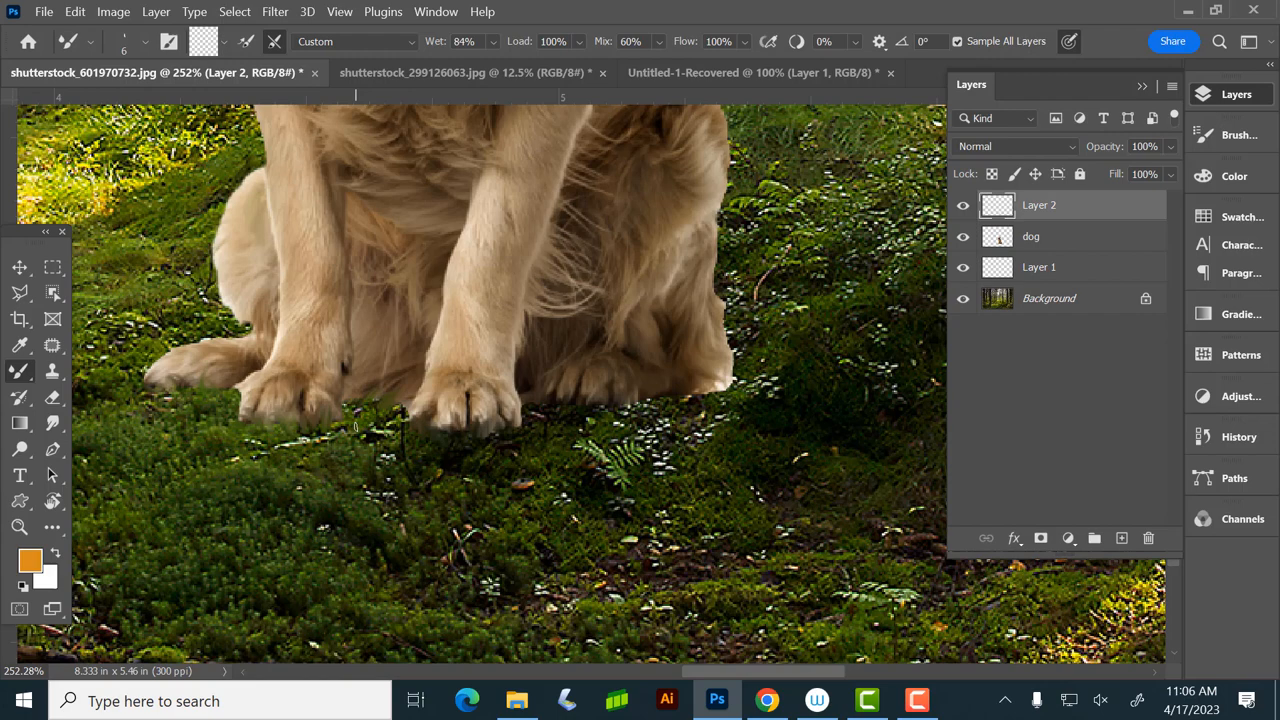
{"action": "mouse_move", "coordinate": [708, 374]}
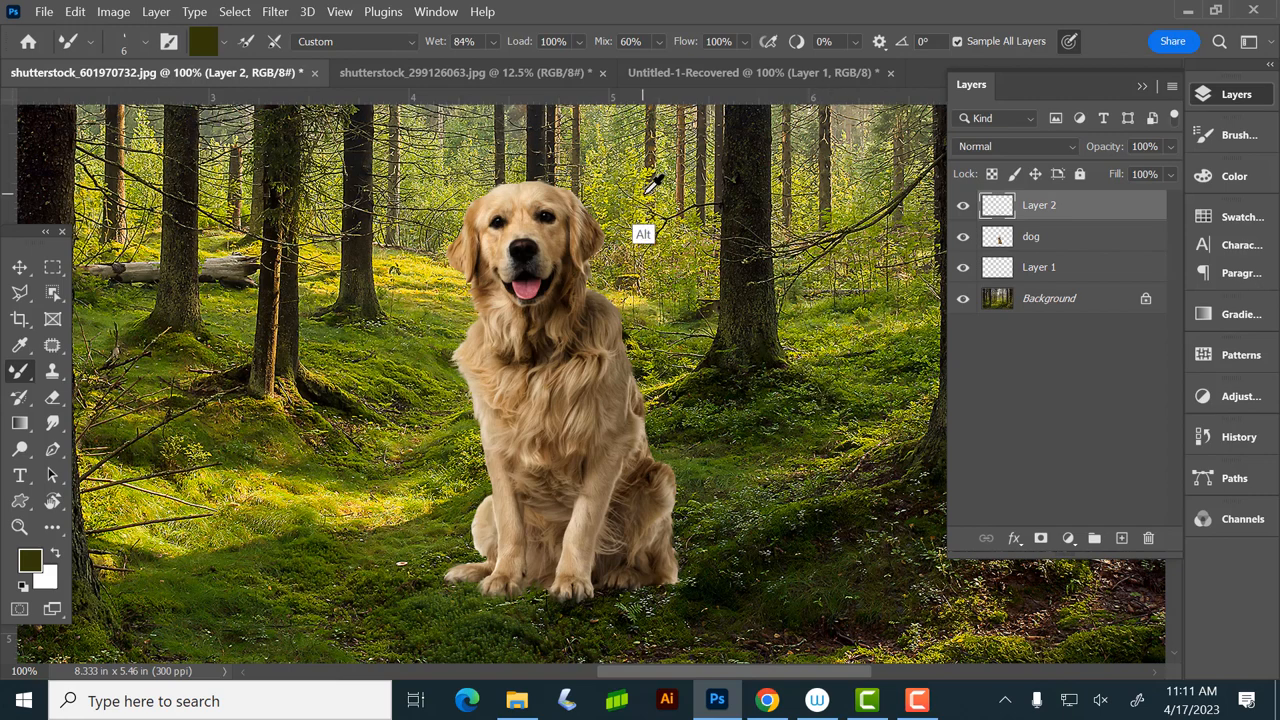
{"action": "mouse_move", "coordinate": [450, 300]}
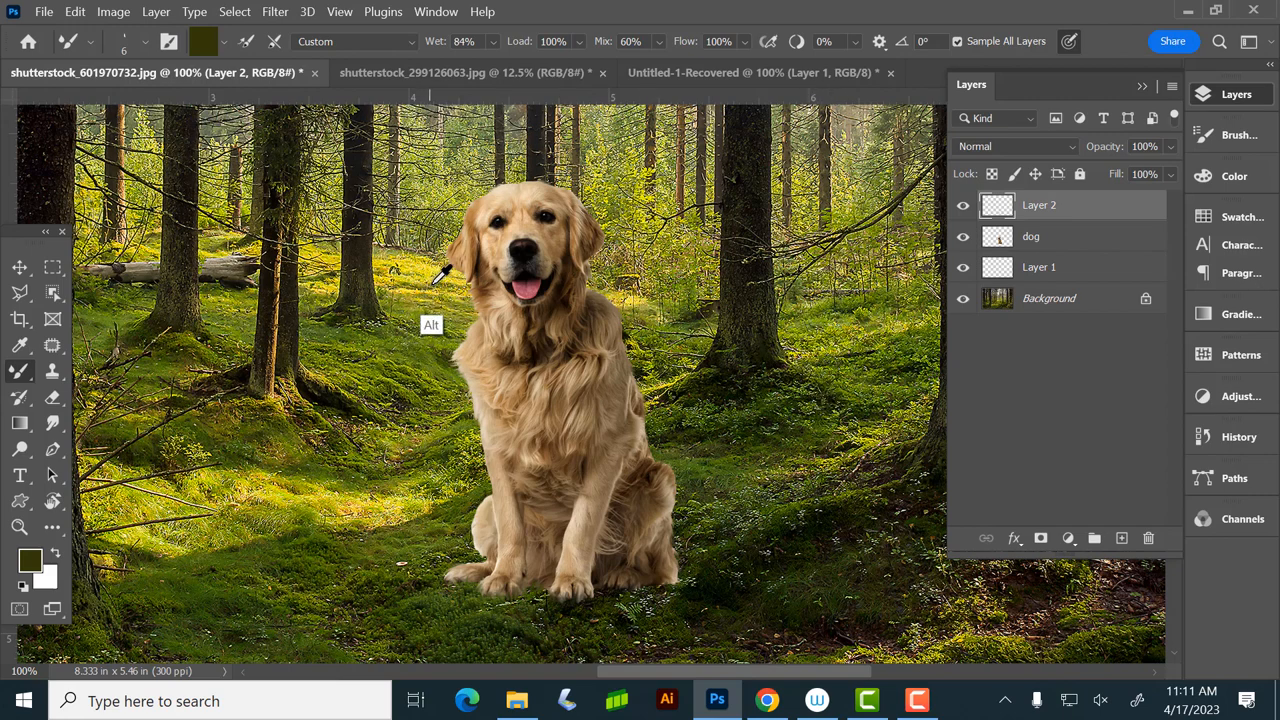
Step: Sample the sunlit grass's yellow-green and load it as the Mixer Brush paint colour
{"action": "left_click", "coordinate": [444, 276]}
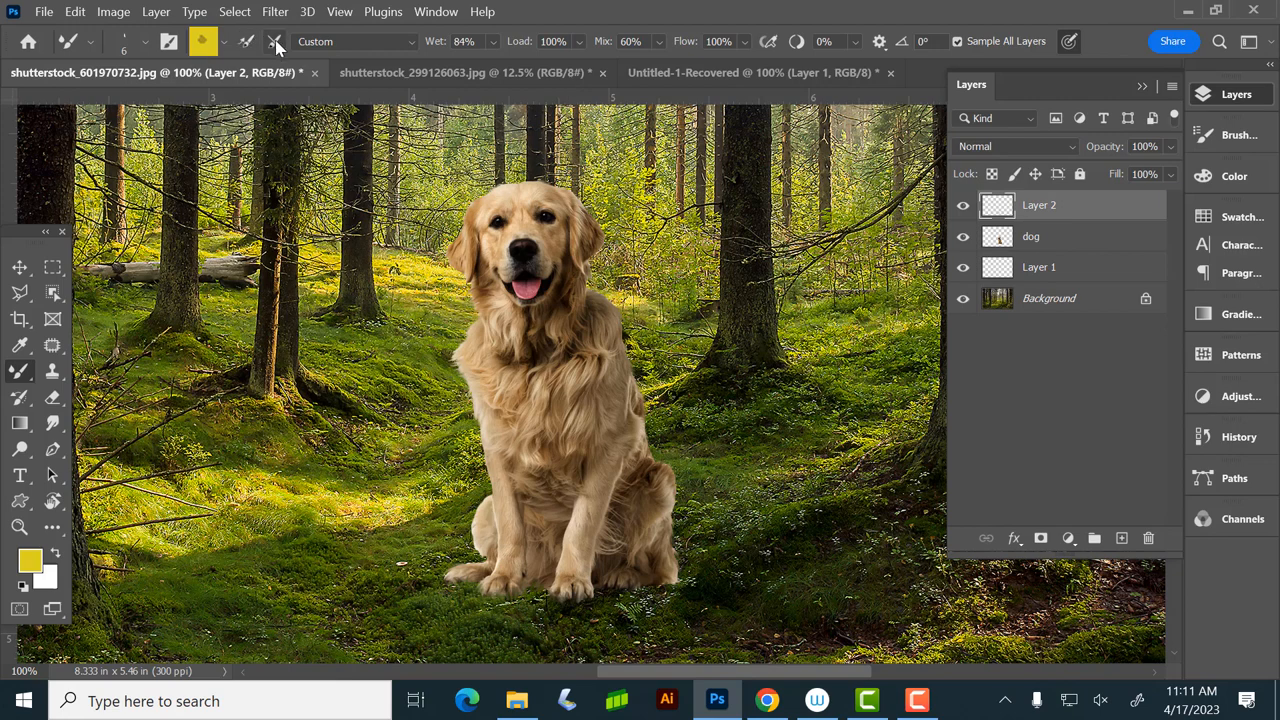
{"action": "left_click", "coordinate": [280, 42]}
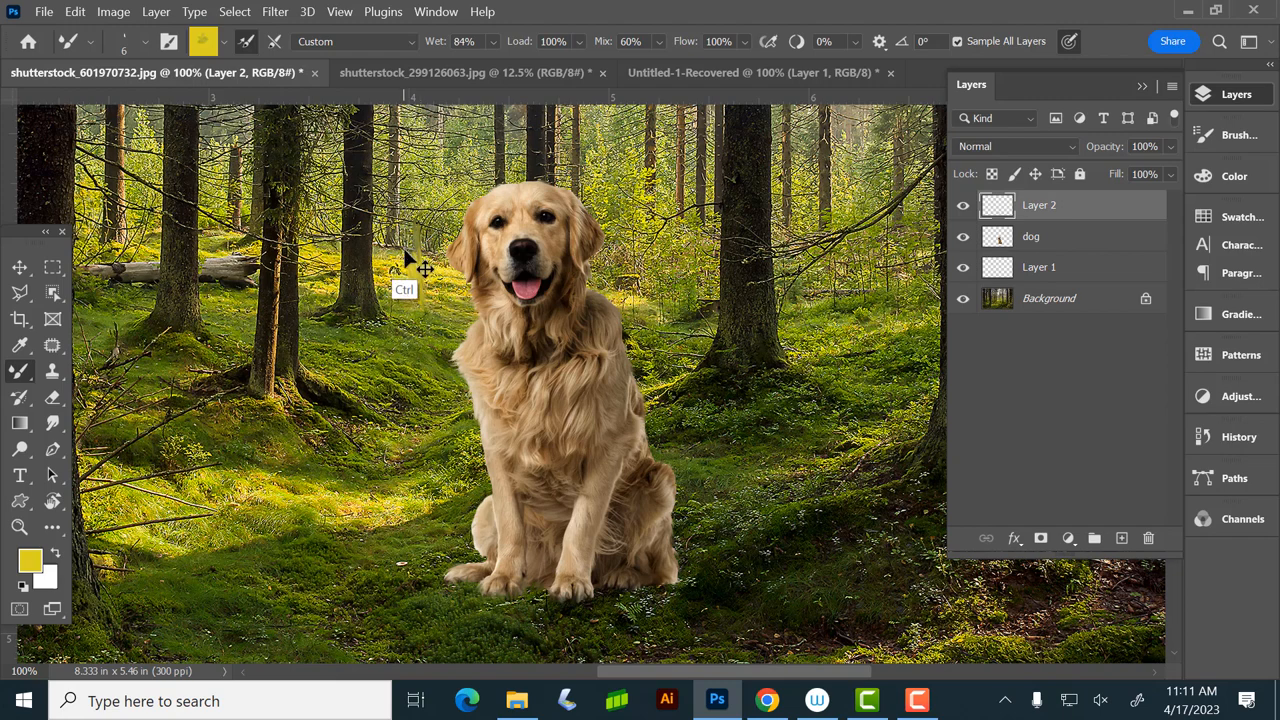
{"action": "mouse_move", "coordinate": [410, 270]}
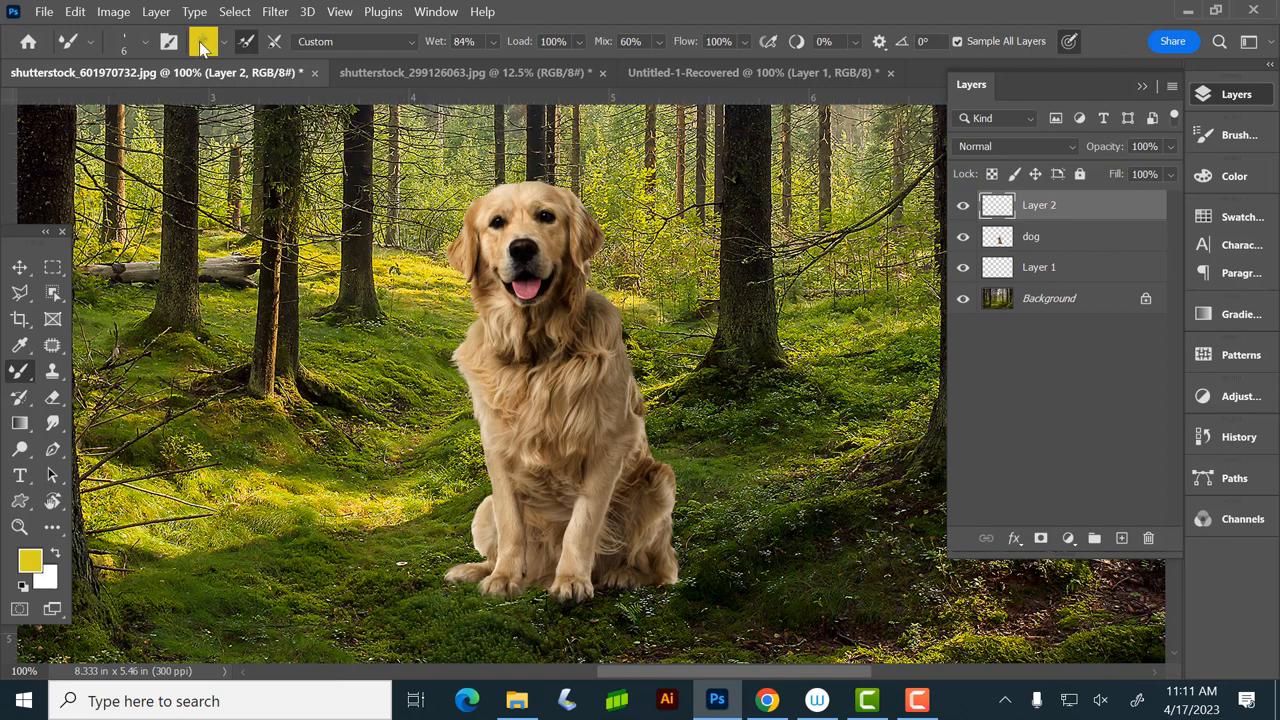
{"action": "mouse_move", "coordinate": [210, 42]}
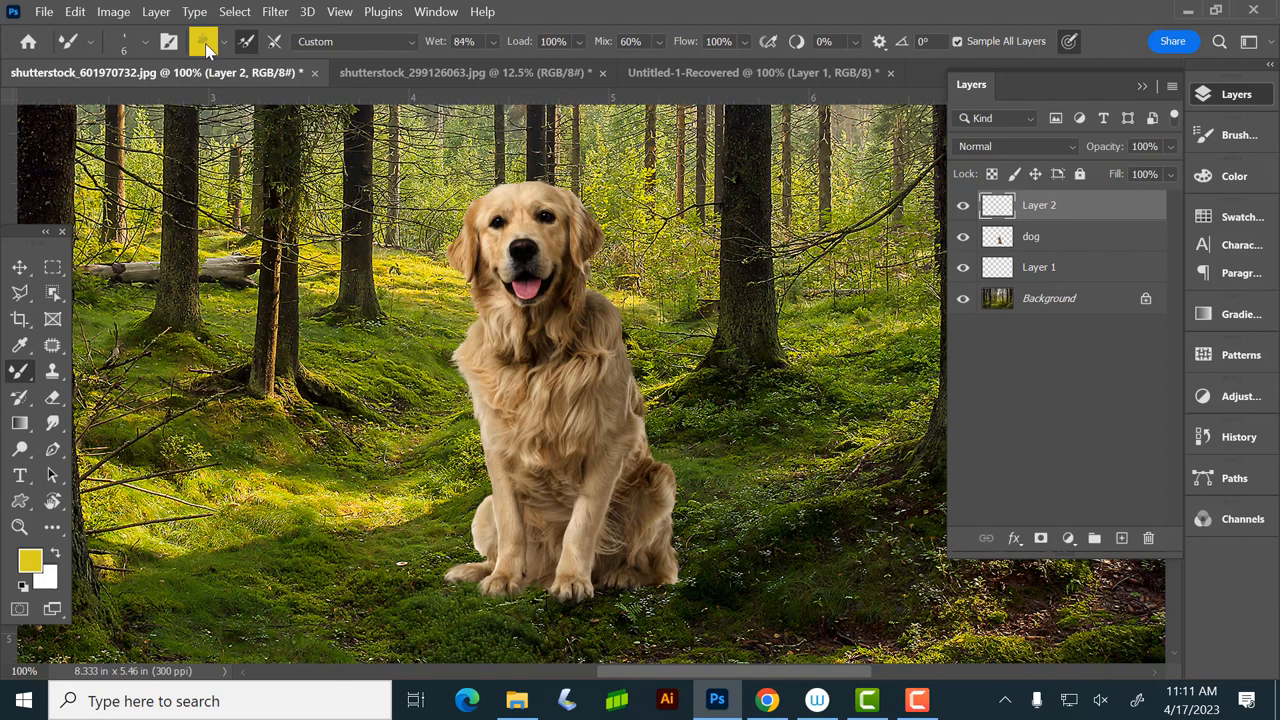
{"action": "mouse_move", "coordinate": [200, 44]}
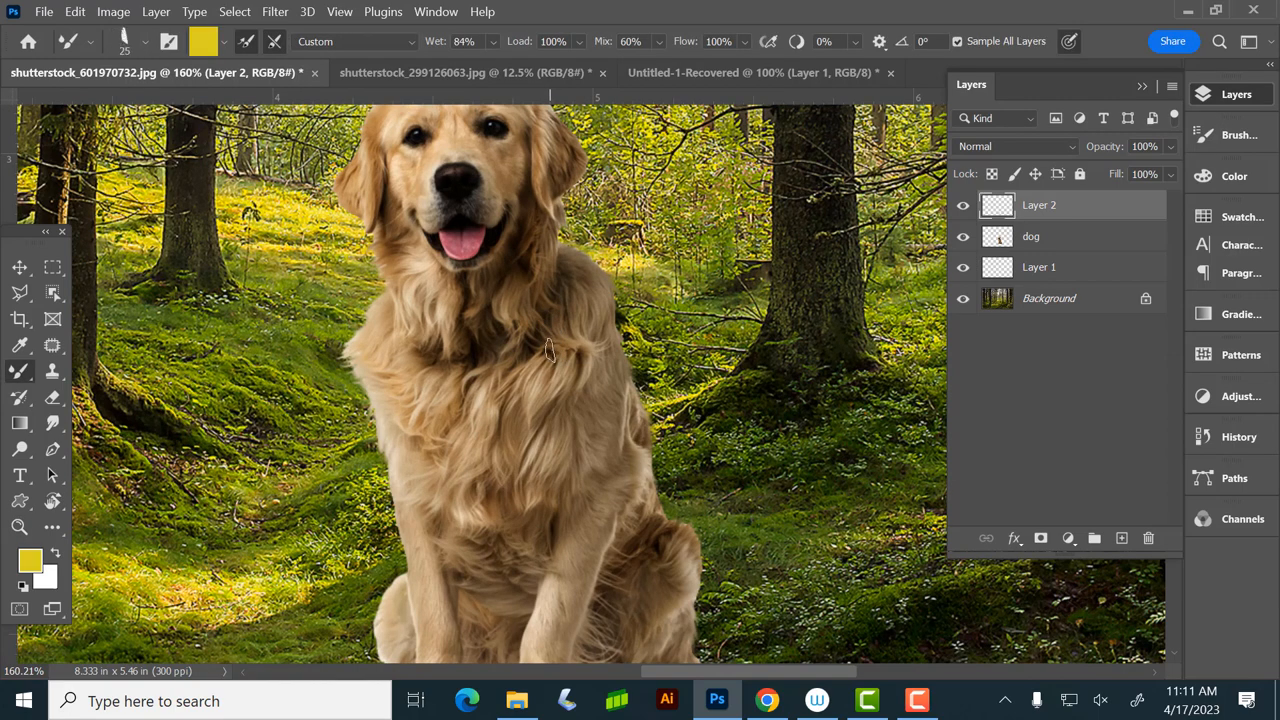
{"action": "mouse_move", "coordinate": [428, 388]}
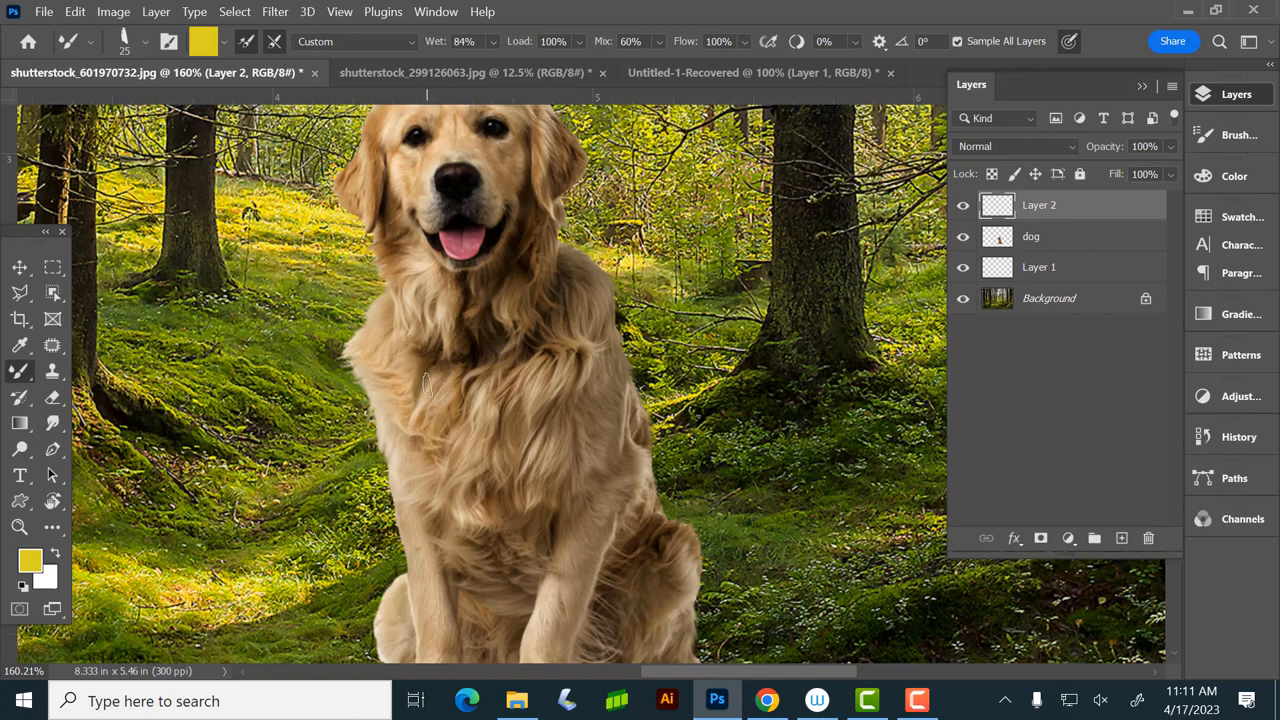
{"action": "mouse_move", "coordinate": [1100, 230]}
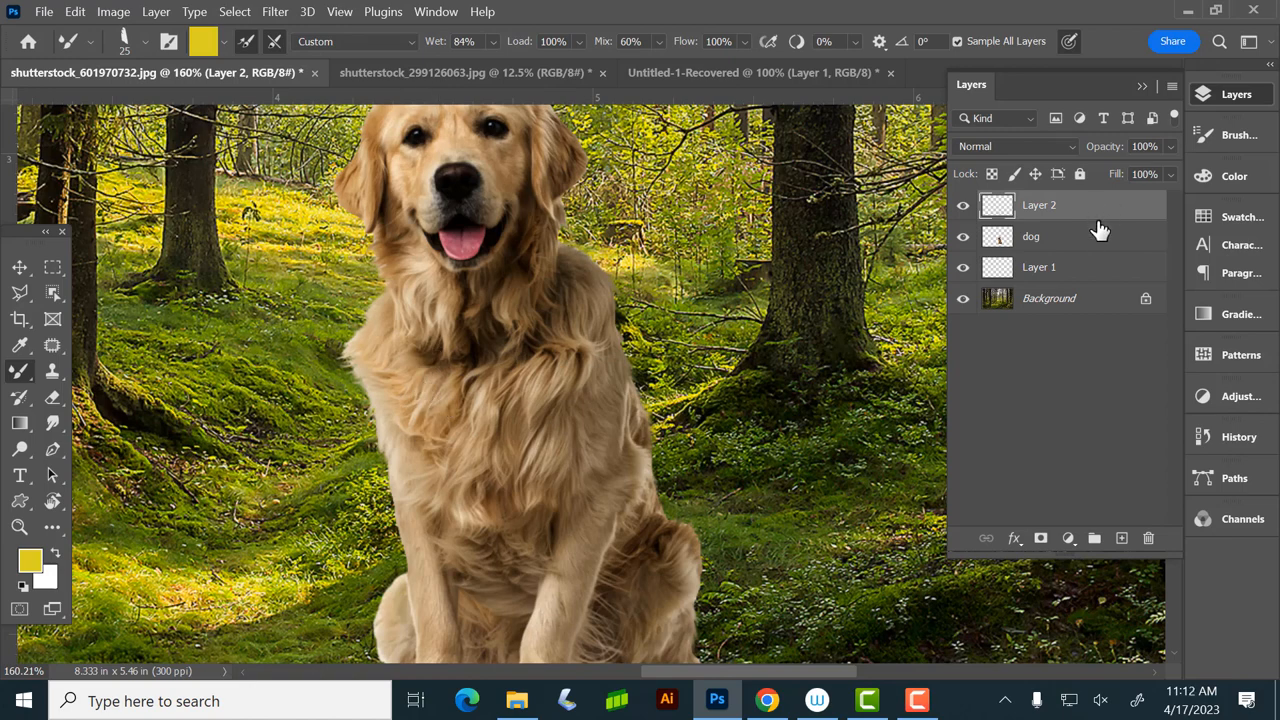
{"action": "left_click", "coordinate": [1120, 538]}
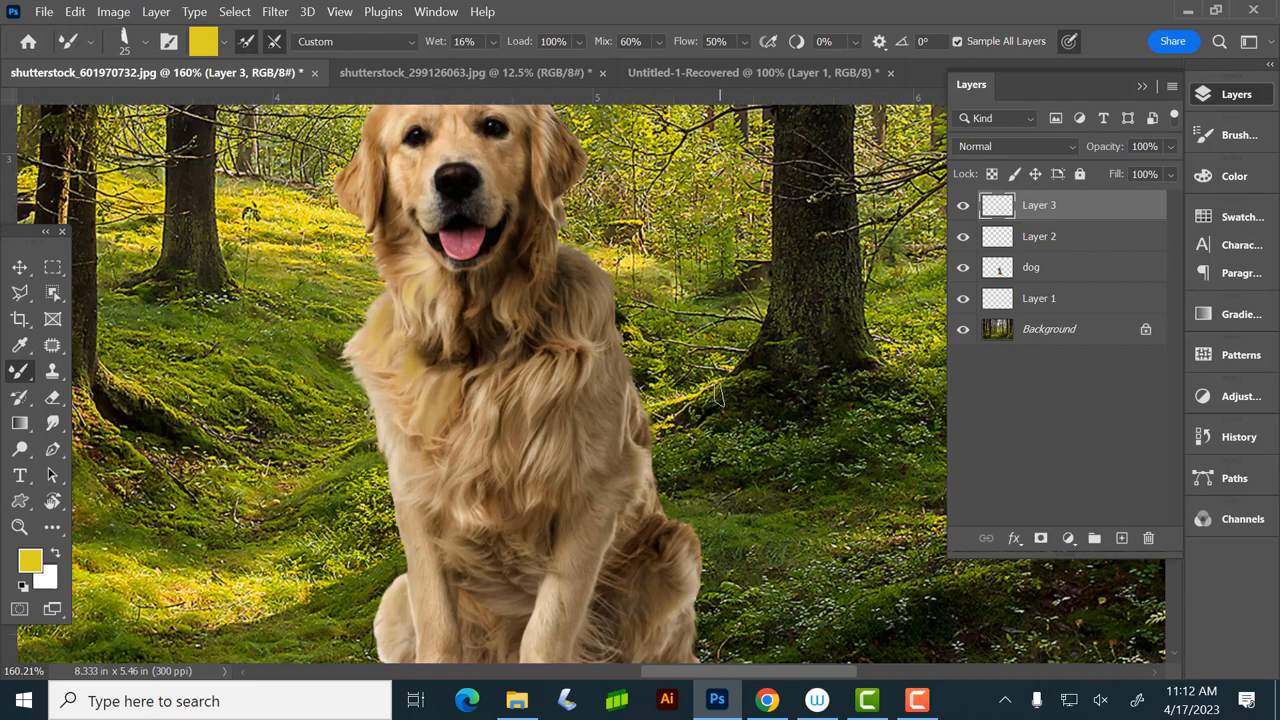
{"action": "scroll", "scroll_direction": "down", "scroll_amount": 3}
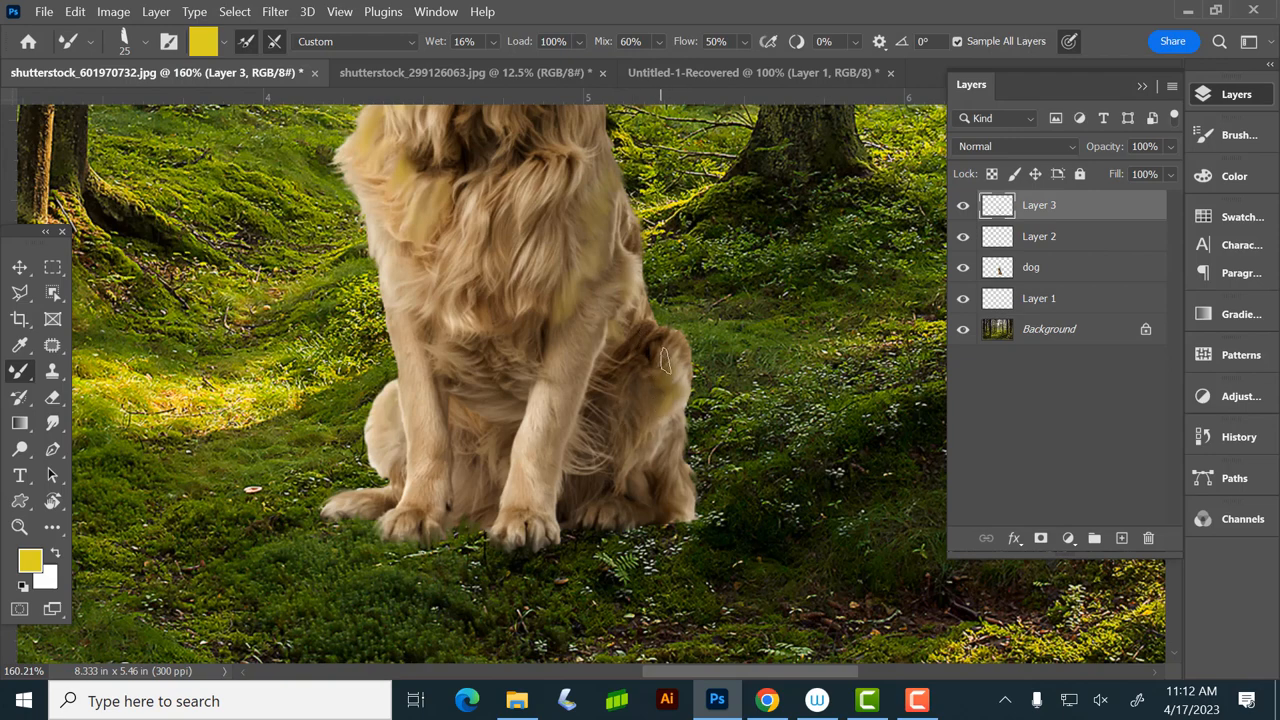
{"action": "mouse_move", "coordinate": [628, 428]}
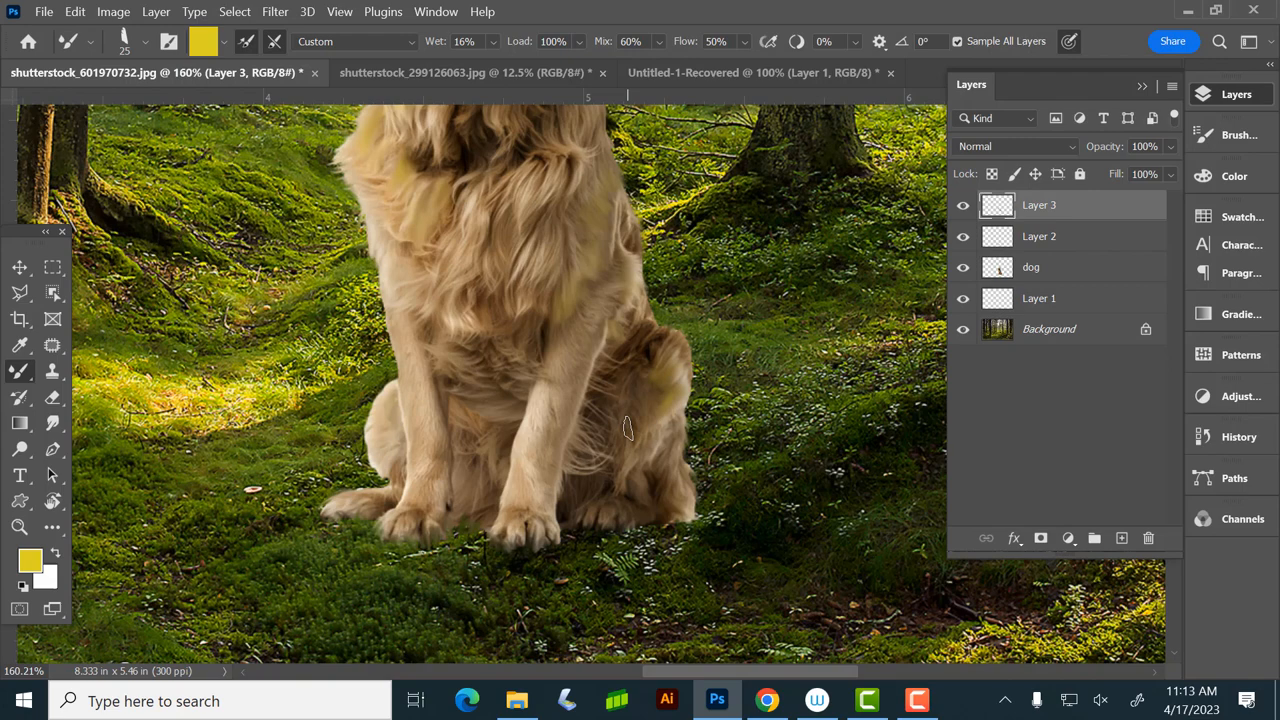
{"action": "mouse_move", "coordinate": [646, 50]}
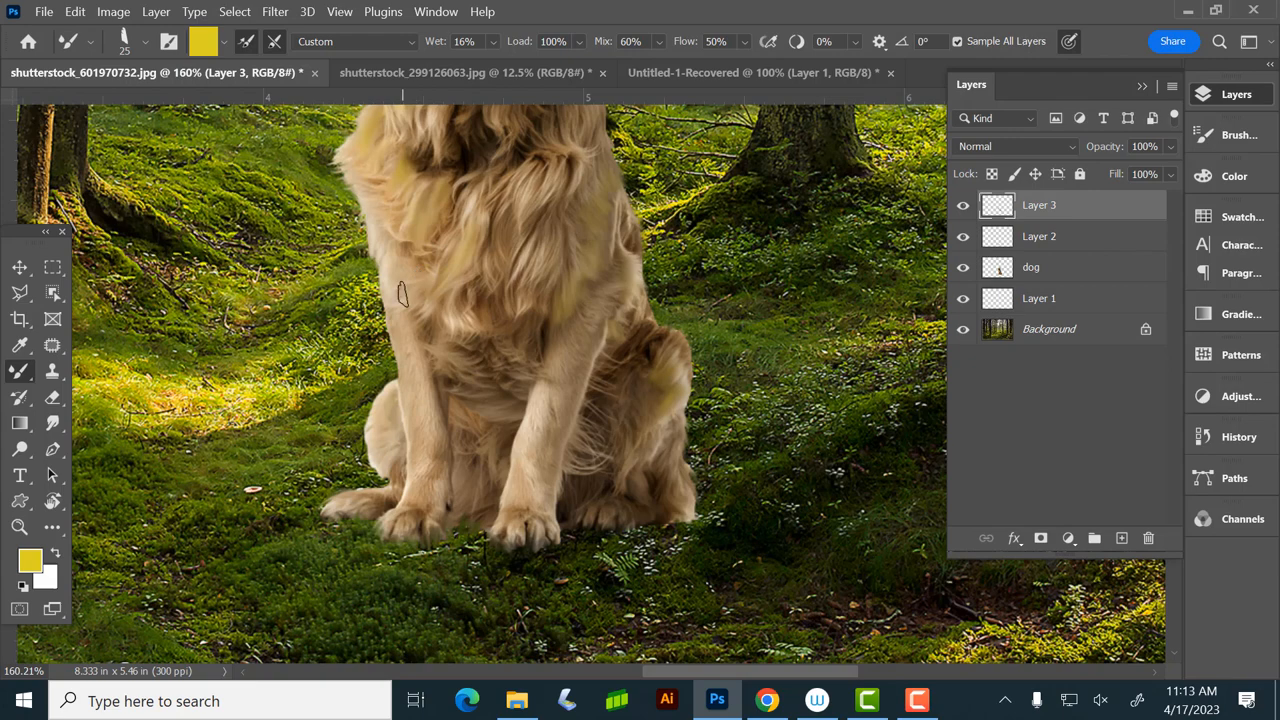
{"action": "mouse_move", "coordinate": [452, 324]}
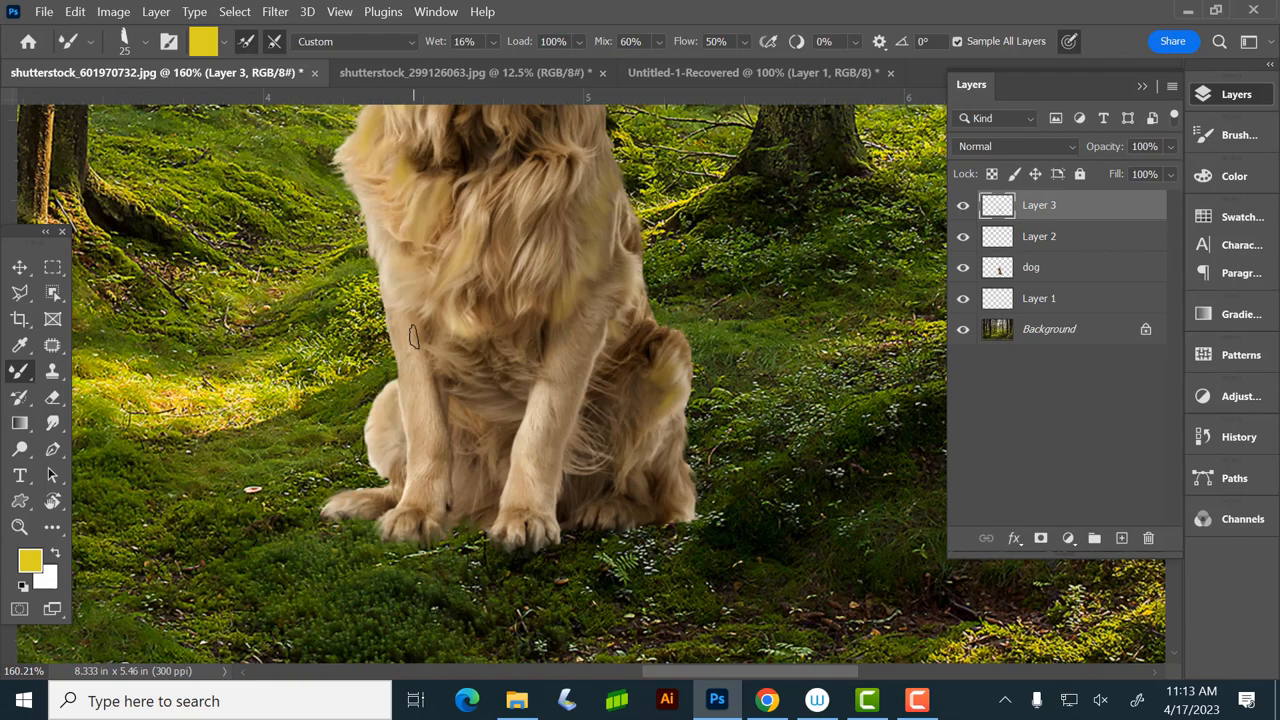
{"action": "mouse_move", "coordinate": [508, 218]}
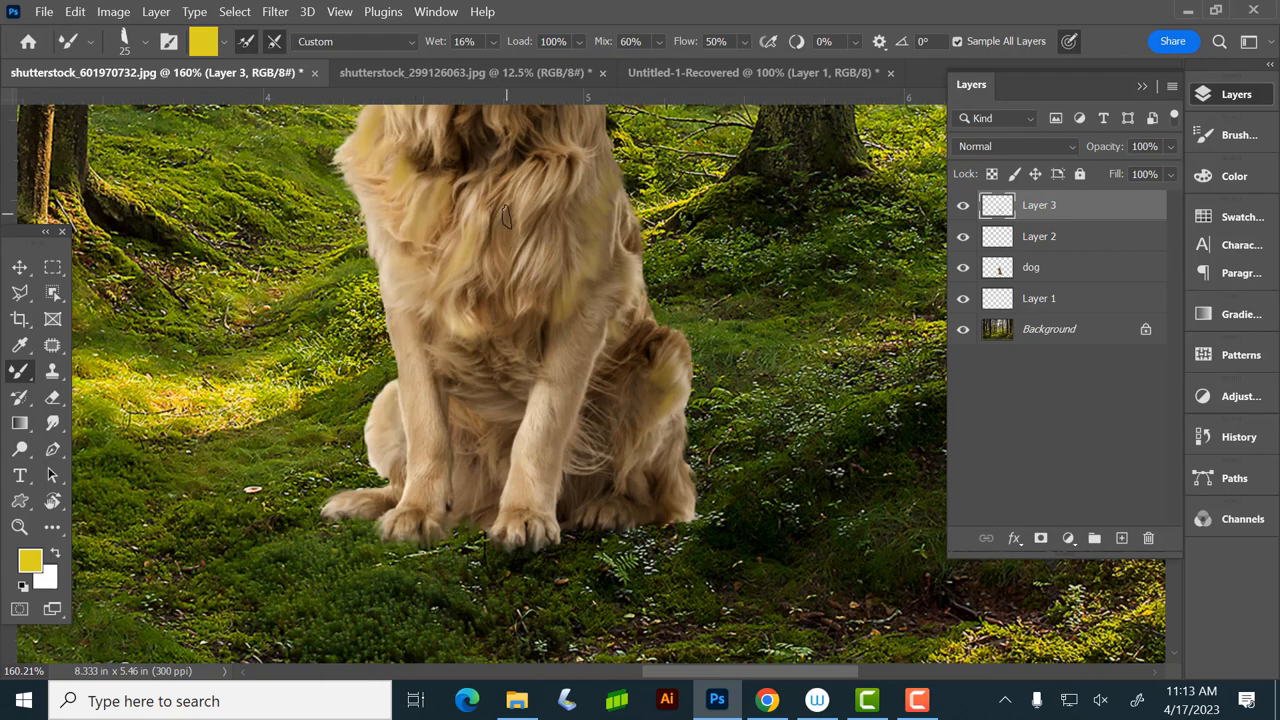